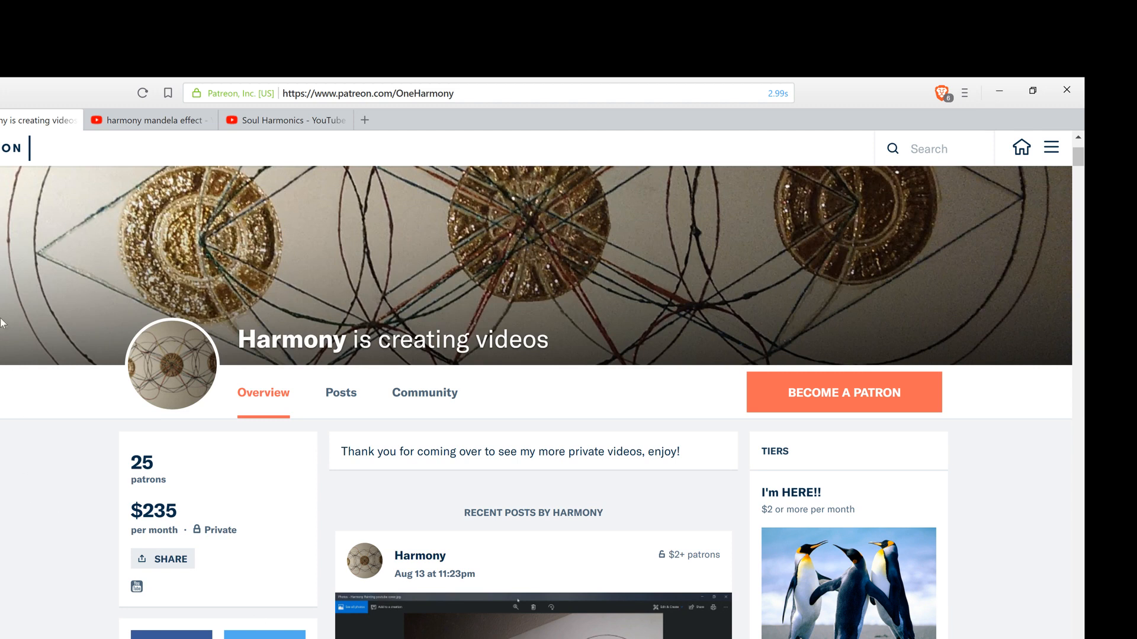
Open the side navigation menu, then scroll down to the Soul Harmonics - Self Hypnosis post.
left_click(1051, 147)
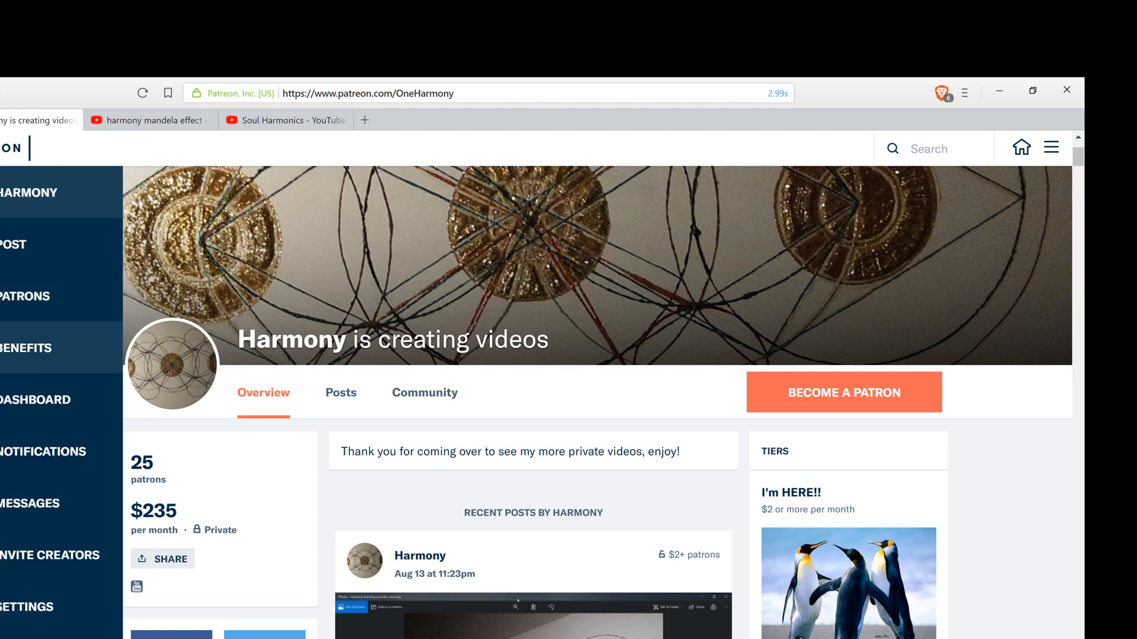
scroll("down", 3)
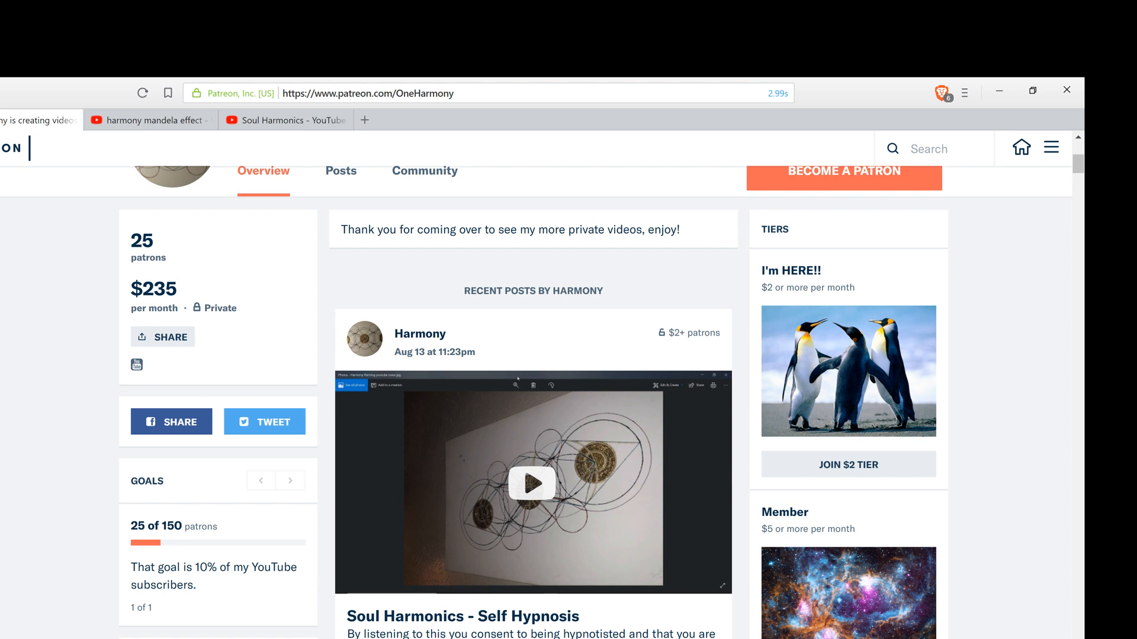
scroll("down", 3)
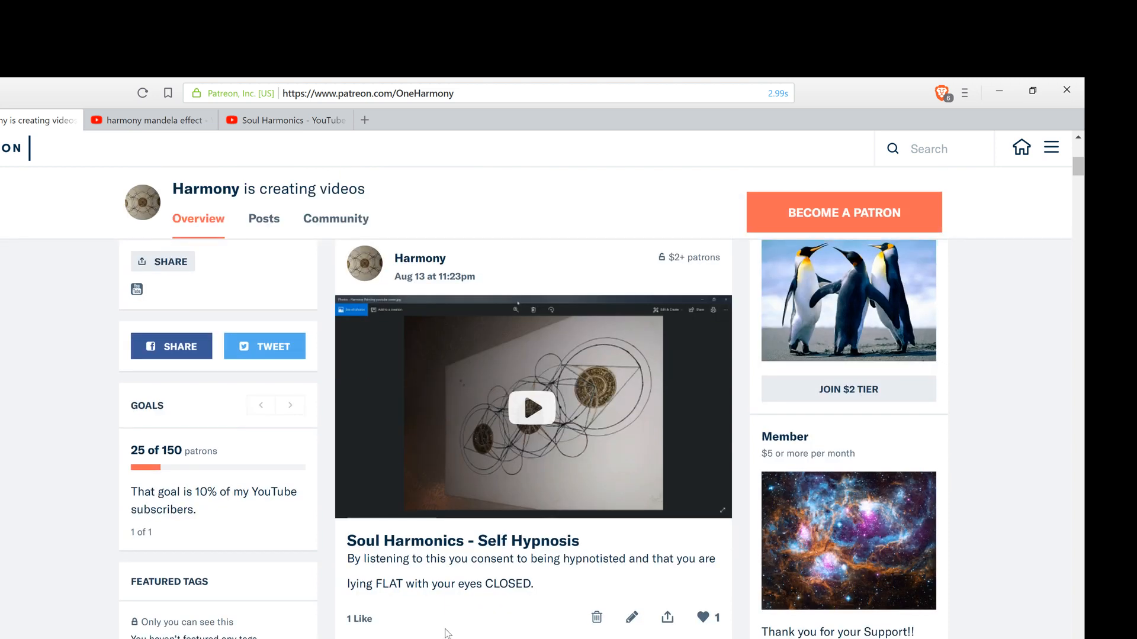
mouse_move(550, 611)
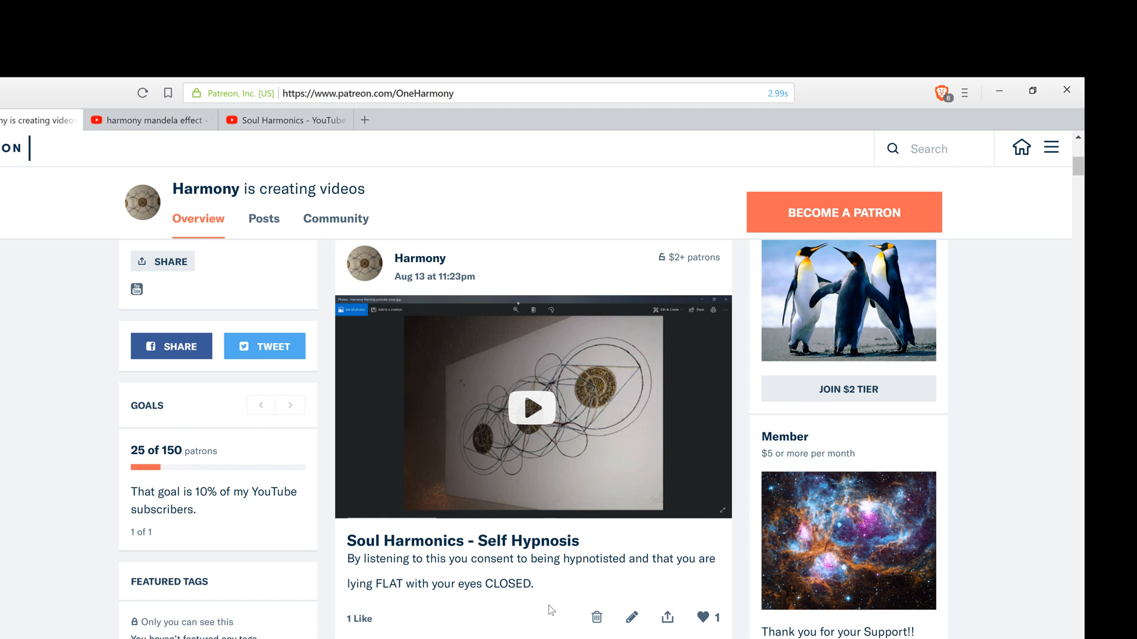
mouse_move(341, 120)
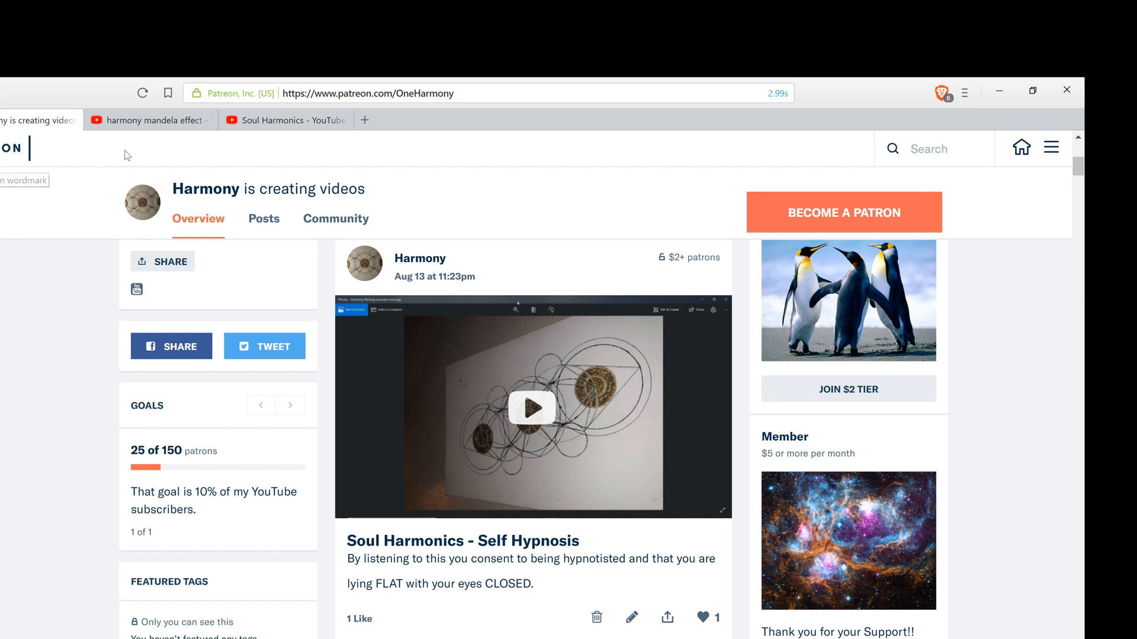
mouse_move(417, 108)
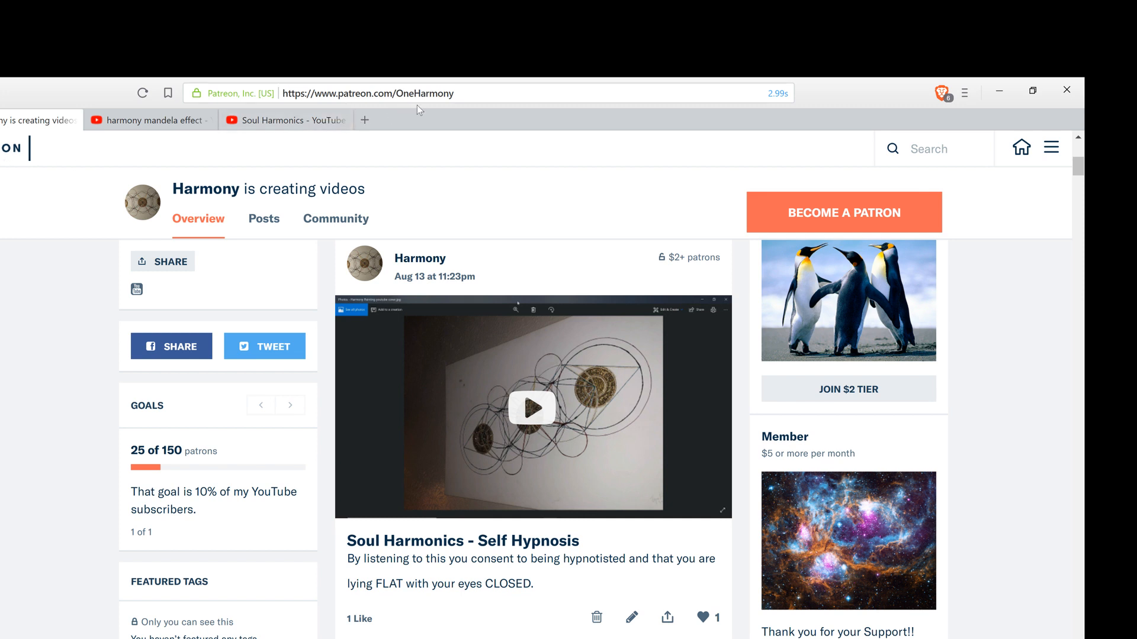
mouse_move(358, 119)
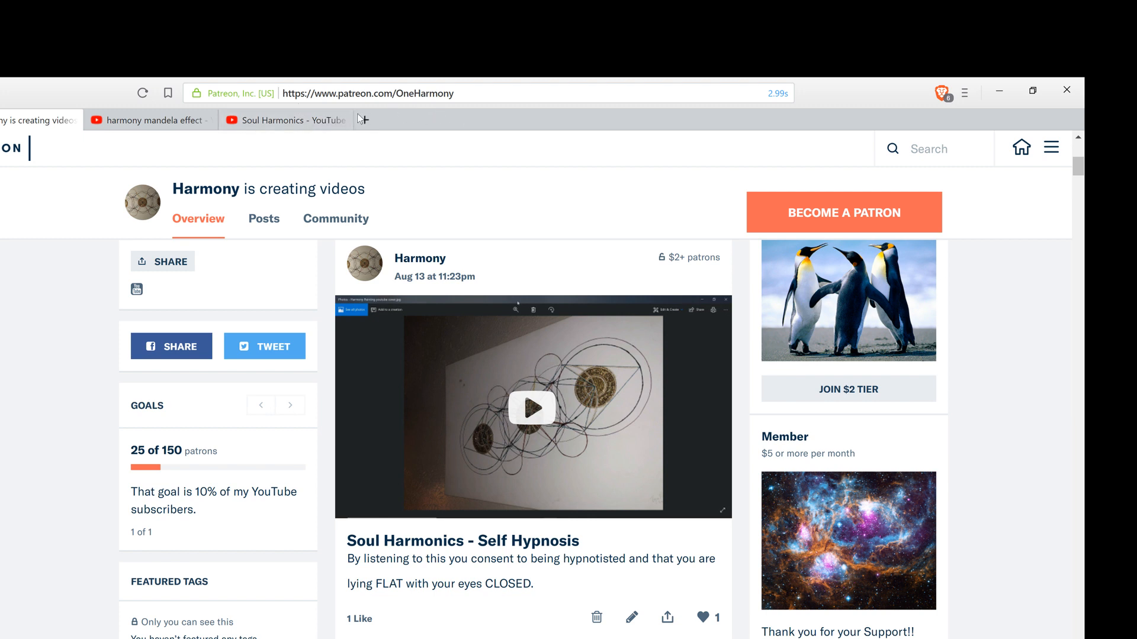
mouse_move(576, 274)
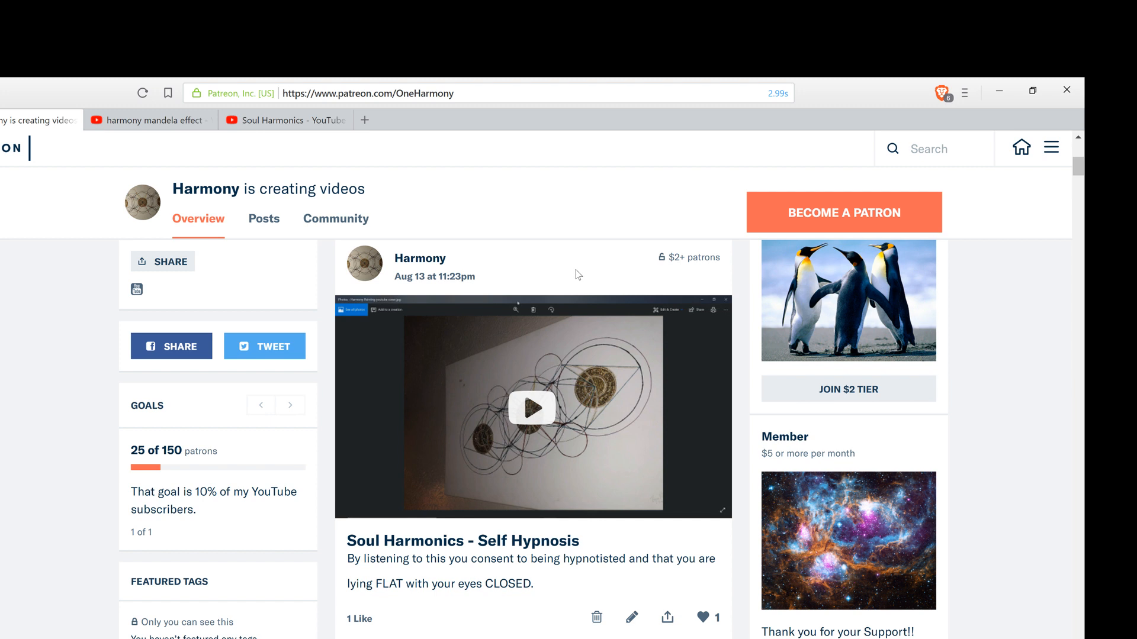
mouse_move(527, 441)
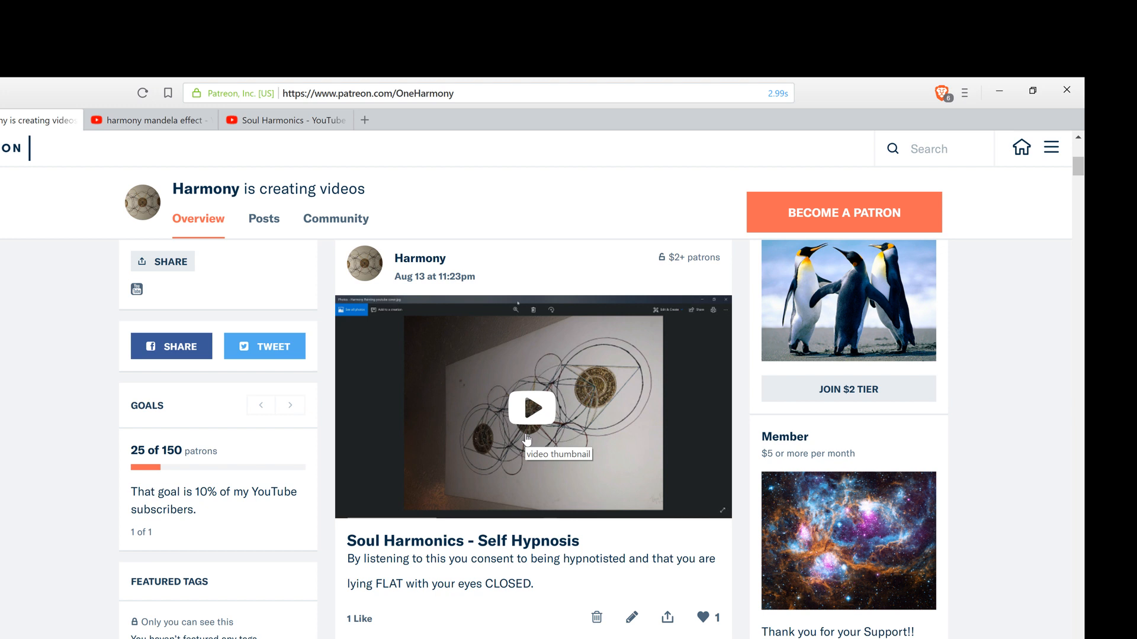
Scroll past comments to the December 2017 'Living room with a Friend' post and Load More.
scroll("down", 3)
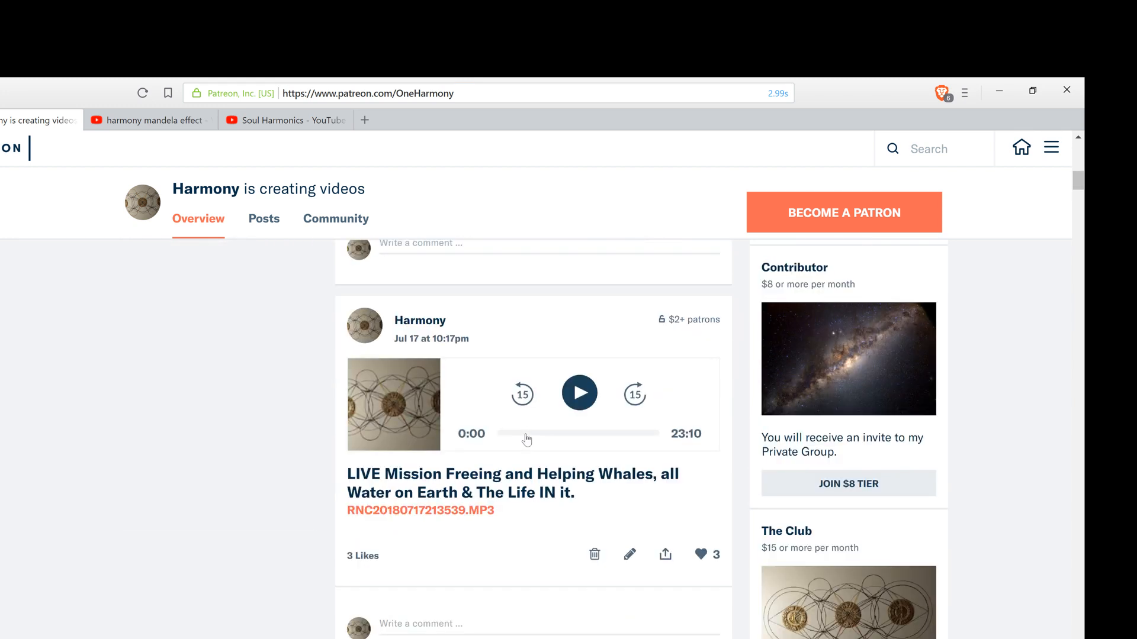
scroll("down", 3)
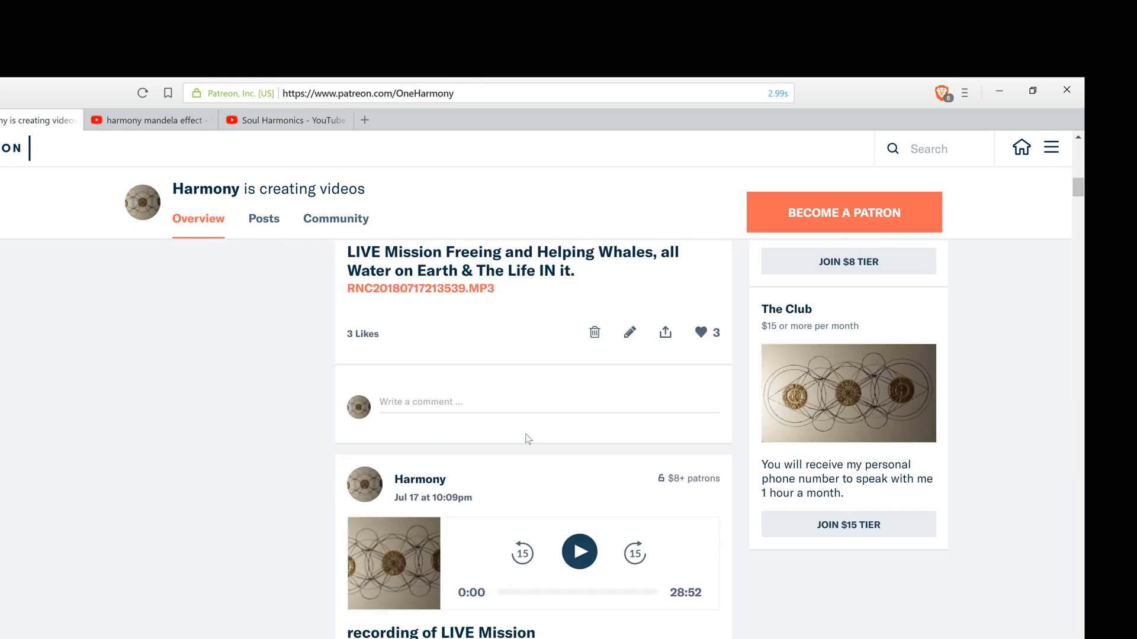
scroll("down", 3)
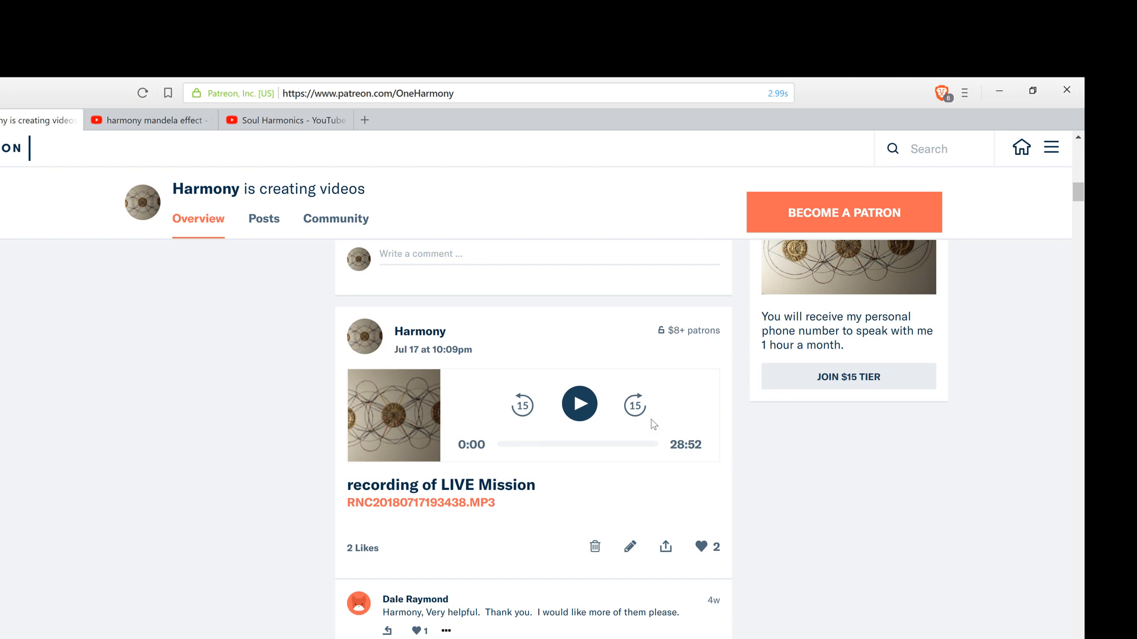
mouse_move(647, 384)
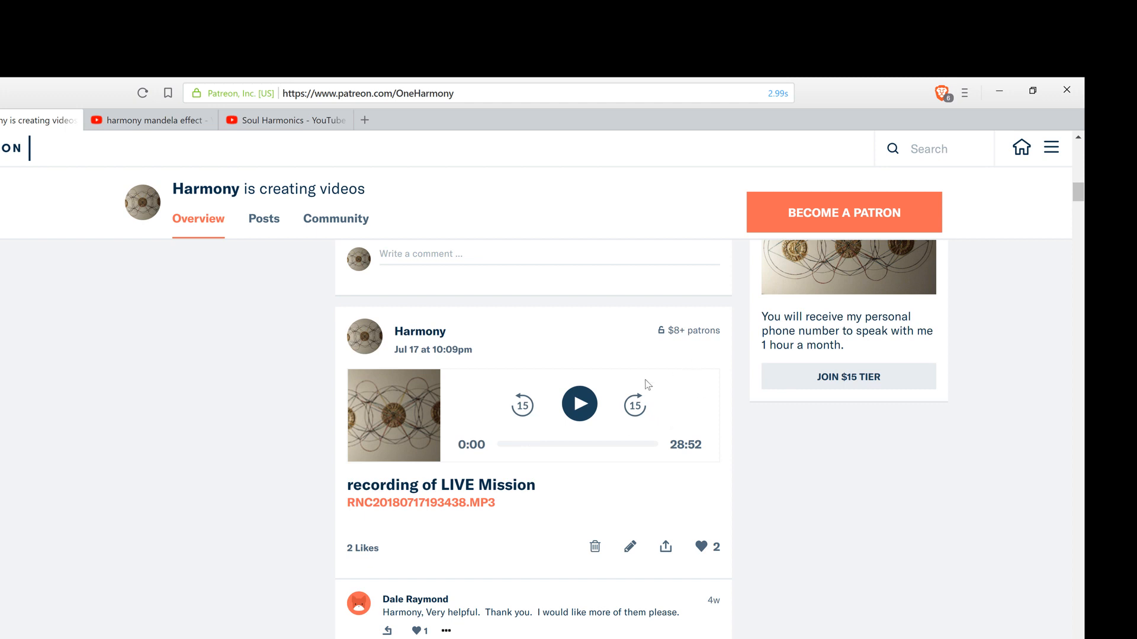
scroll("down", 3)
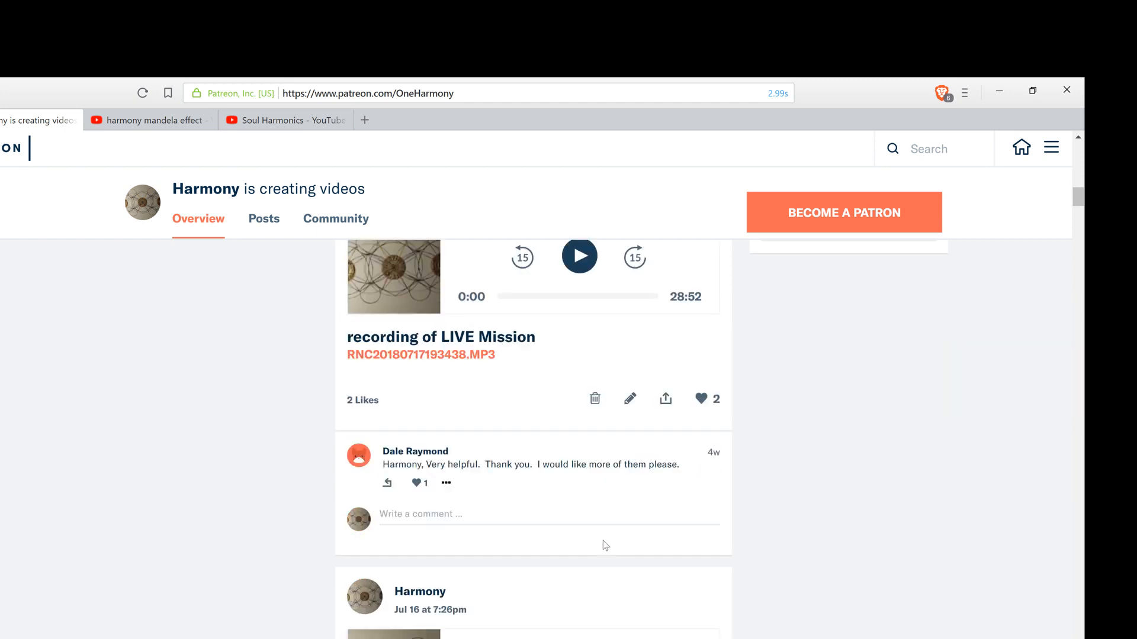
scroll("down", 3)
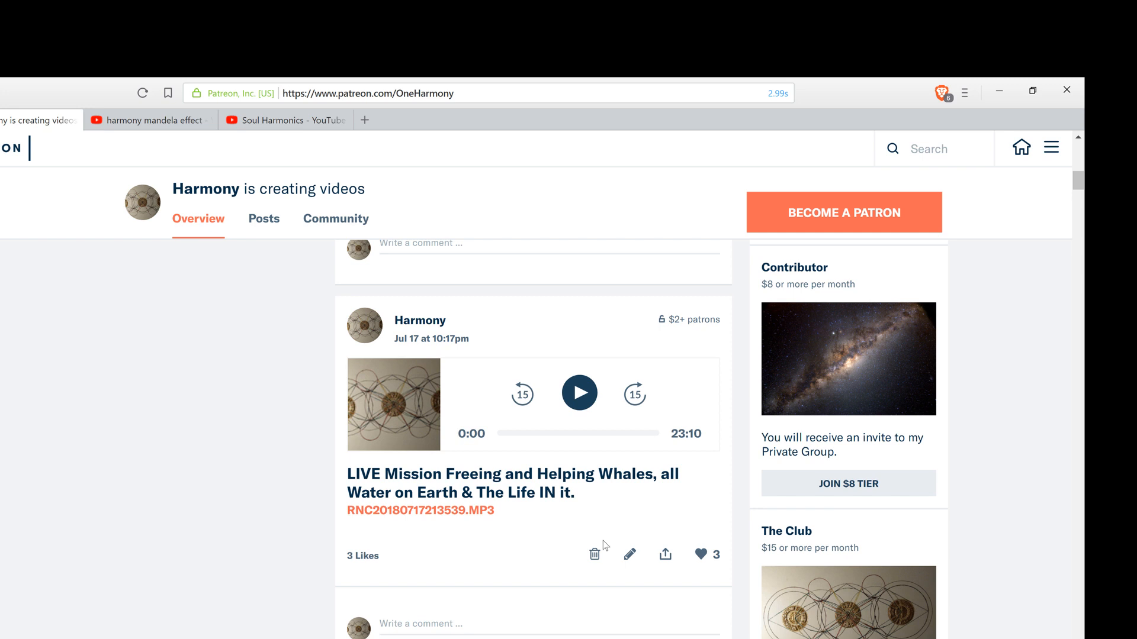
scroll("down", 3)
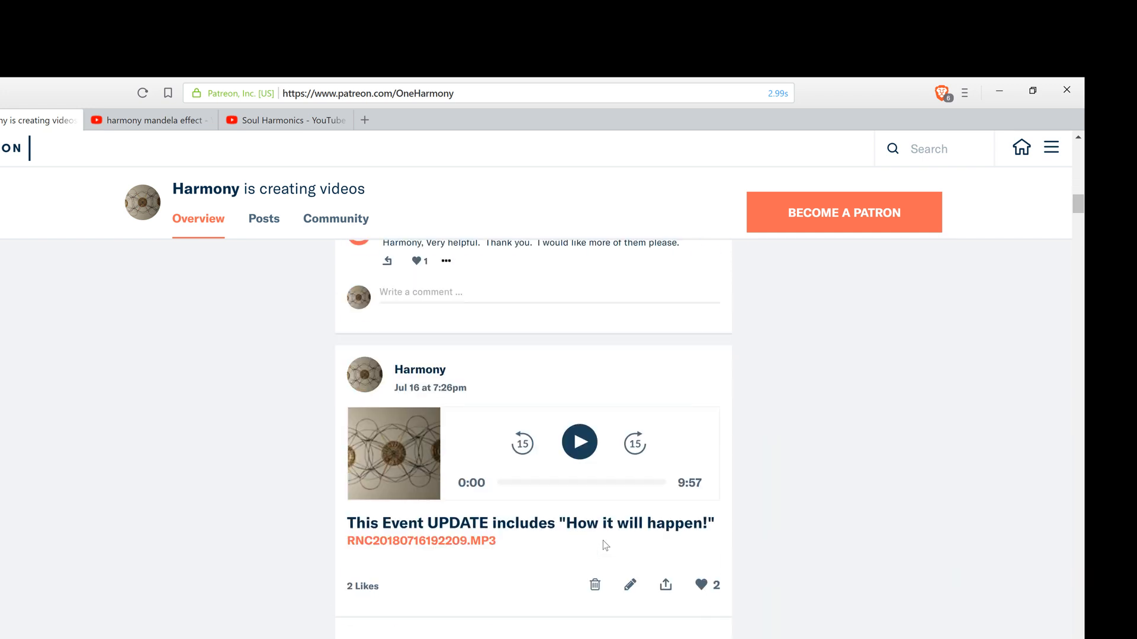
scroll("down", 3)
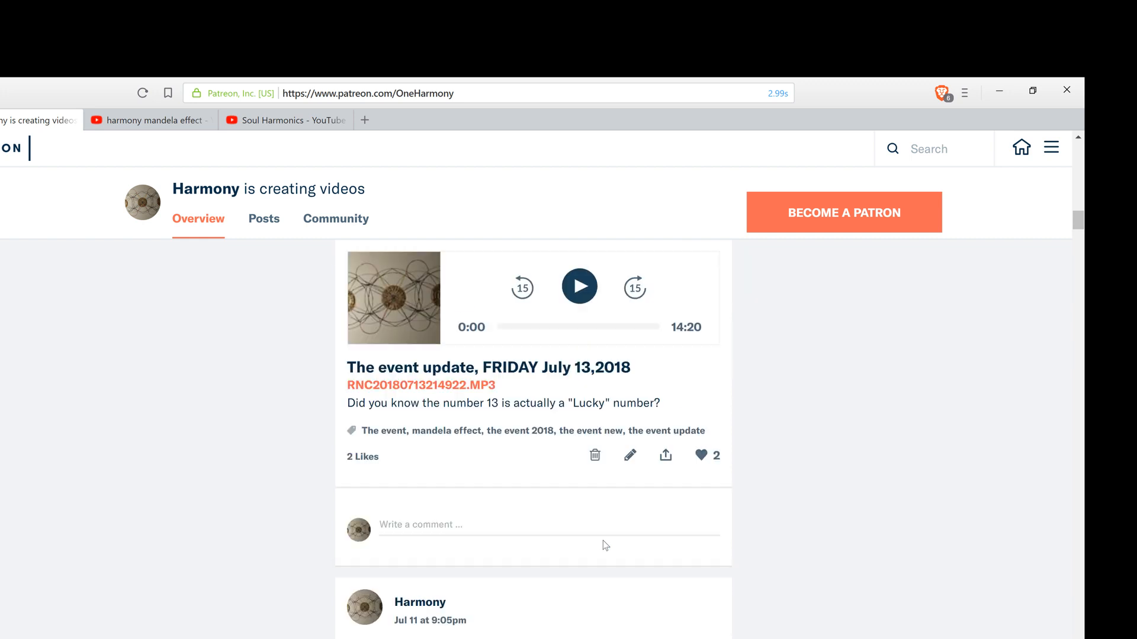
scroll("down", 3)
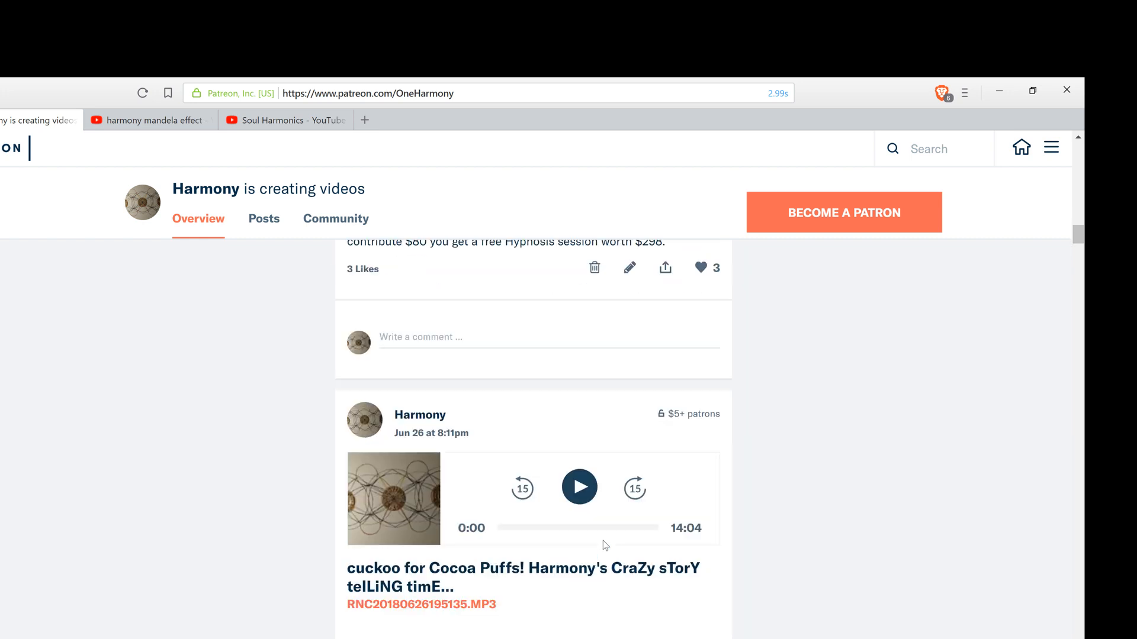
scroll("down", 3)
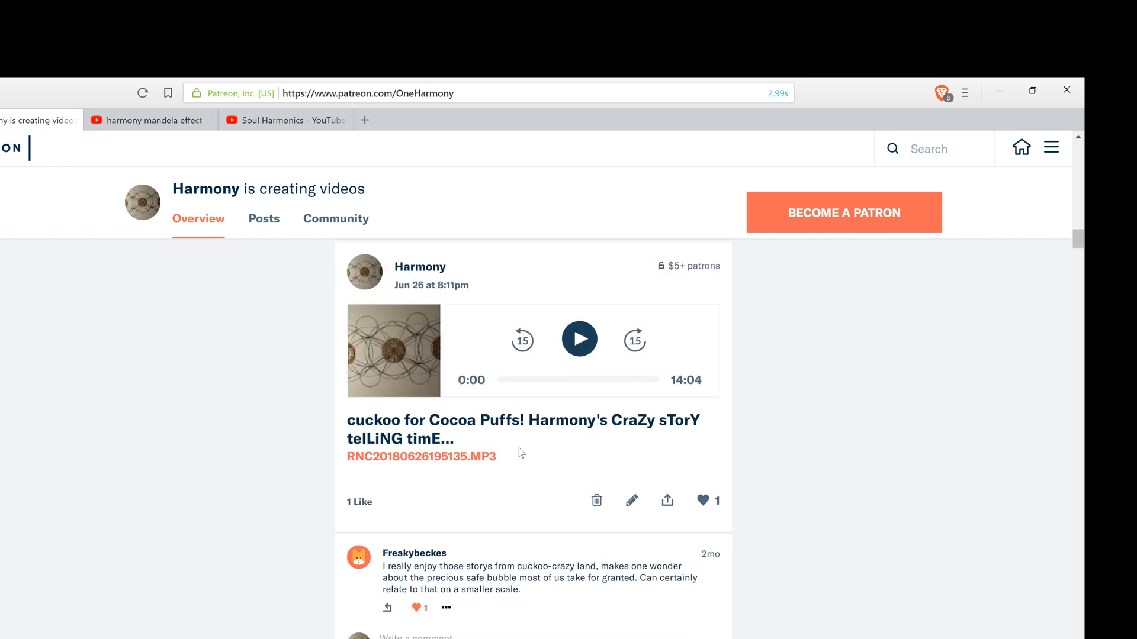
mouse_move(695, 390)
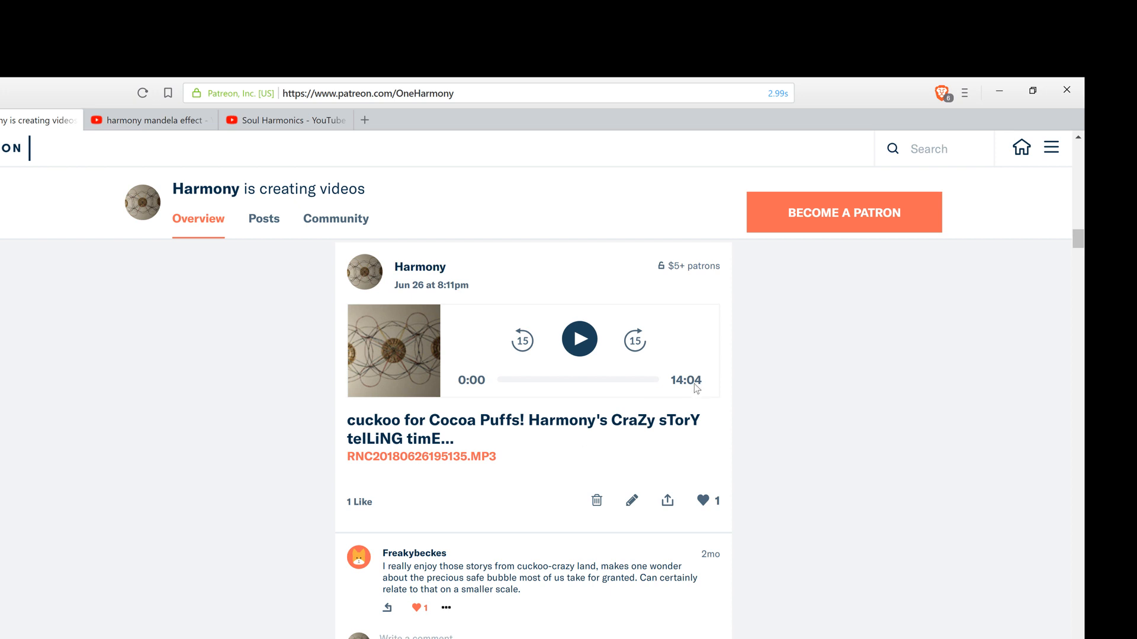
mouse_move(594, 460)
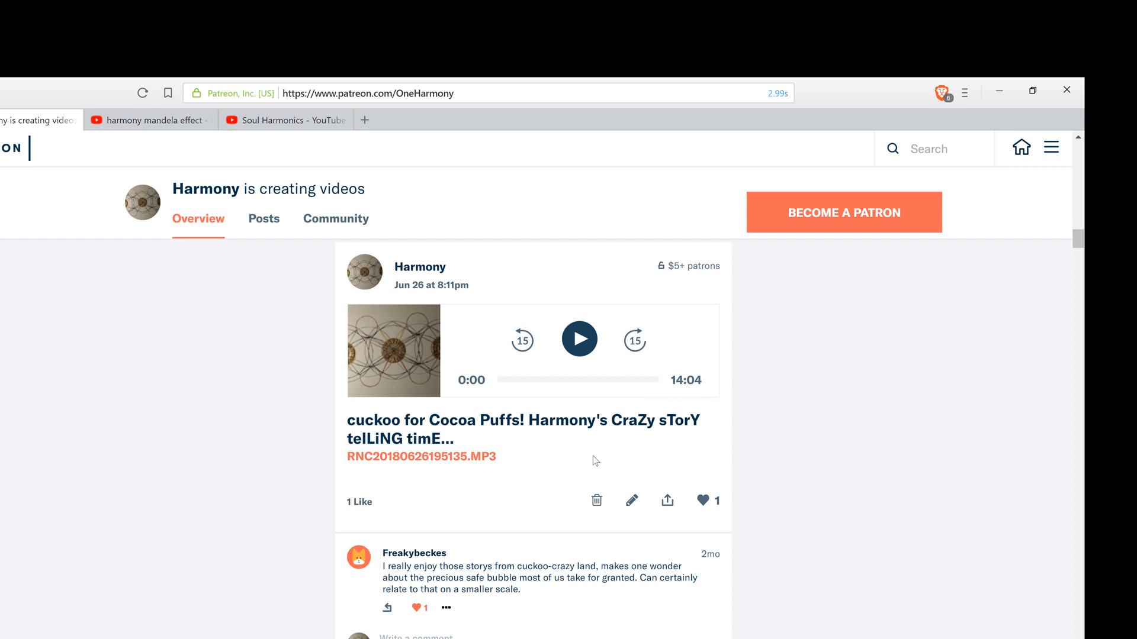
scroll("down", 3)
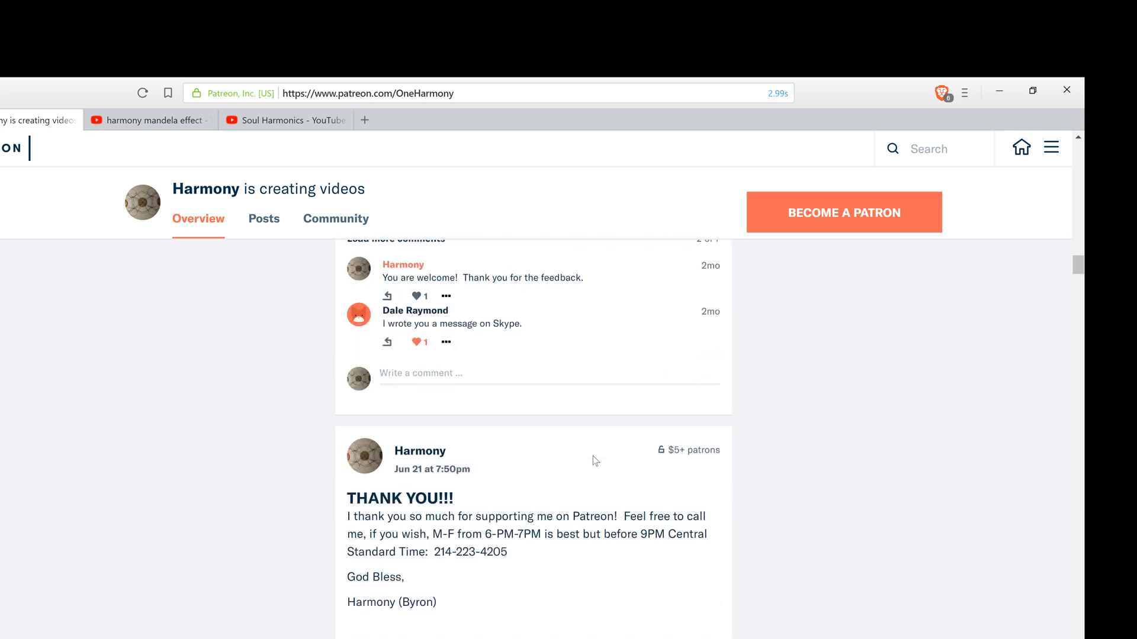
scroll("down", 3)
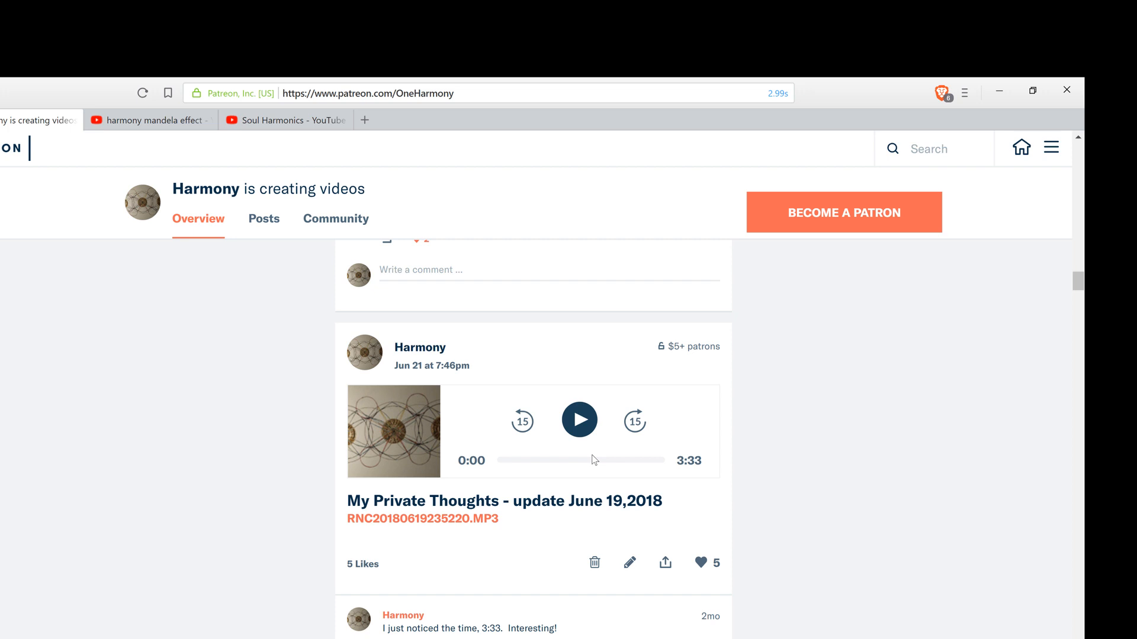
scroll("down", 3)
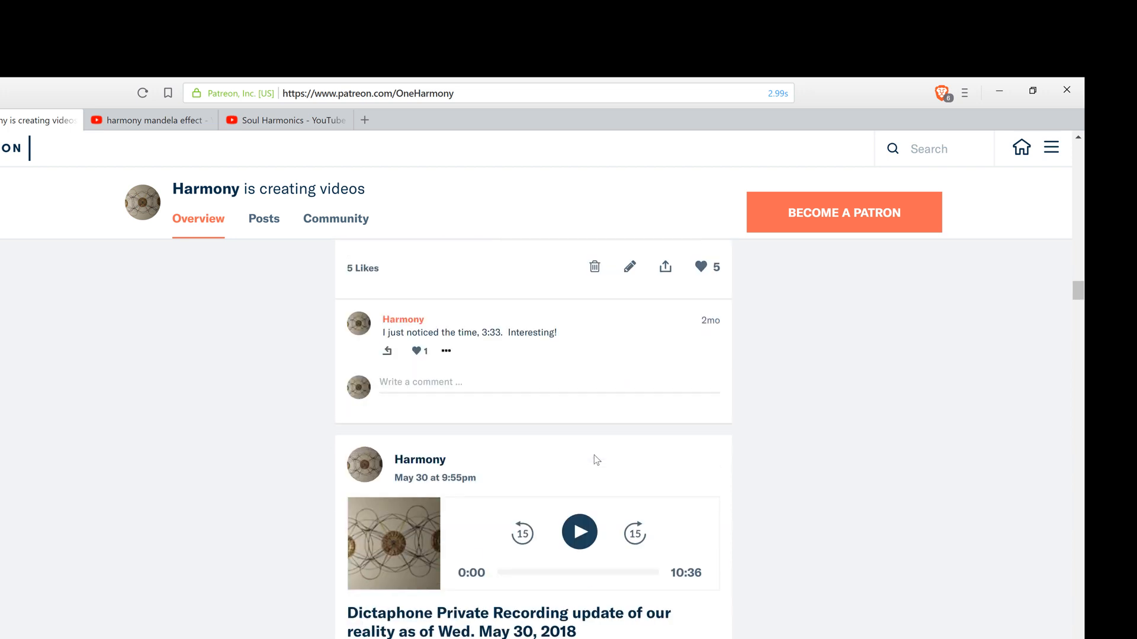
scroll("down", 3)
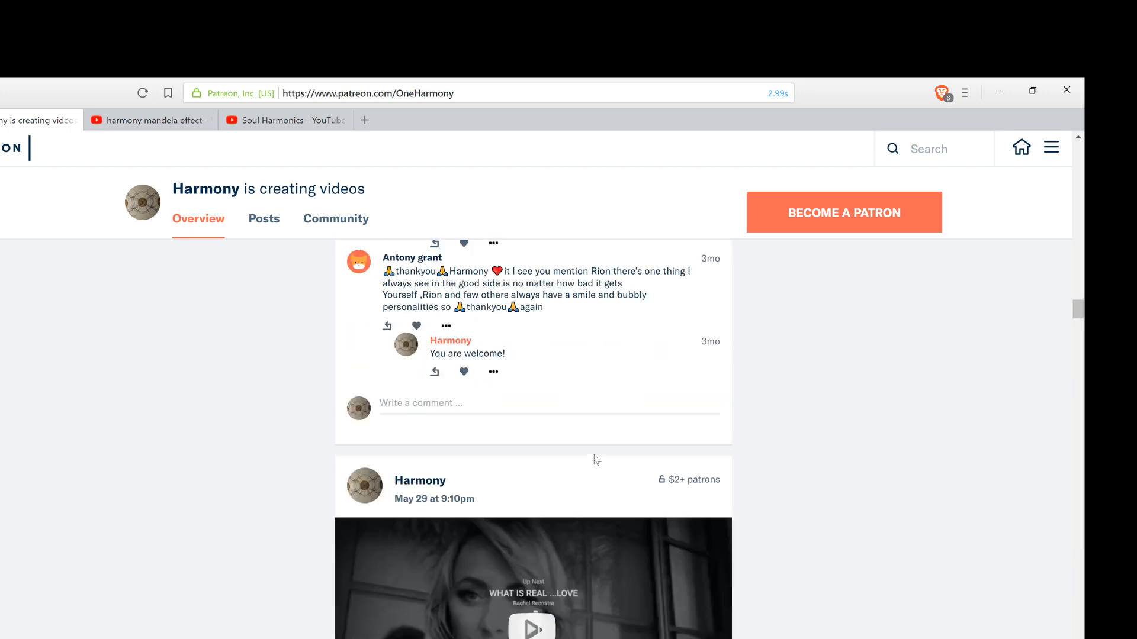
scroll("down", 3)
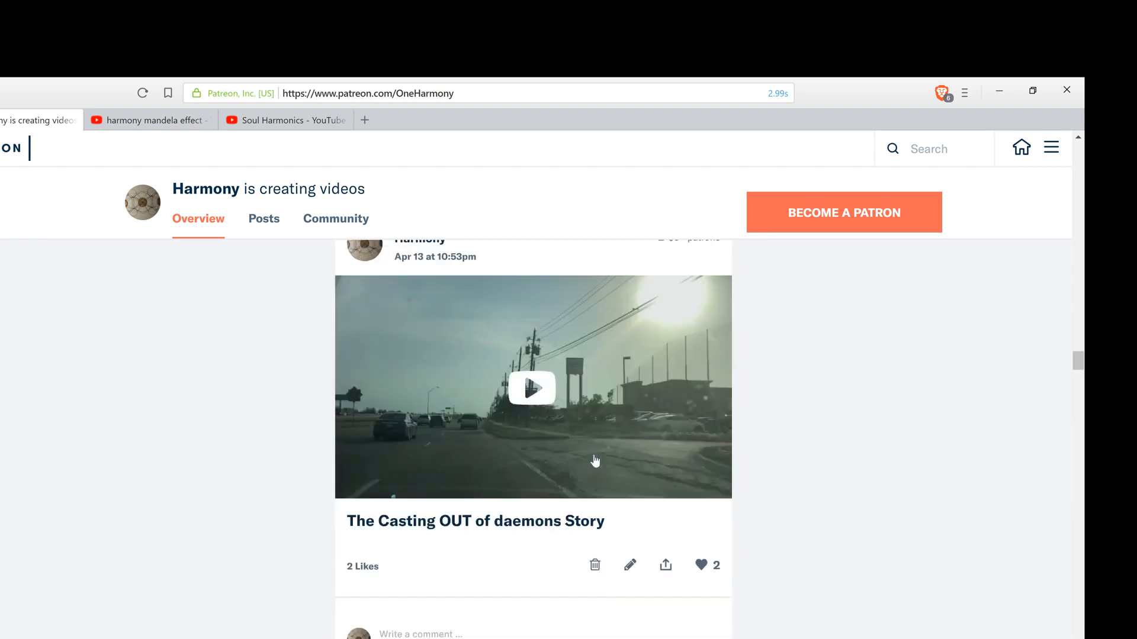
scroll("down", 3)
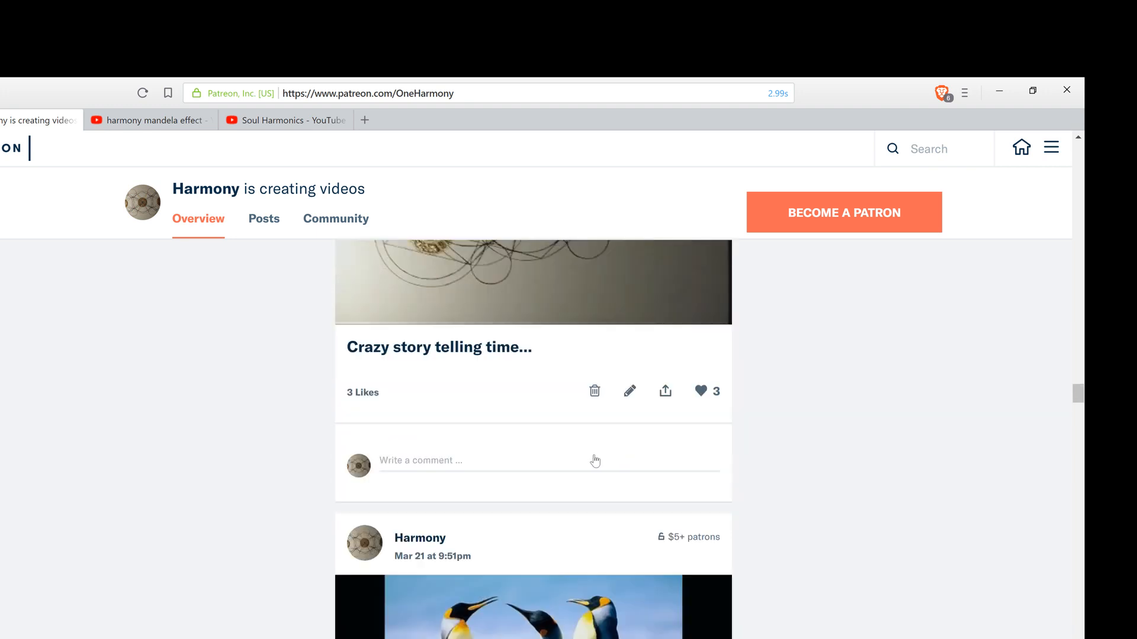
scroll("down", 3)
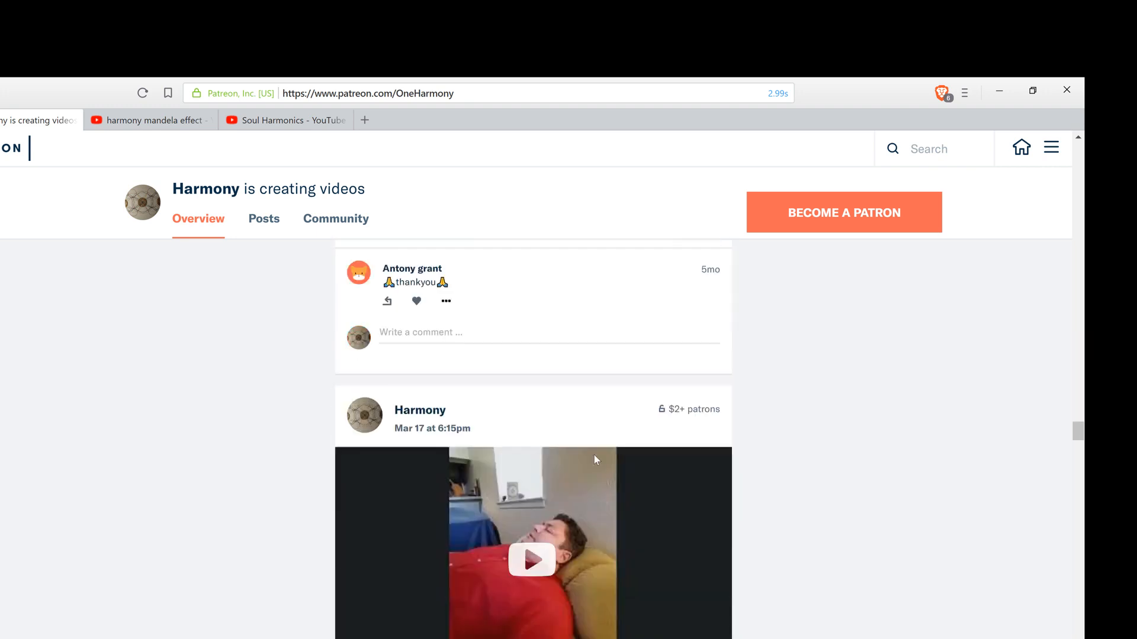
scroll("down", 3)
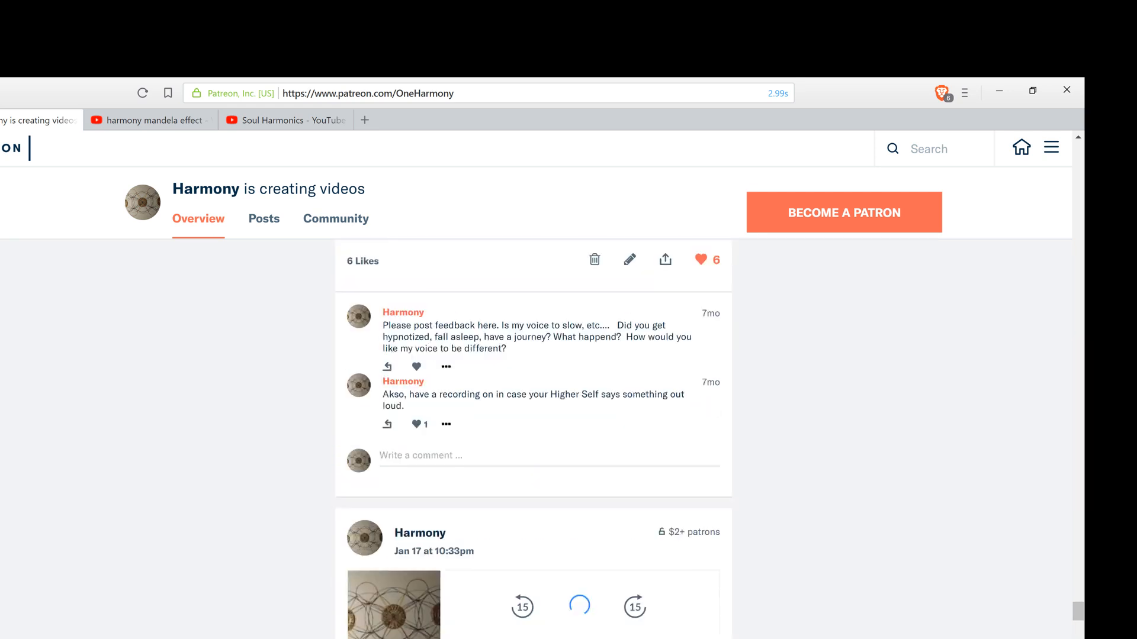
scroll("down", 3)
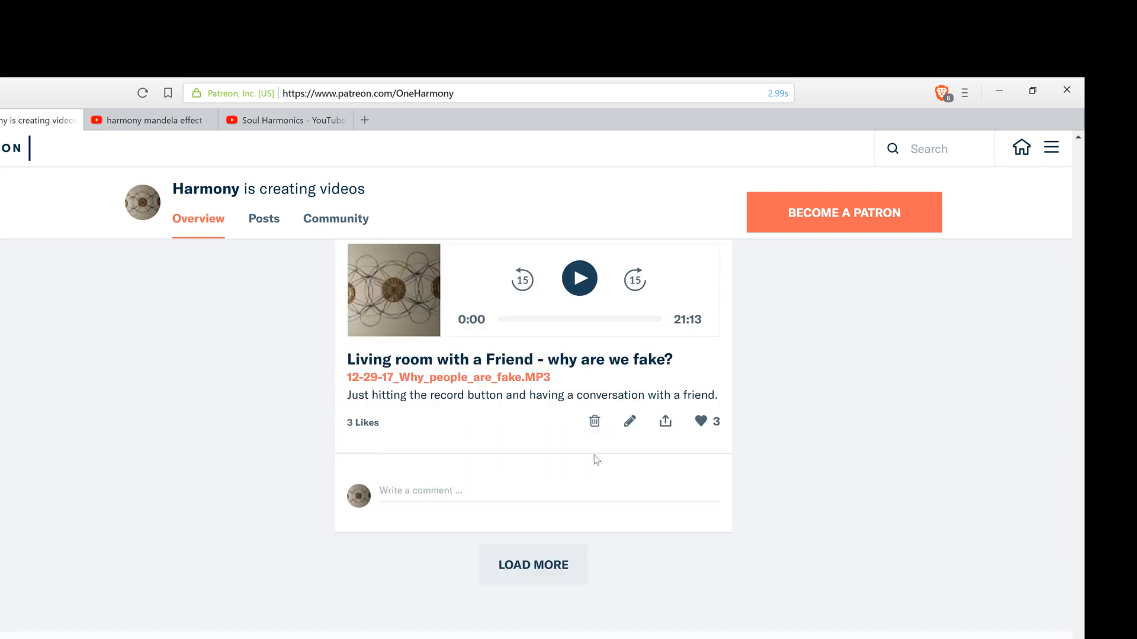
Load the older posts and scroll down through them.
left_click(533, 565)
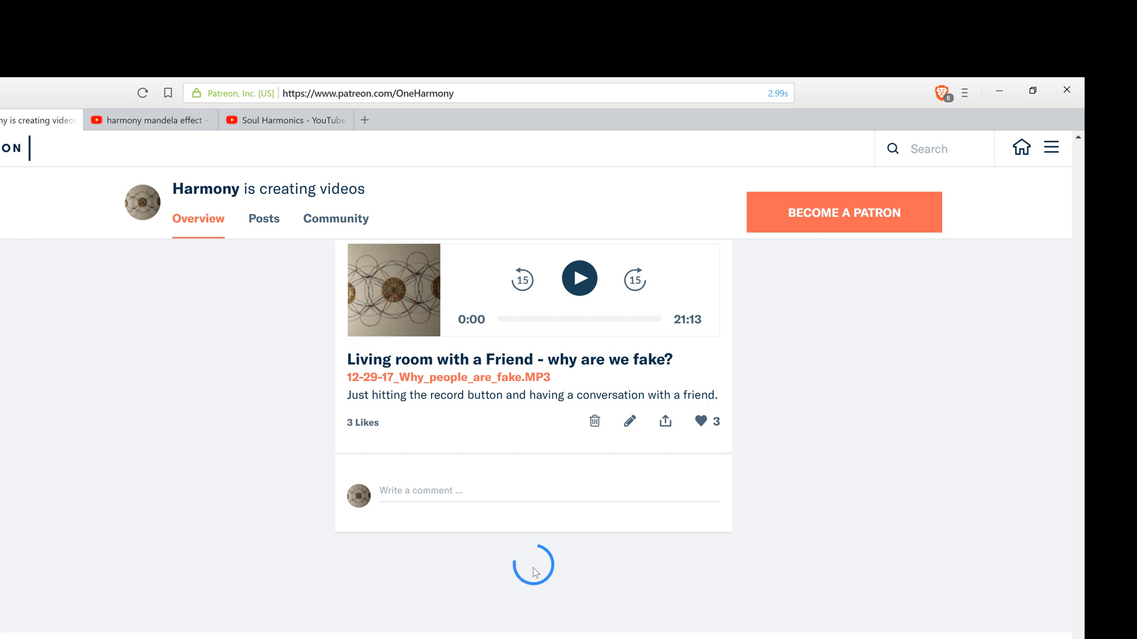
scroll("down", 3)
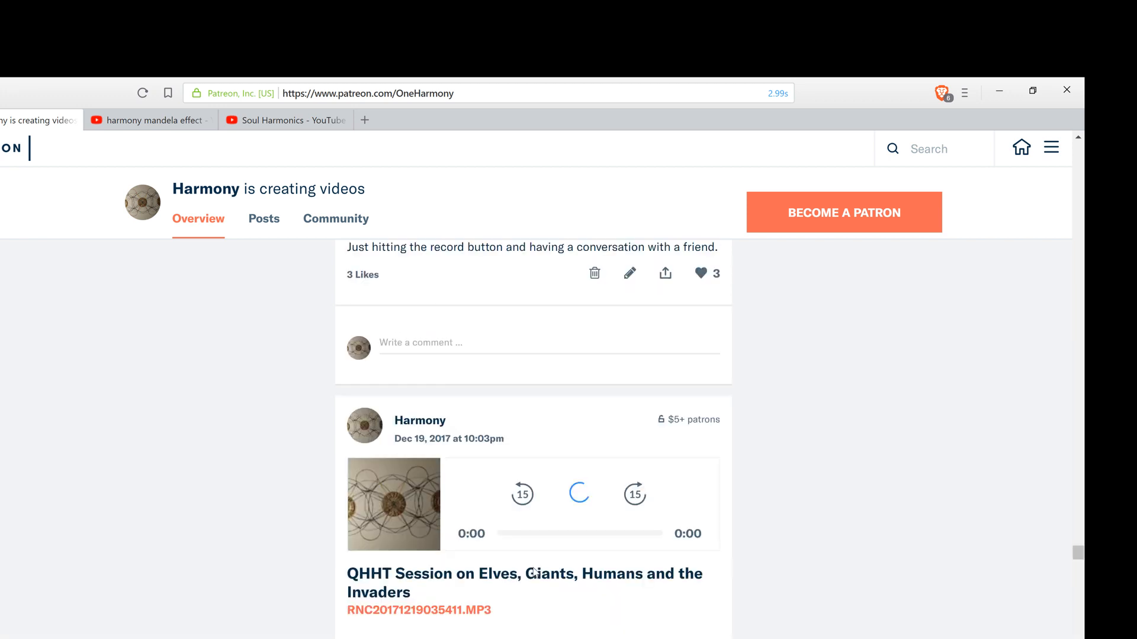
scroll("down", 3)
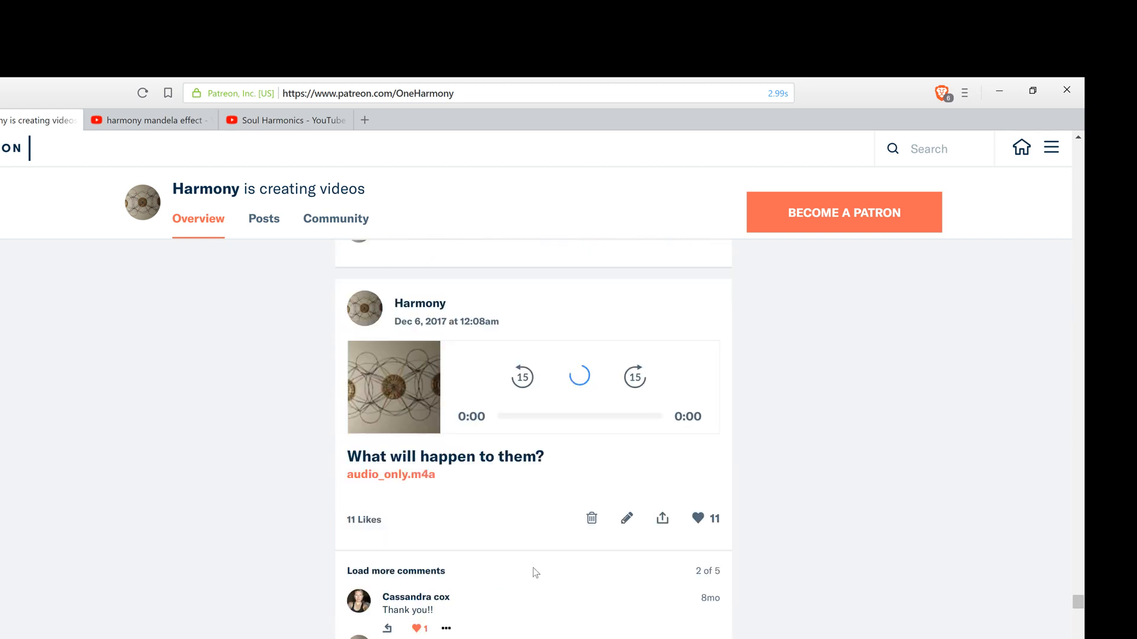
scroll("down", 3)
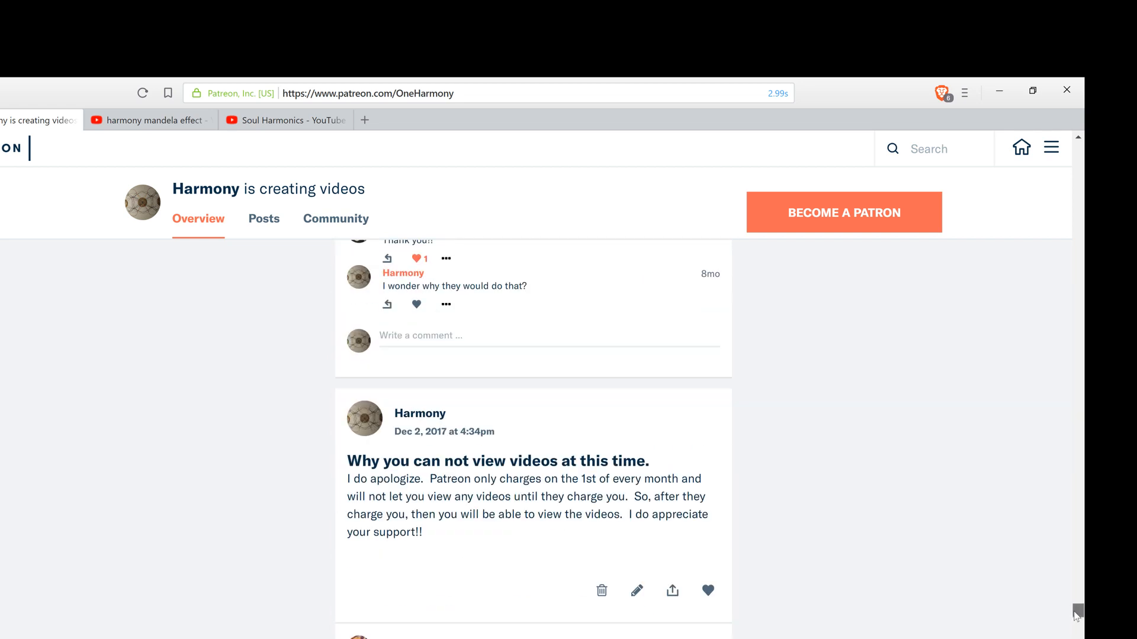
Scroll back to the Self Hypnosis post, then switch to the Soul Harmonics YouTube tab.
scroll("up", 3)
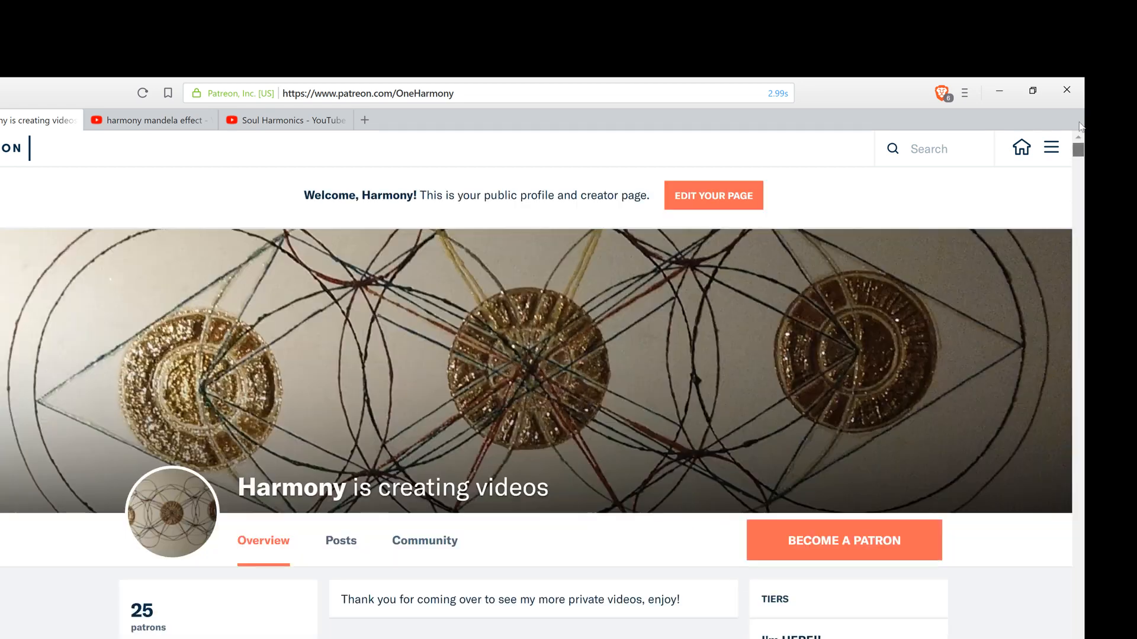
scroll("down", 3)
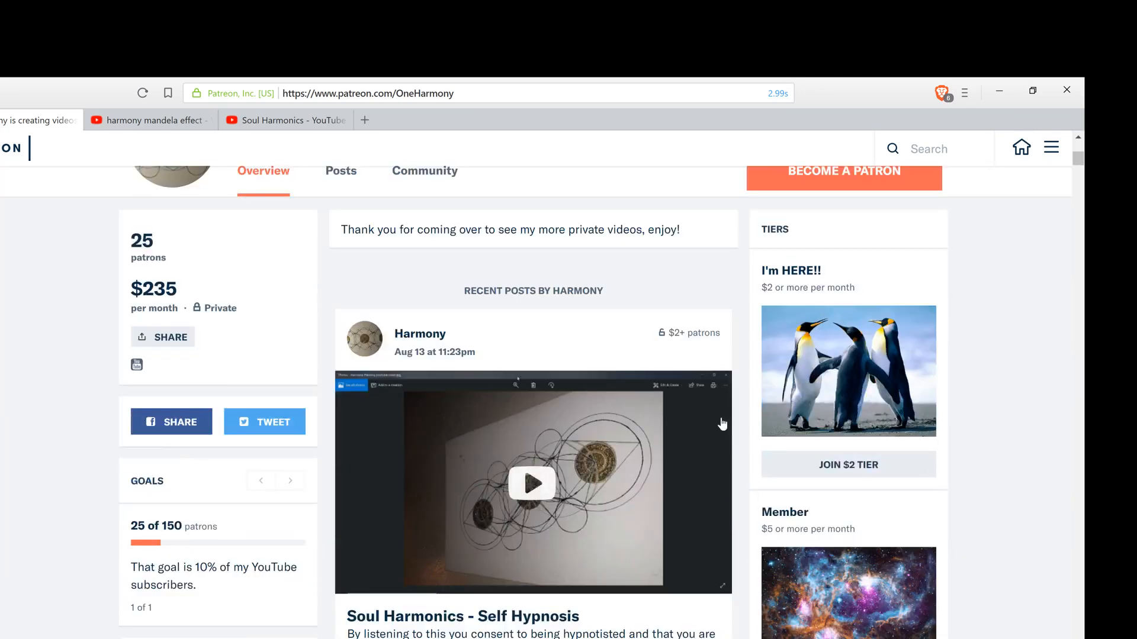
scroll("down", 3)
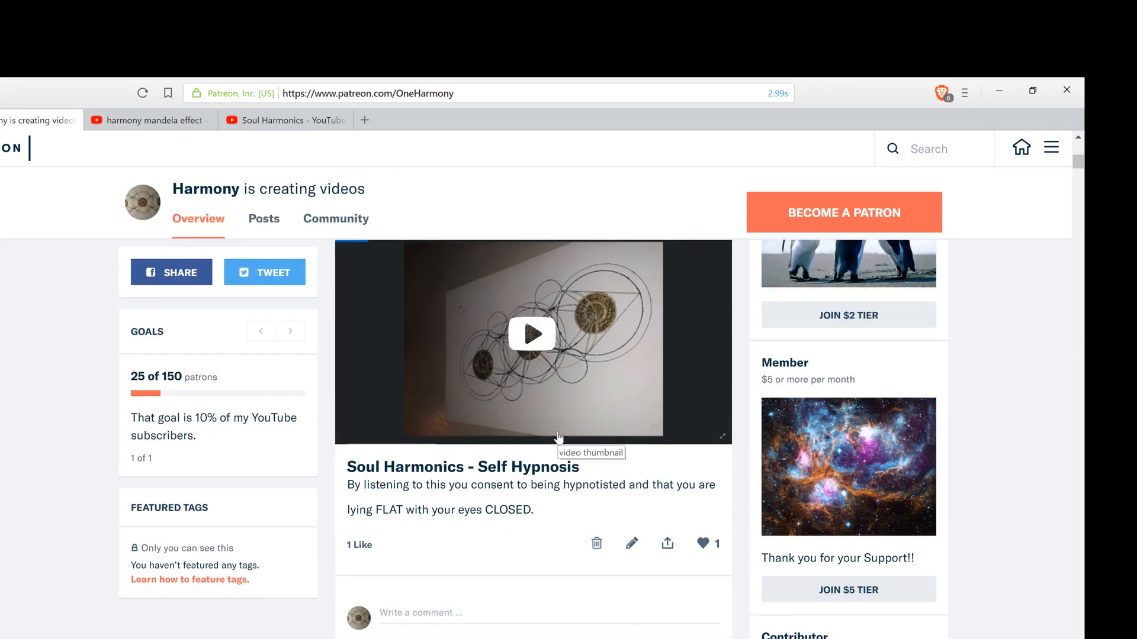
mouse_move(551, 433)
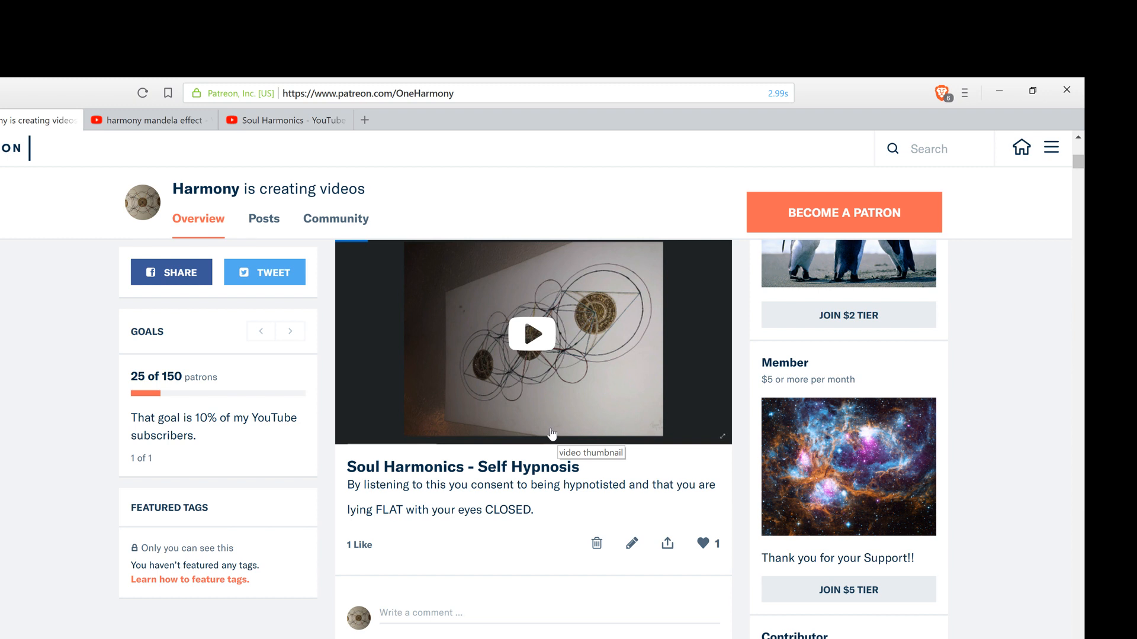
mouse_move(442, 306)
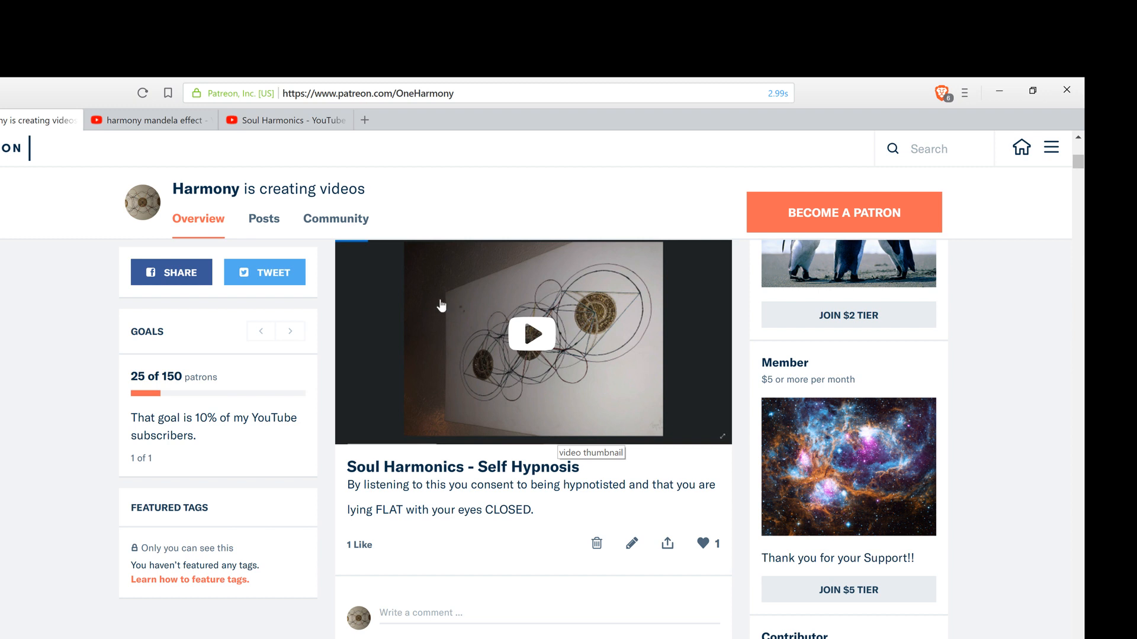
left_click(285, 121)
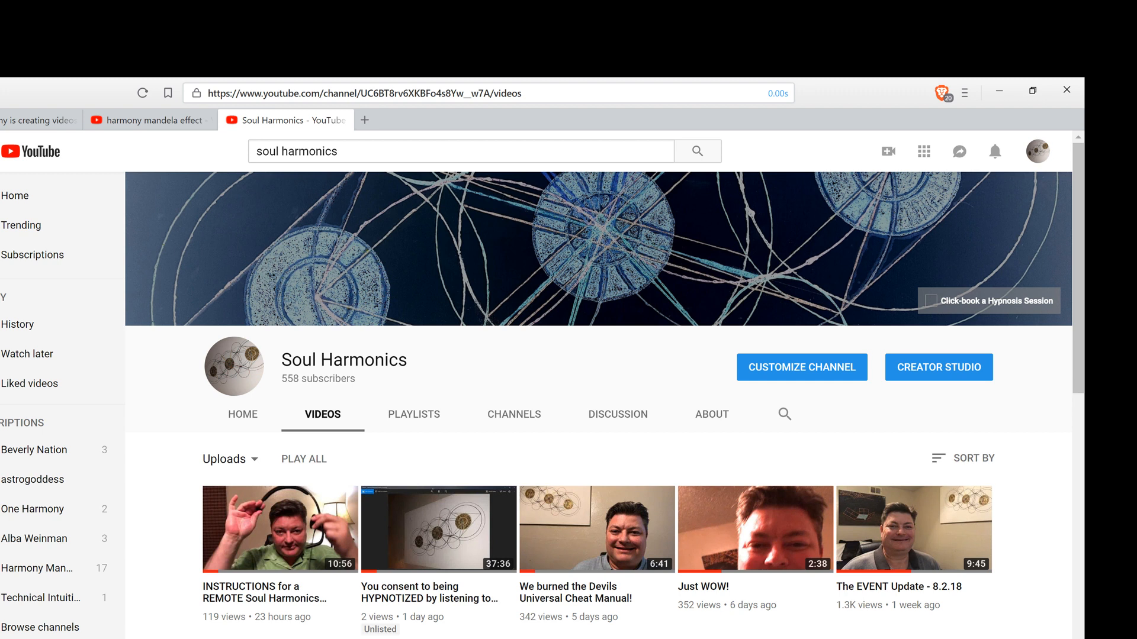
mouse_move(290, 172)
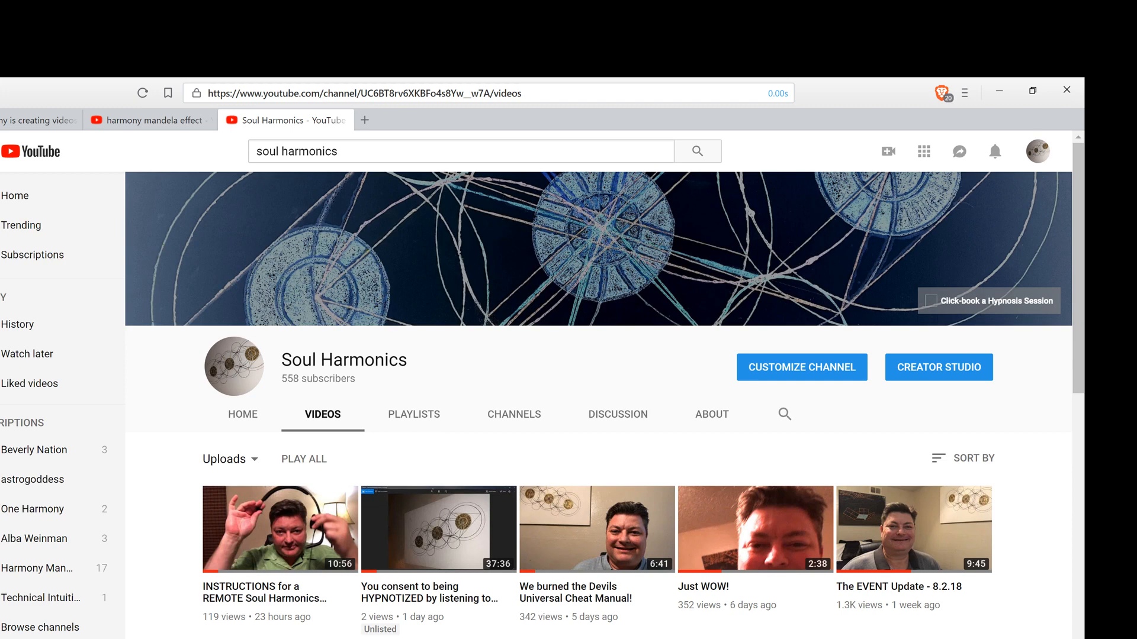
Scroll through the Soul Harmonics channel's Videos list and back toward the top.
scroll("down", 3)
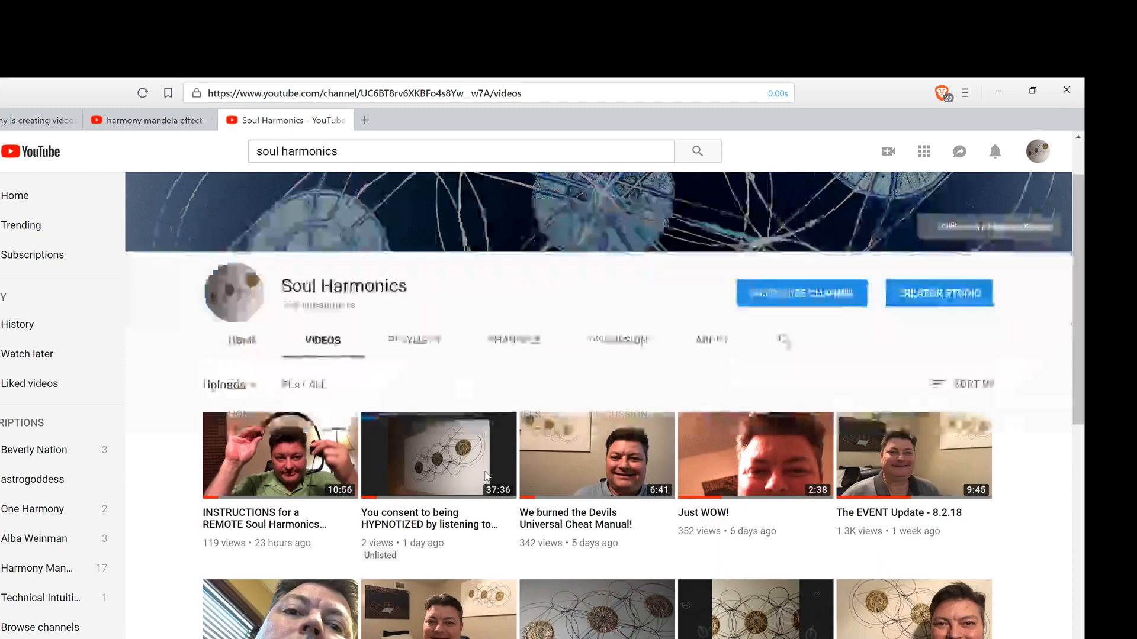
scroll("down", 3)
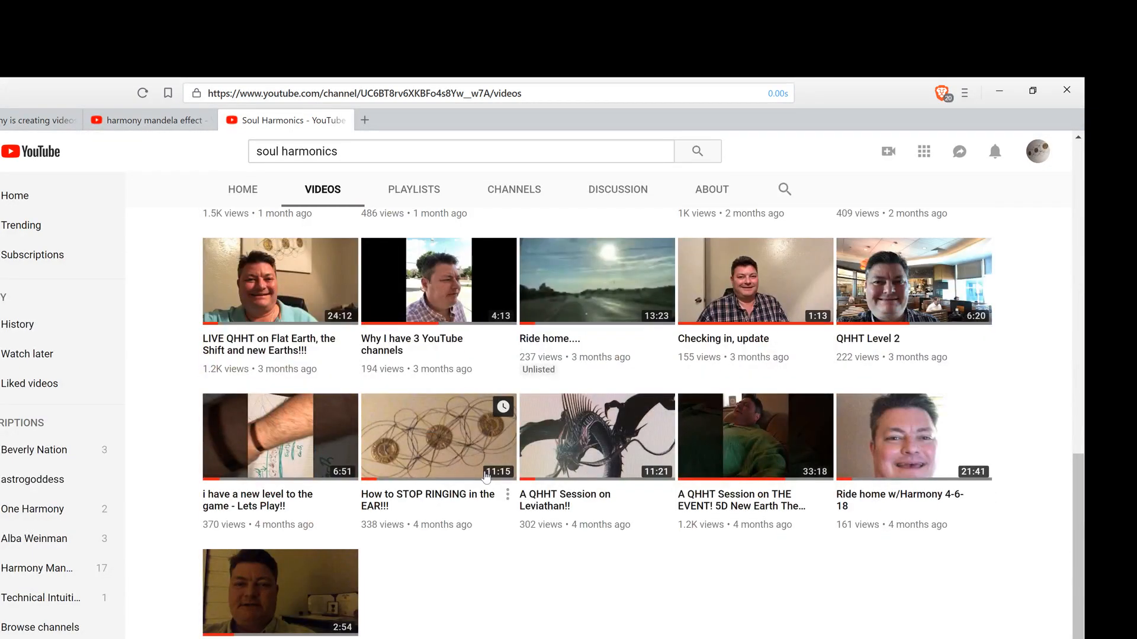
scroll("up", 3)
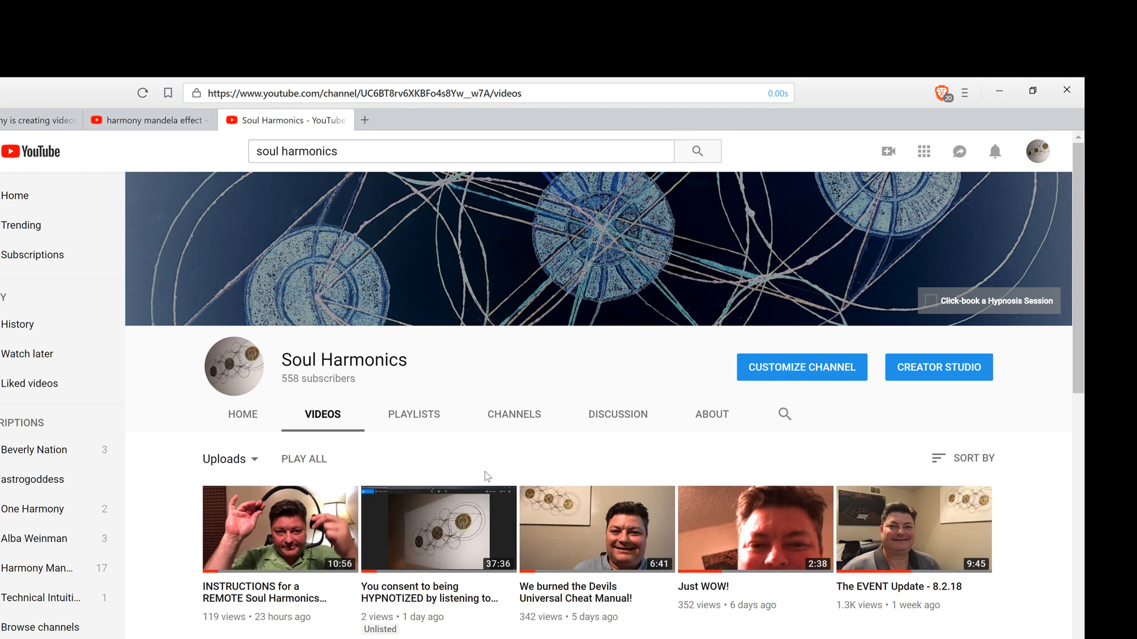
scroll("down", 3)
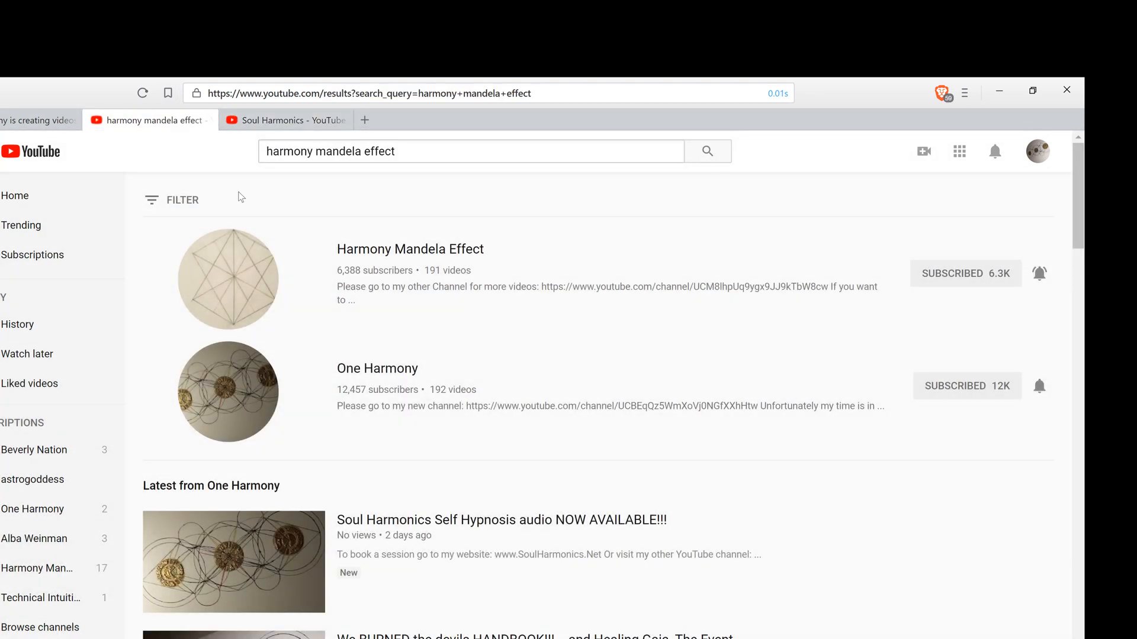
mouse_move(396, 262)
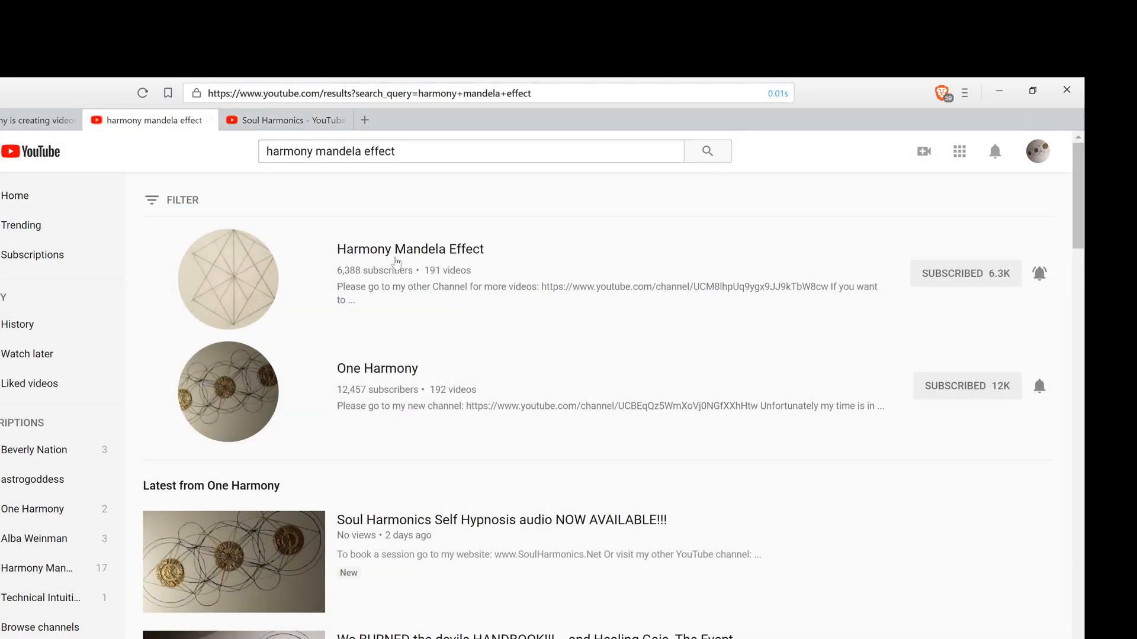
mouse_move(396, 262)
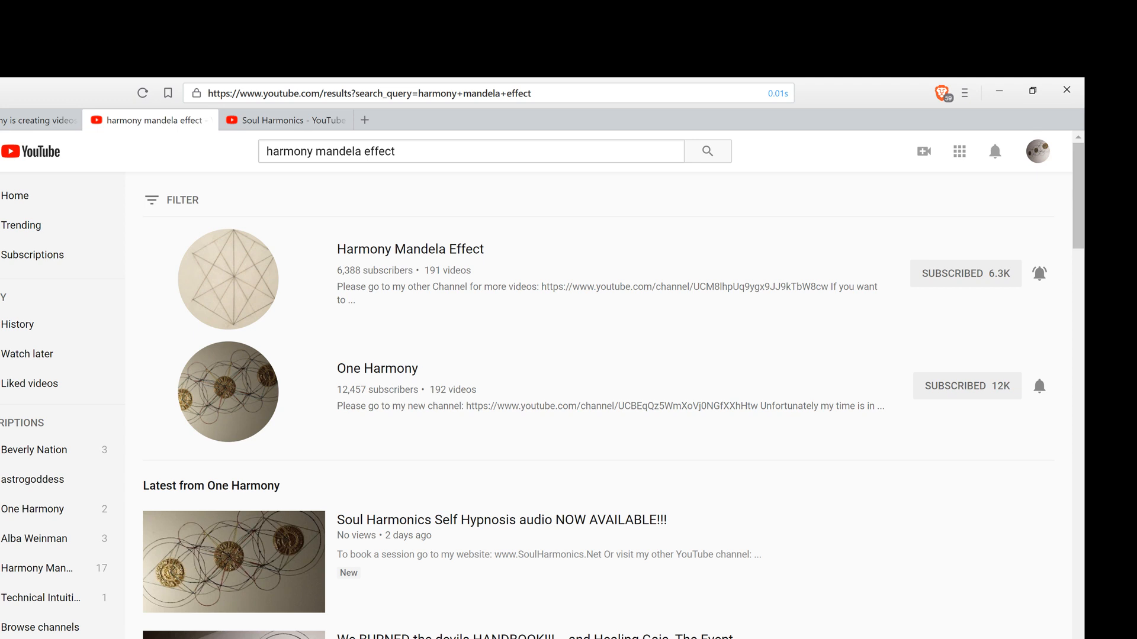
mouse_move(338, 261)
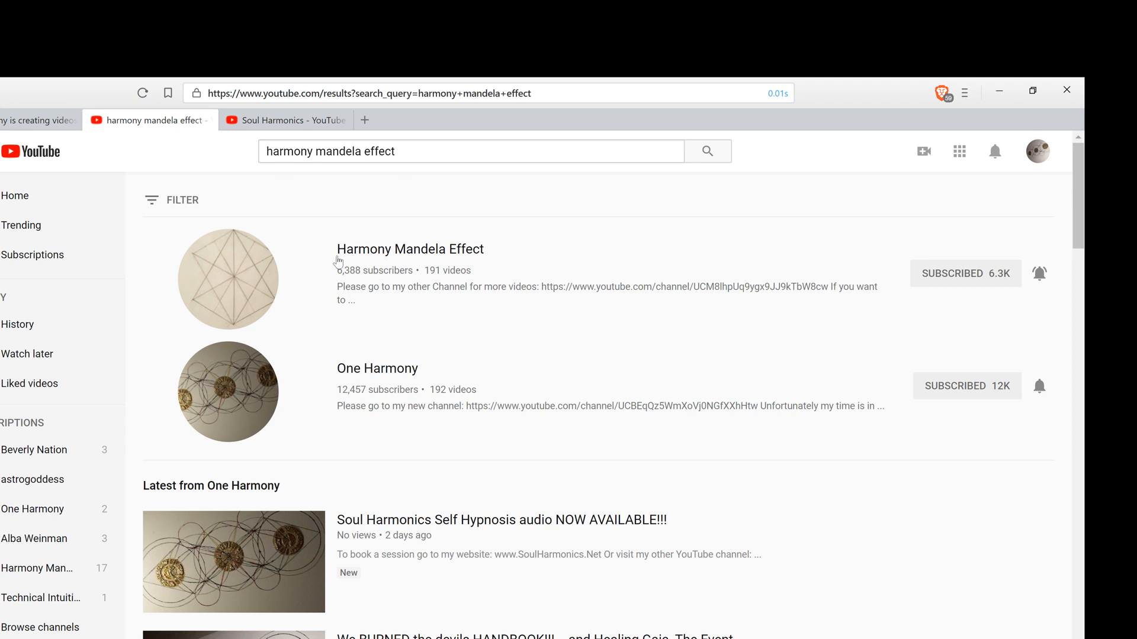
mouse_move(358, 396)
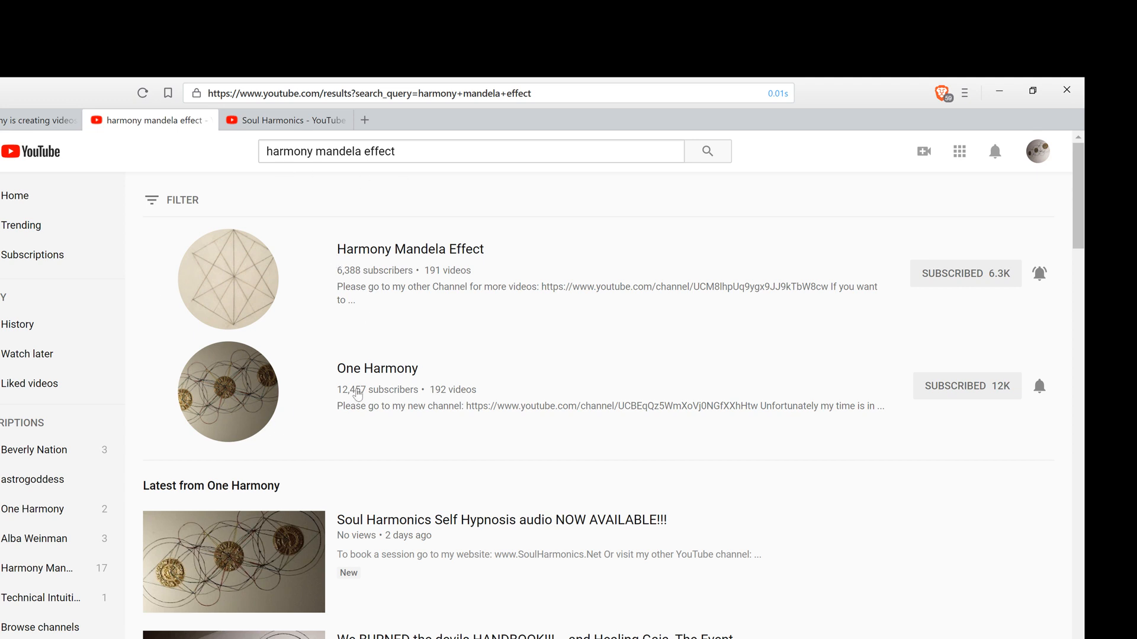
mouse_move(494, 255)
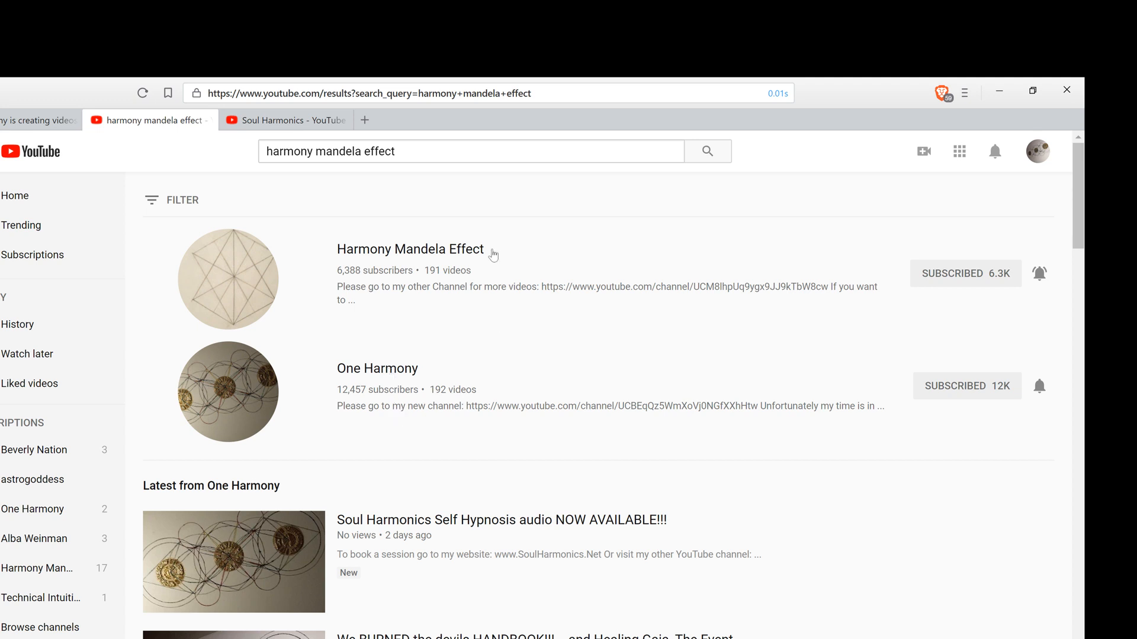
mouse_move(682, 326)
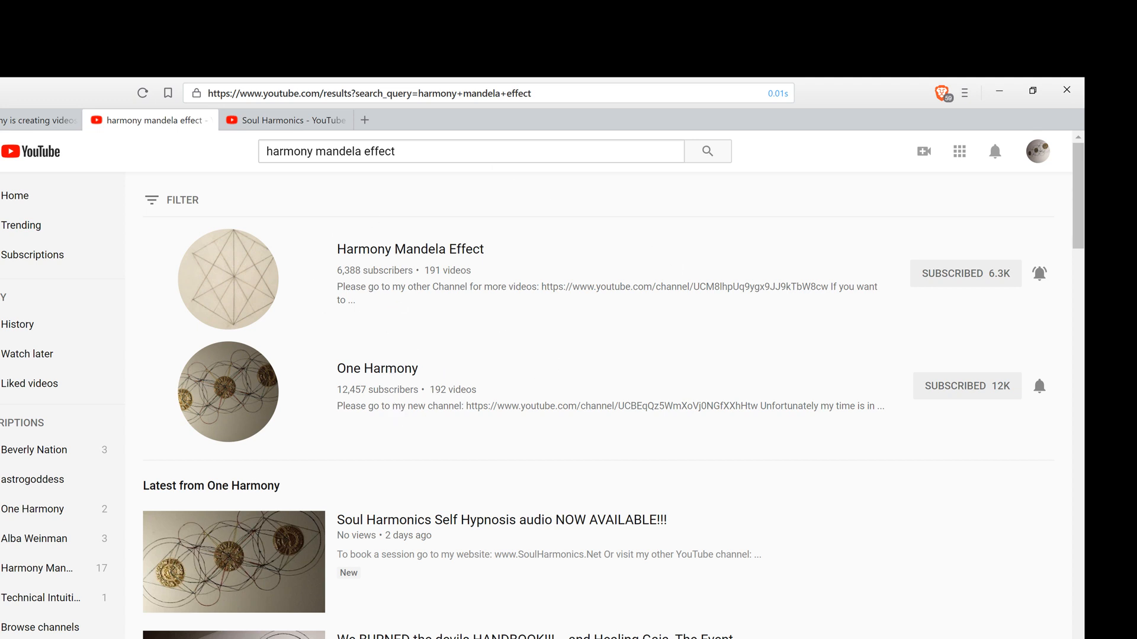
After reviewing the Harmony Mandela Effect and One Harmony results, open a new blank tab.
left_click(500, 121)
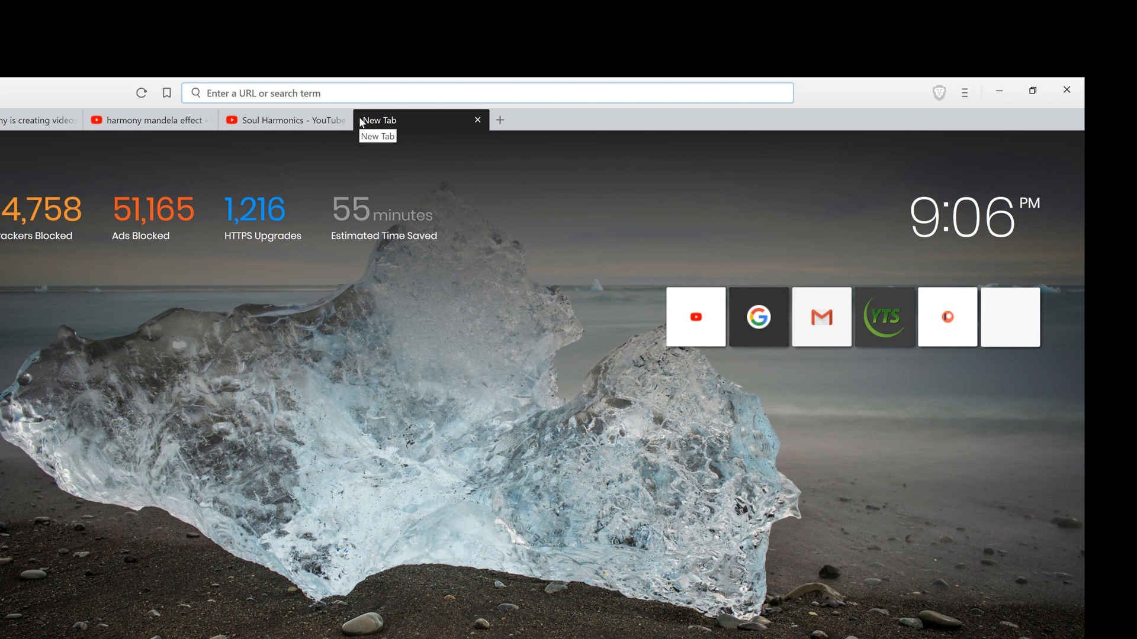
type("www.soul")
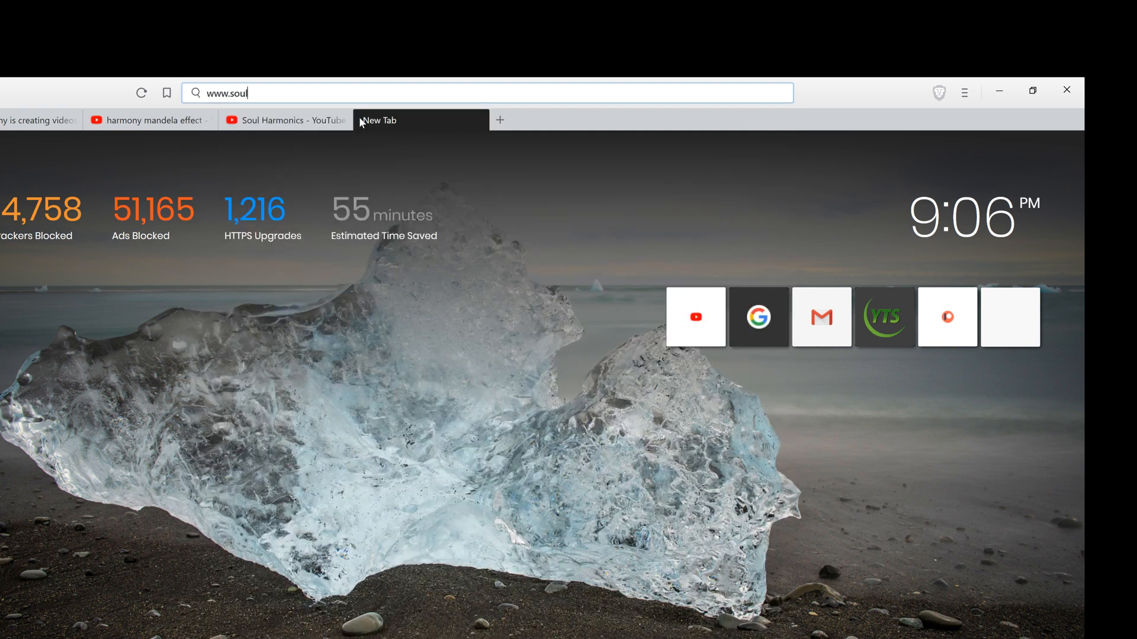
type("harmincs.net")
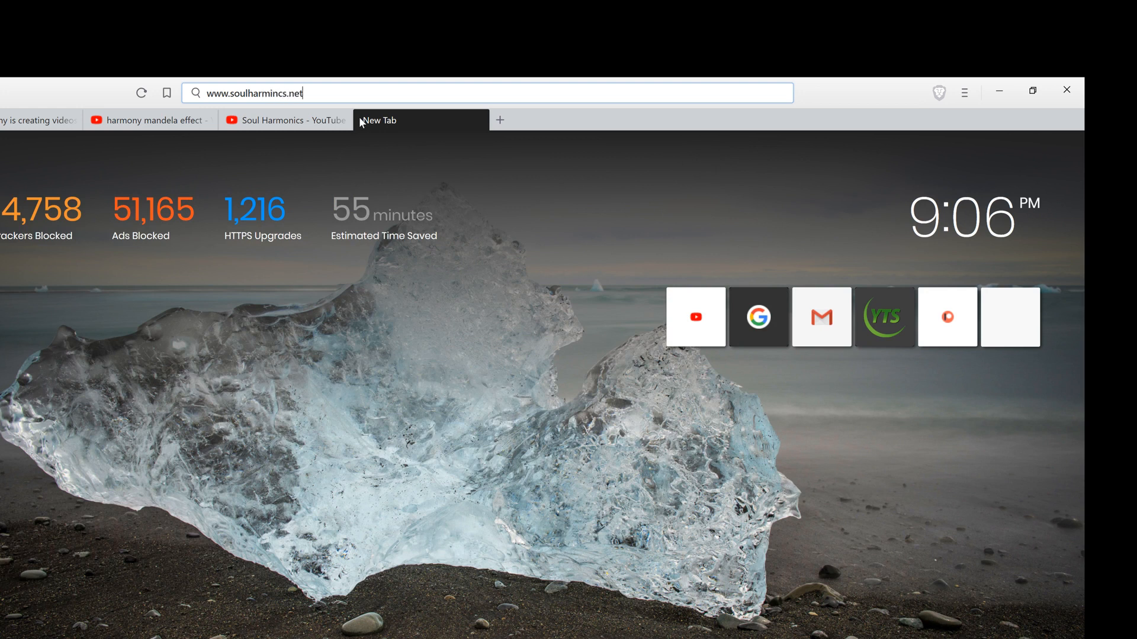
key("Enter")
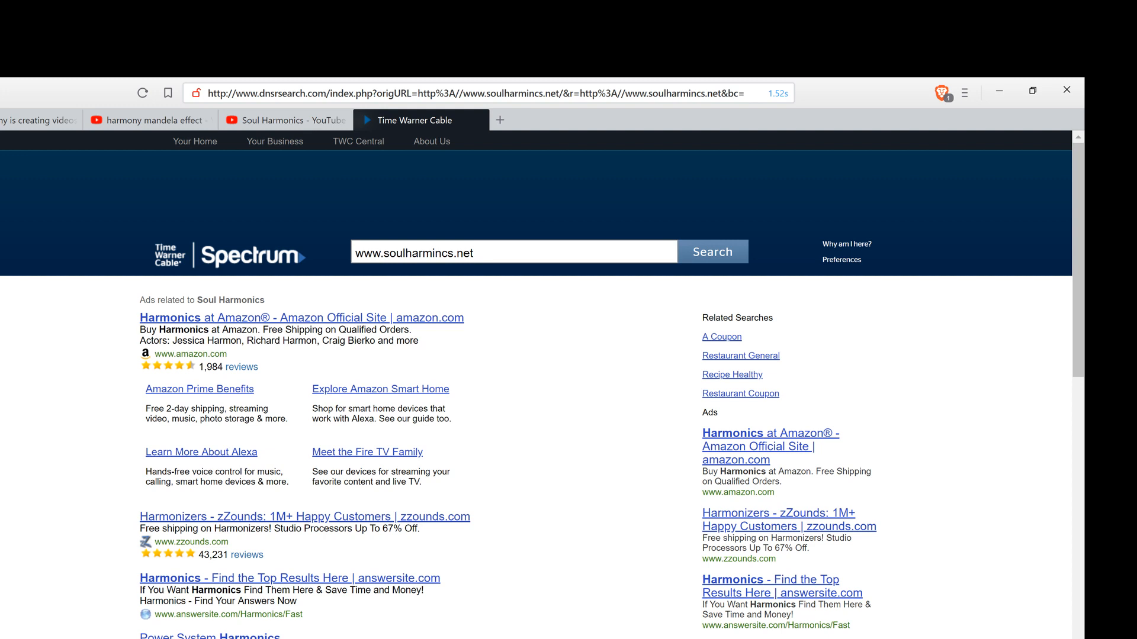
left_click(485, 93)
type("www.soulharmonics.")
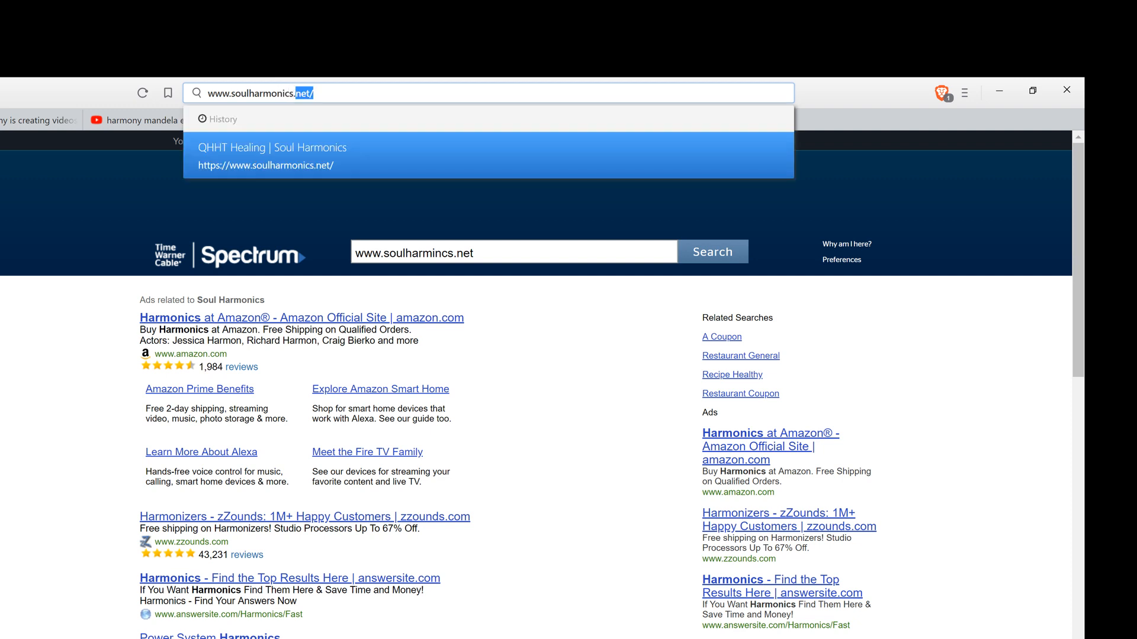
left_click(269, 148)
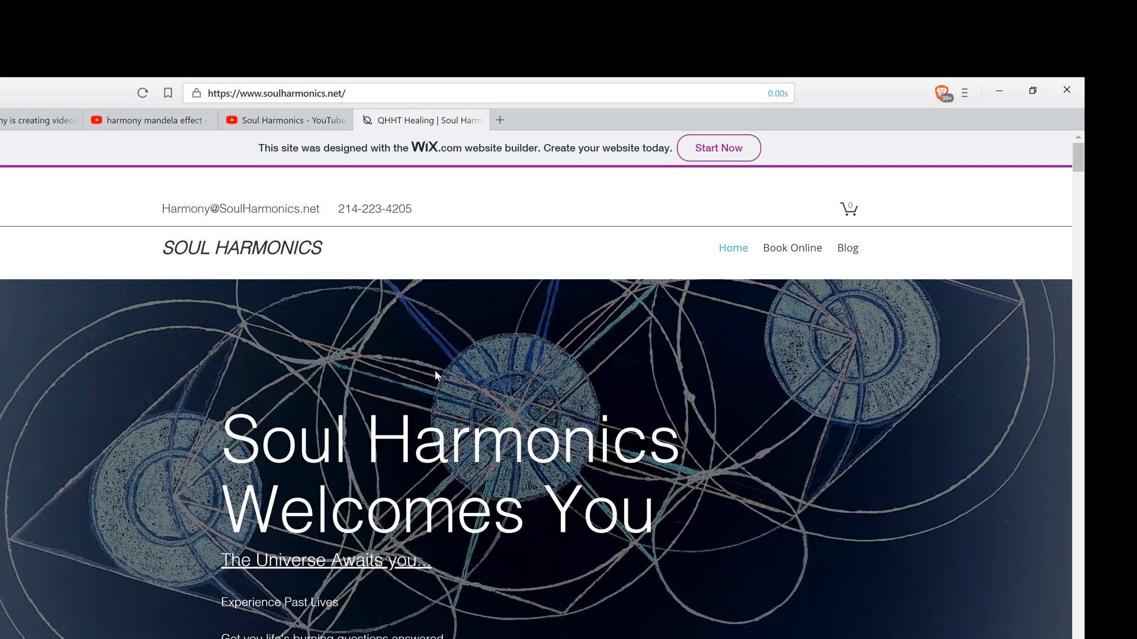
scroll("down", 3)
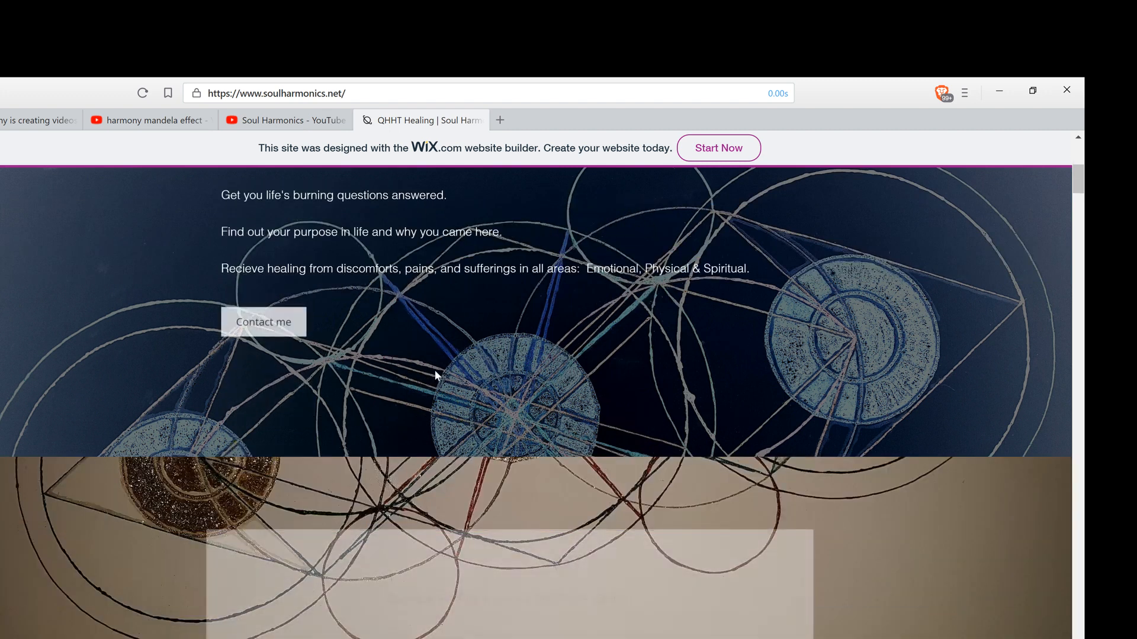
scroll("down", 3)
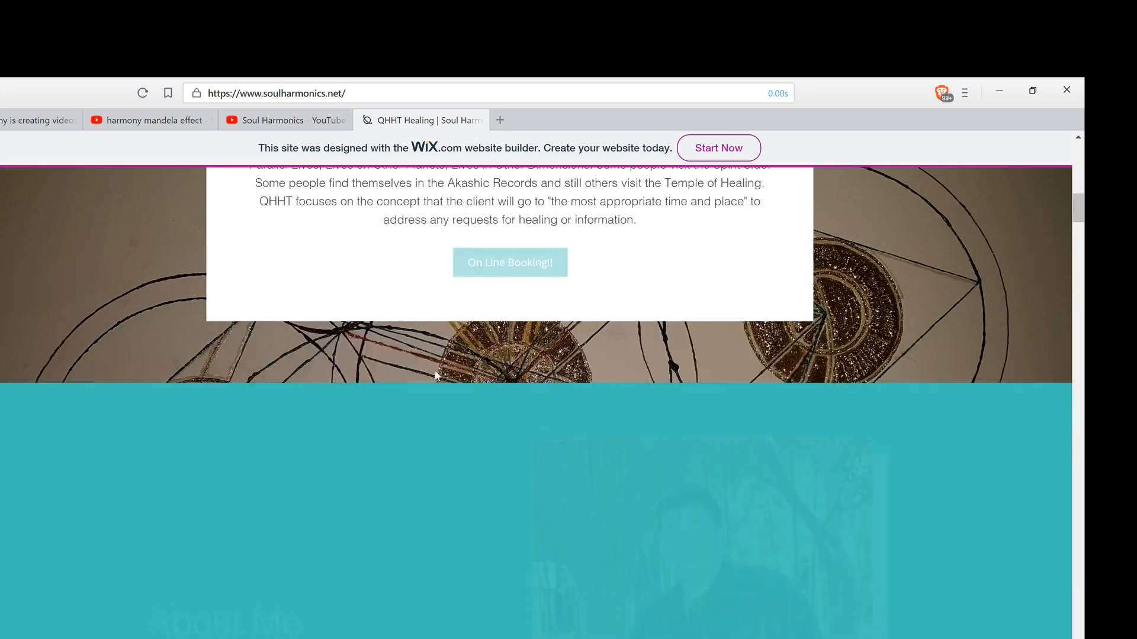
scroll("down", 3)
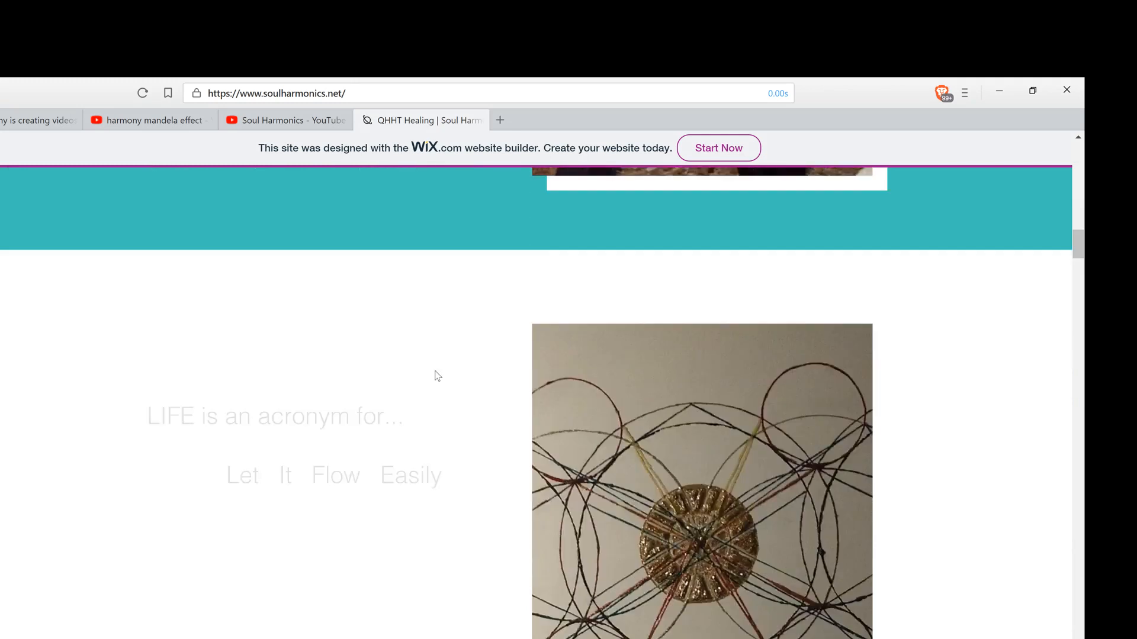
scroll("down", 3)
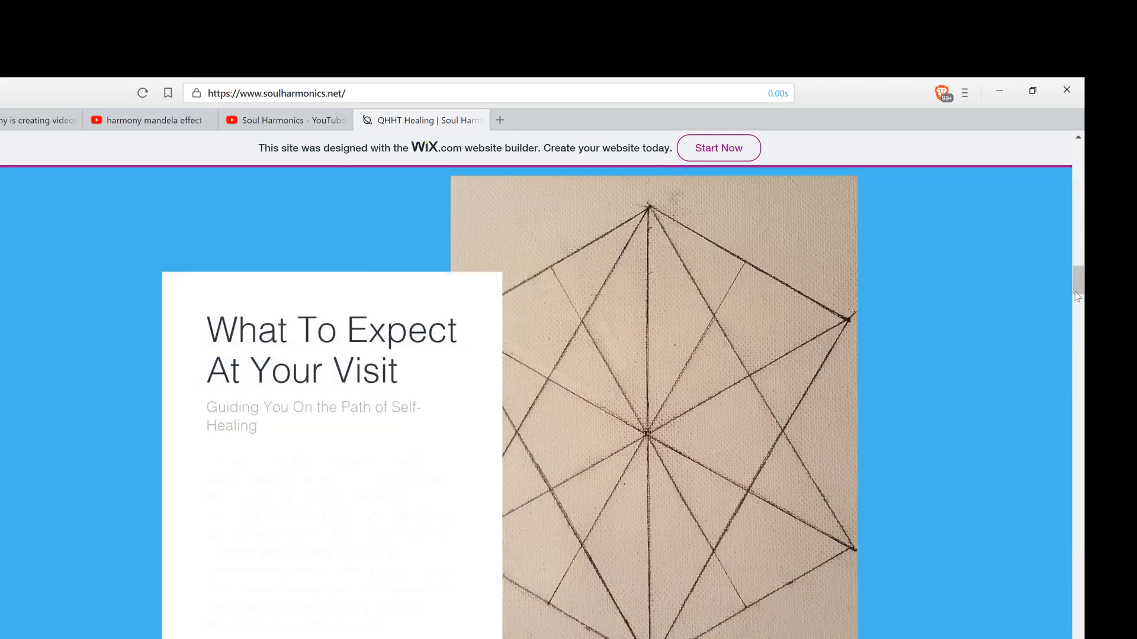
scroll("up", 3)
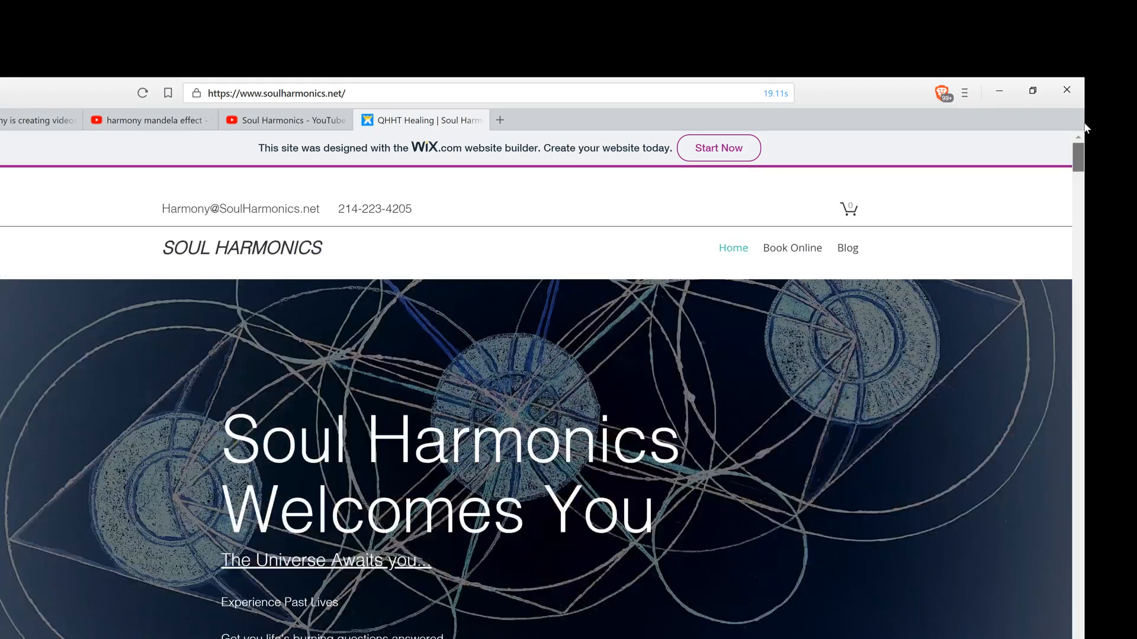
mouse_move(784, 251)
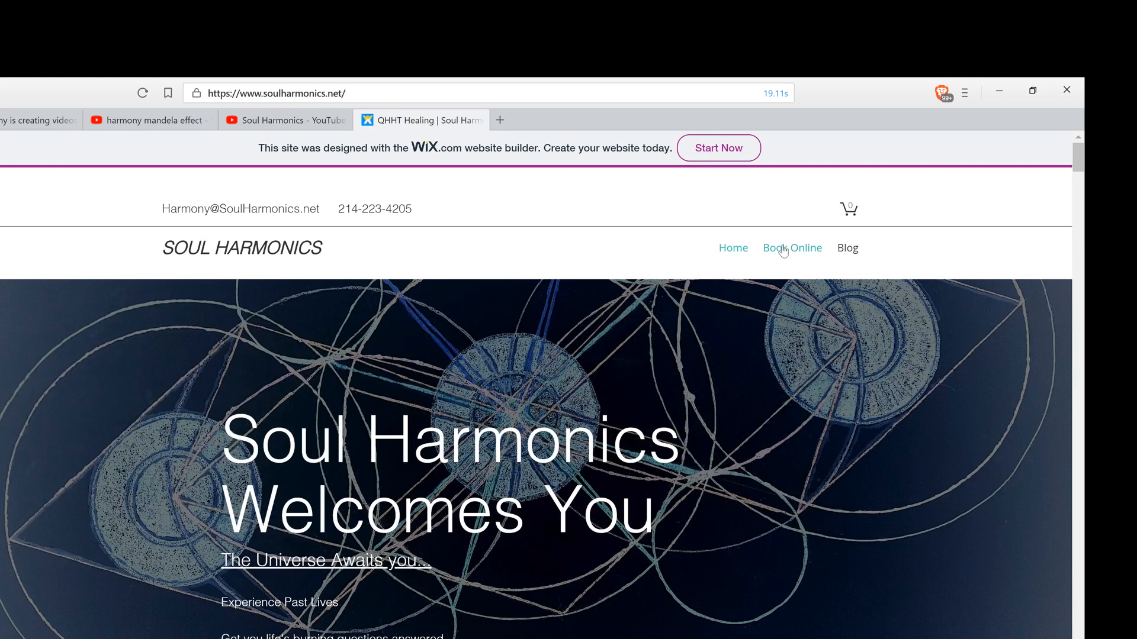
Open Book Online, view the $260 QHHT Session, then return to the $99 Remote session.
left_click(792, 248)
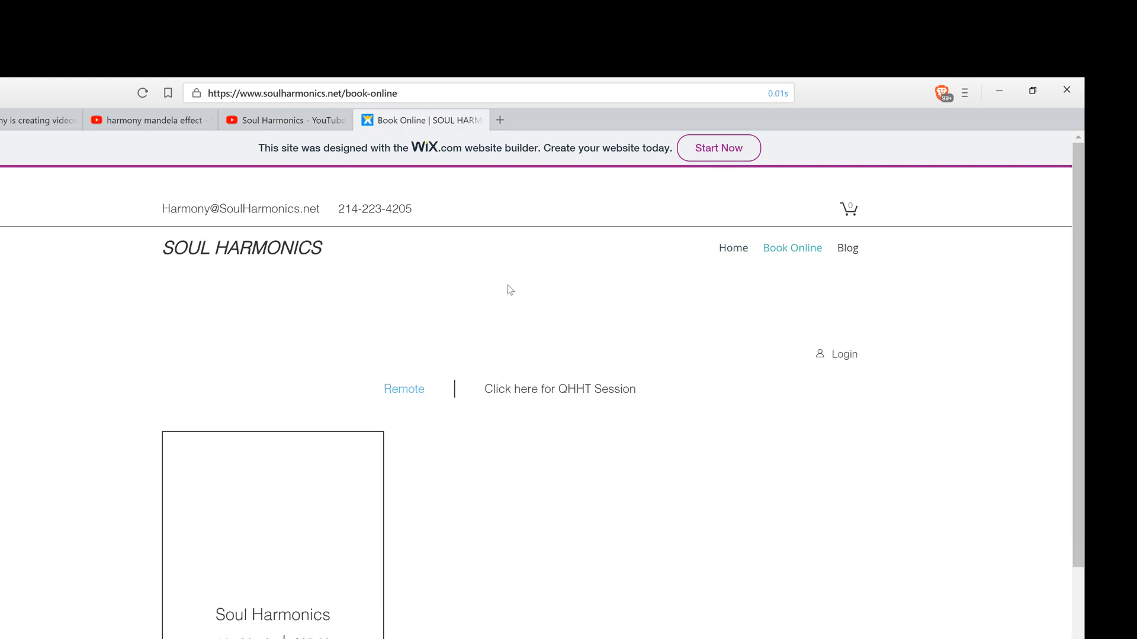
scroll("down", 3)
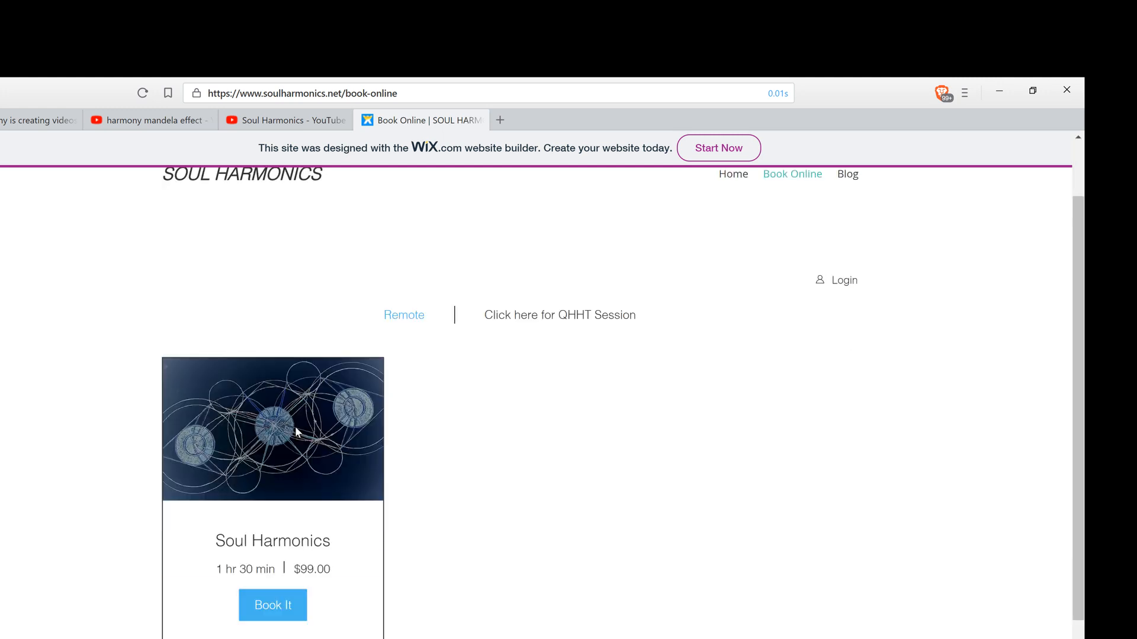
scroll("down", 3)
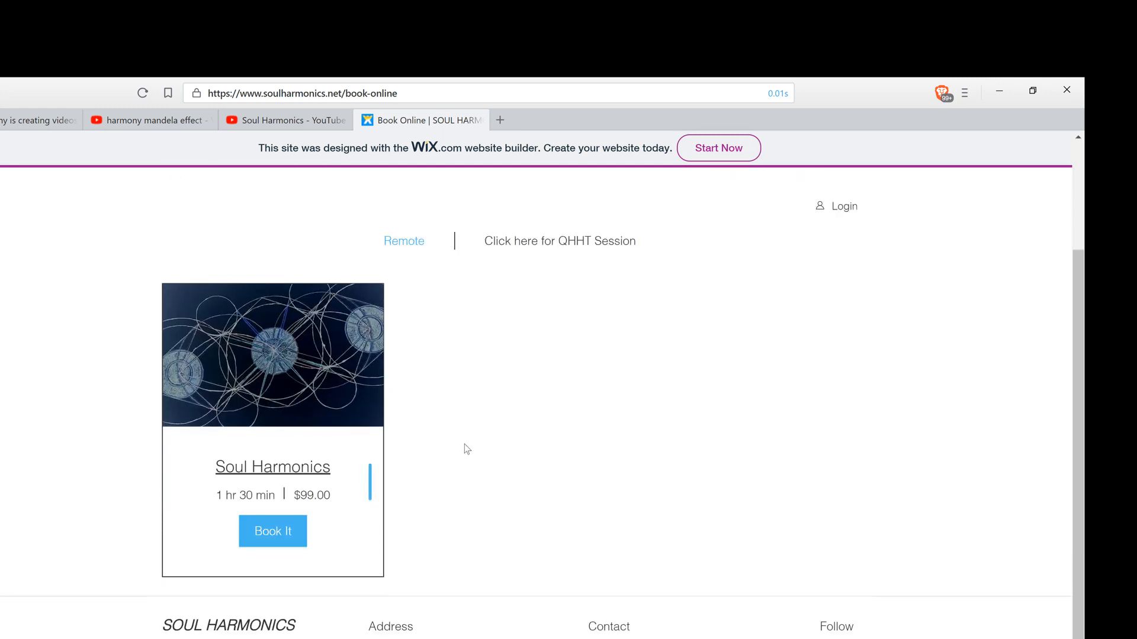
left_click(559, 240)
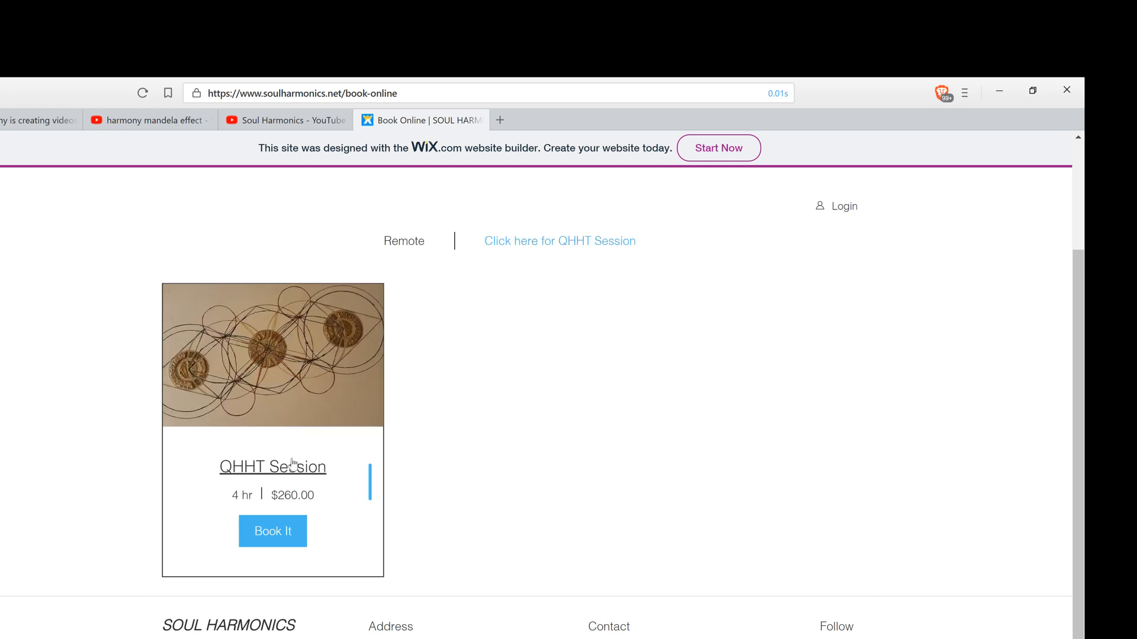
mouse_move(221, 508)
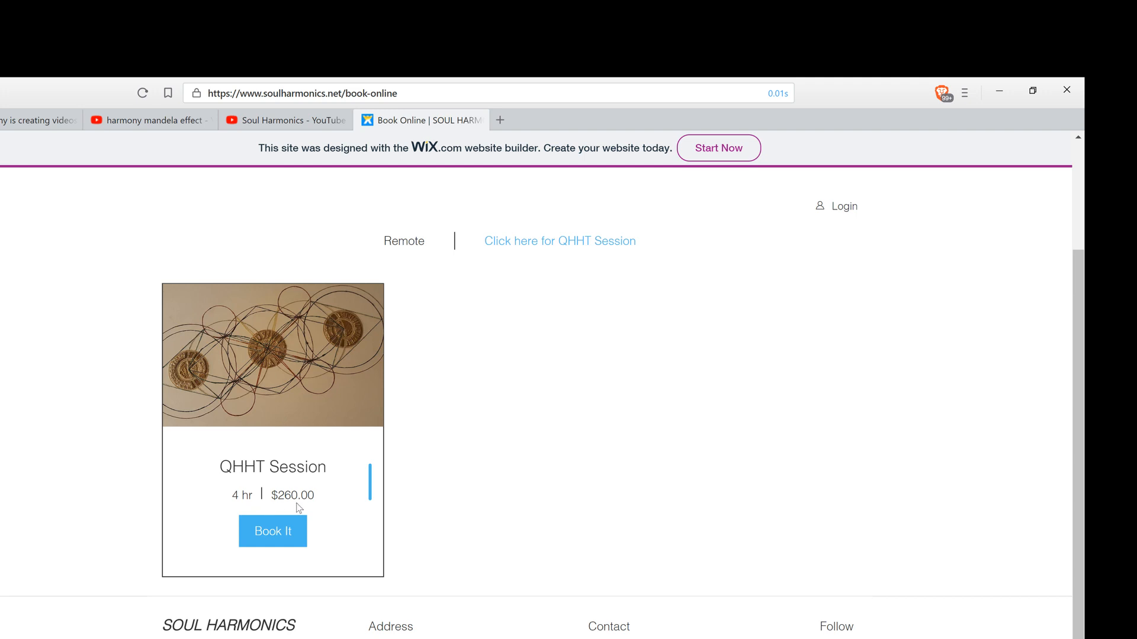
left_click(404, 241)
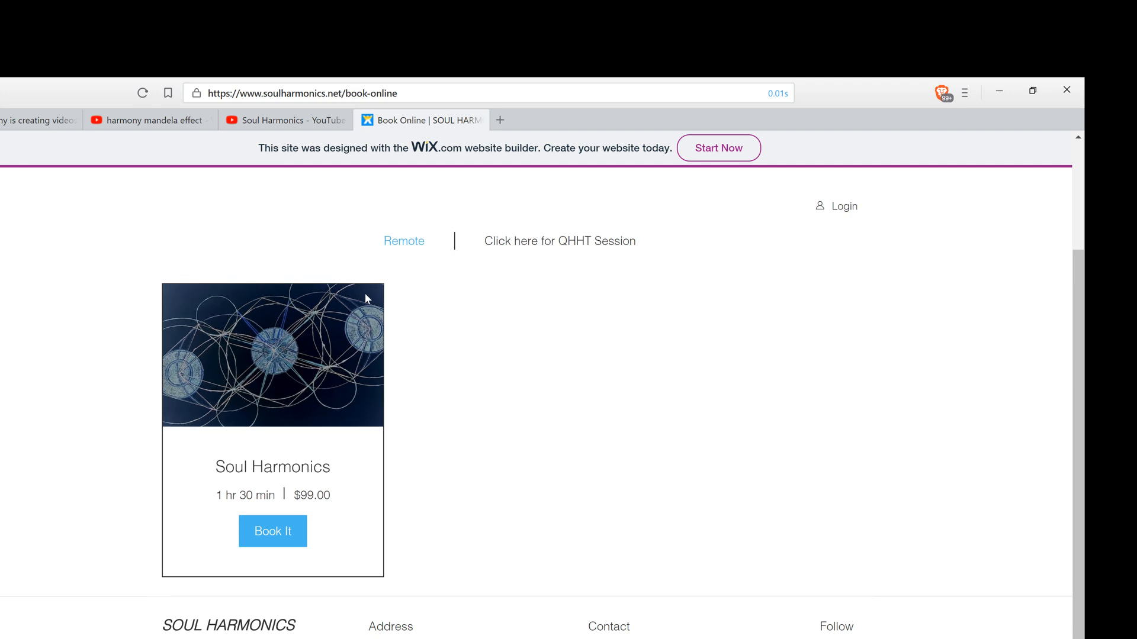
mouse_move(351, 384)
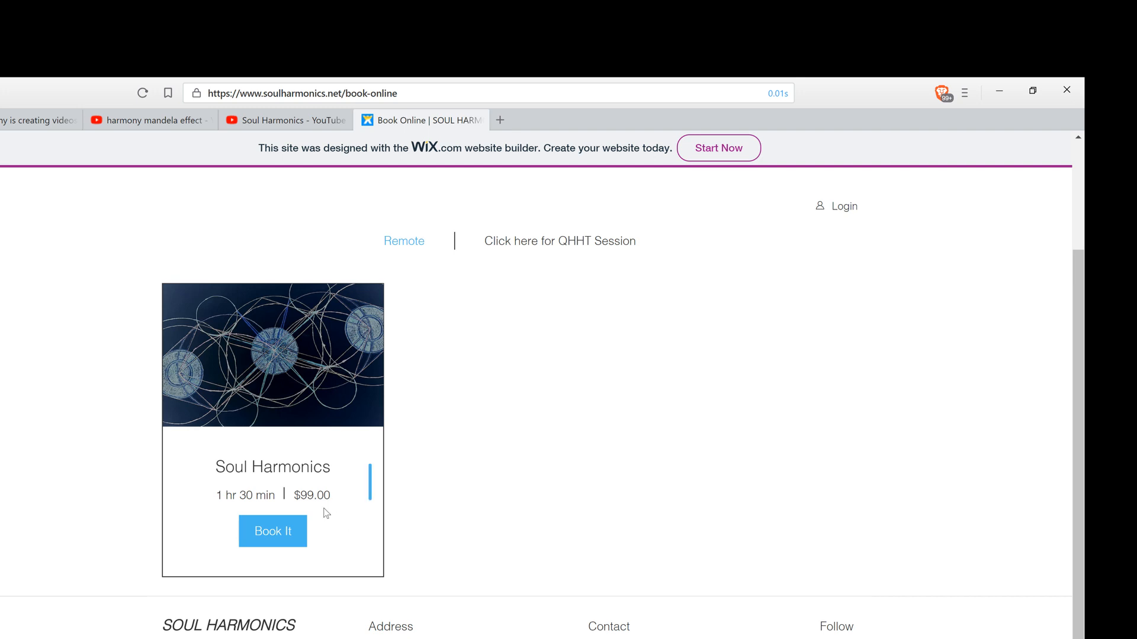
mouse_move(248, 513)
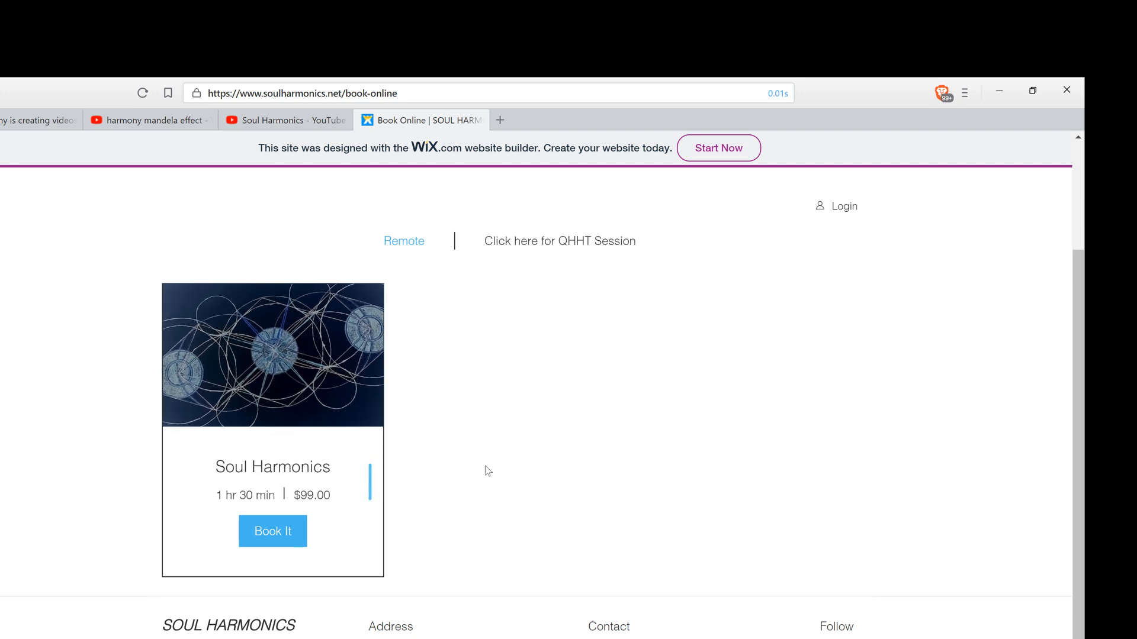
mouse_move(289, 484)
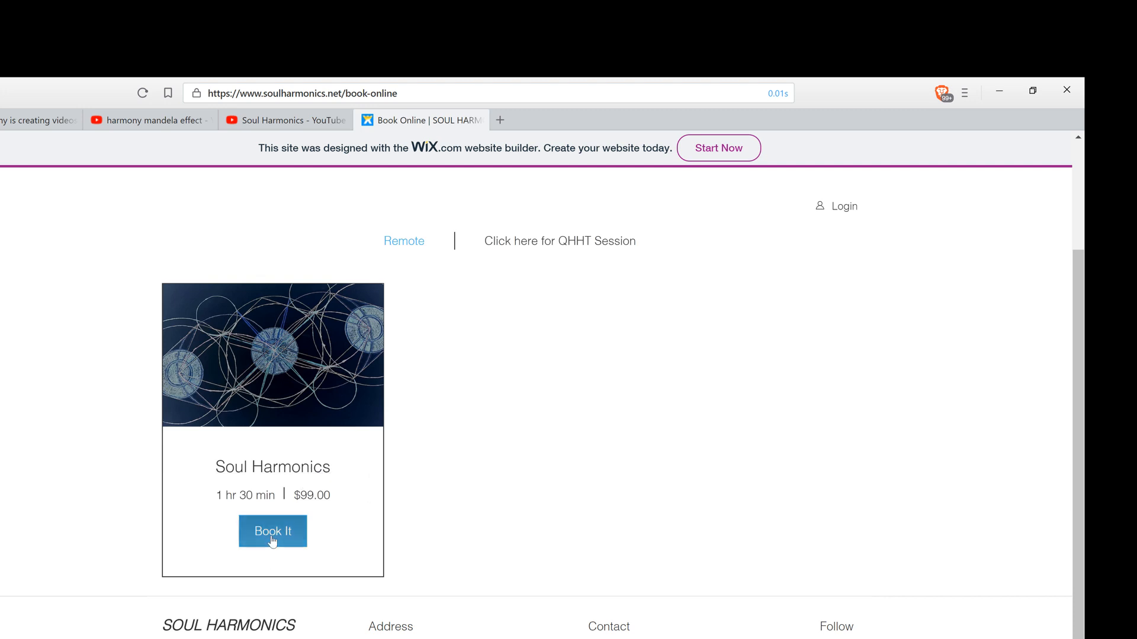
Choose Book It, then pick August 18, 2018 and the 2:00 pm slot.
left_click(272, 531)
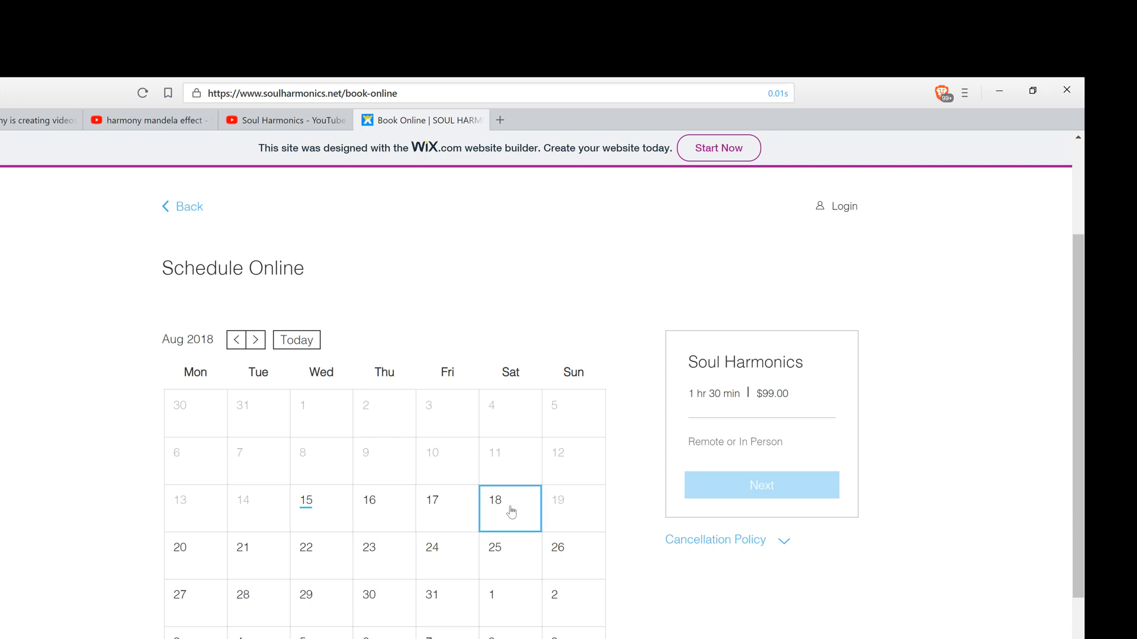
left_click(510, 508)
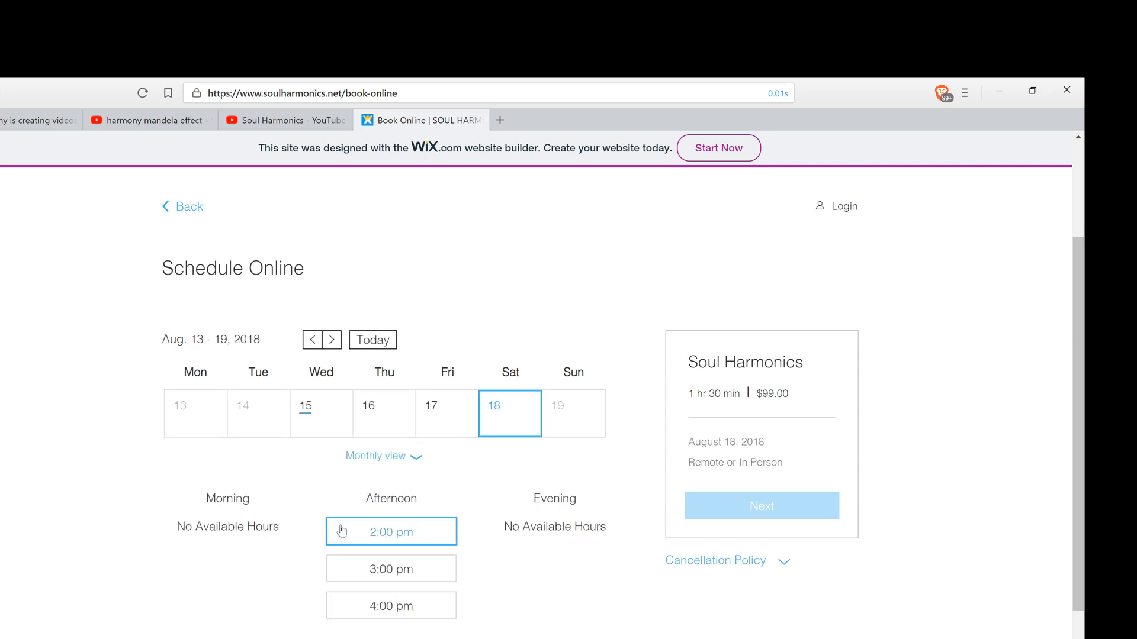
left_click(391, 532)
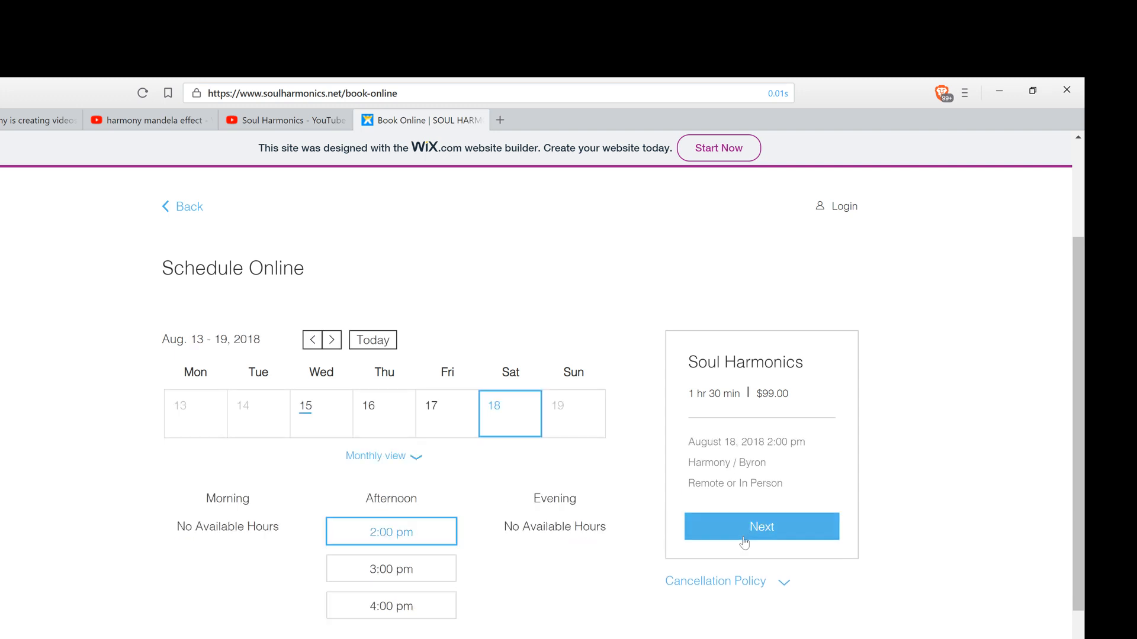
Continue to the details form and scroll over its empty name, email, phone and question fields.
left_click(761, 526)
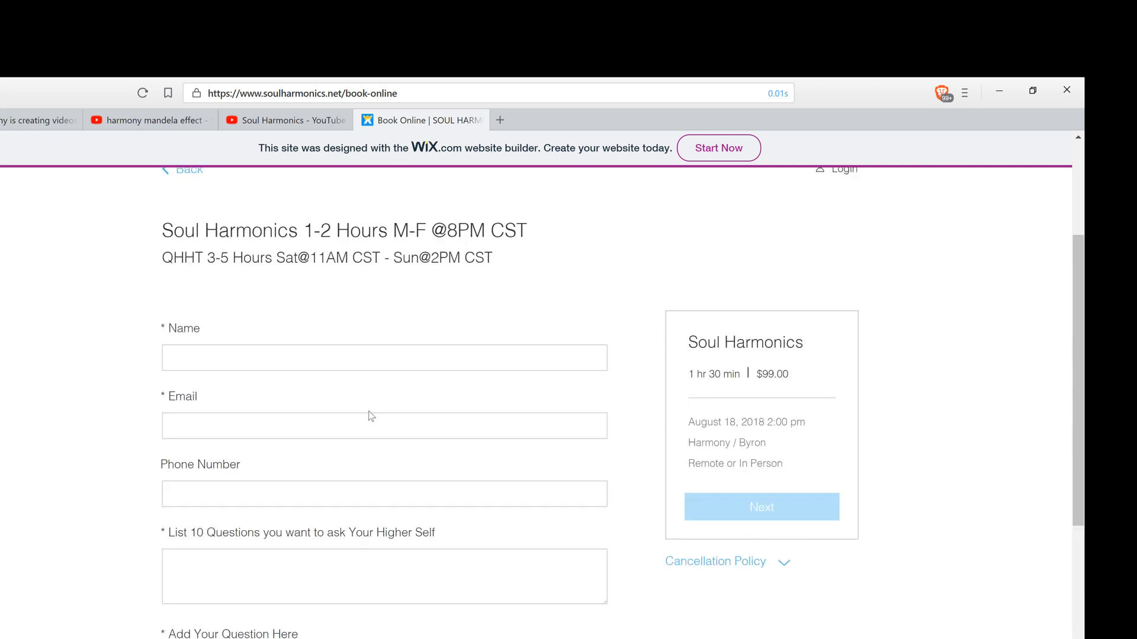
scroll("down", 3)
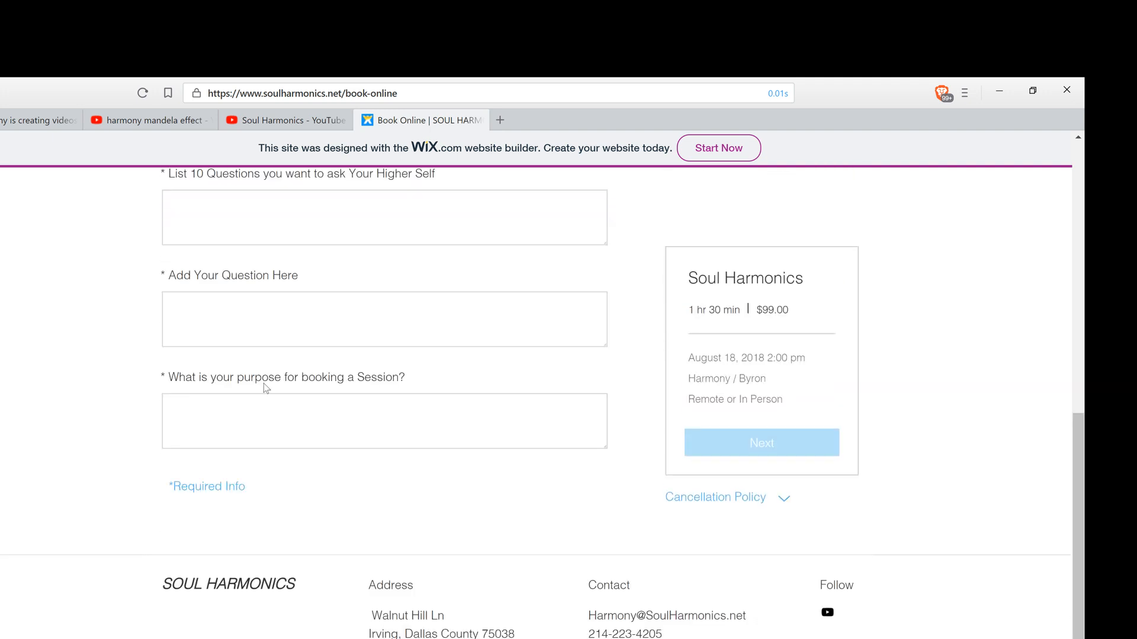
mouse_move(504, 517)
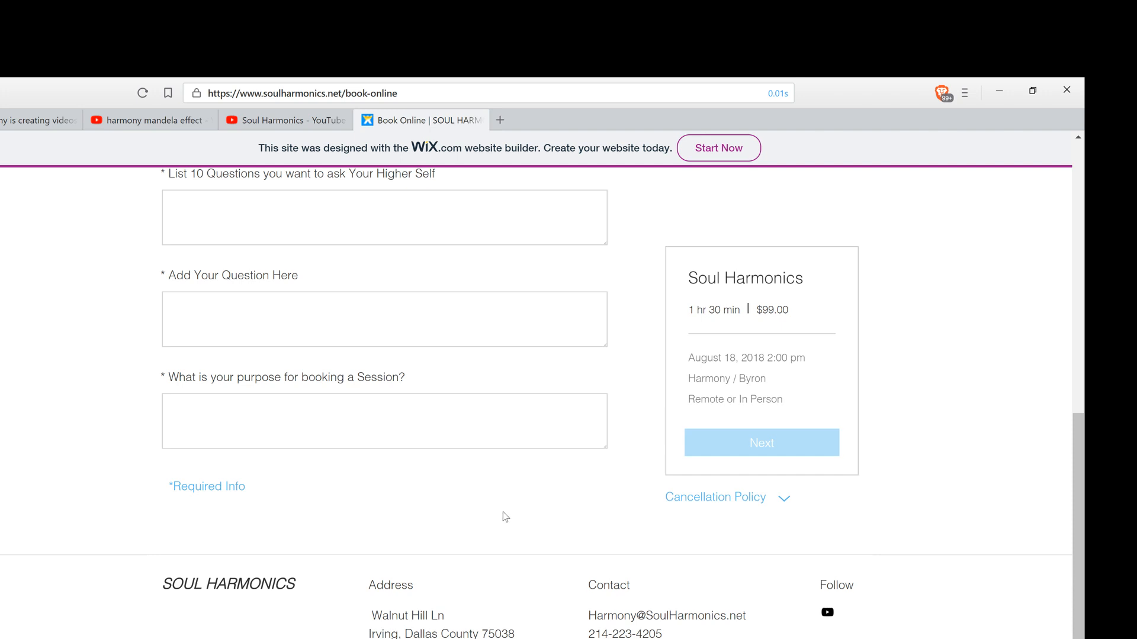
scroll("up", 3)
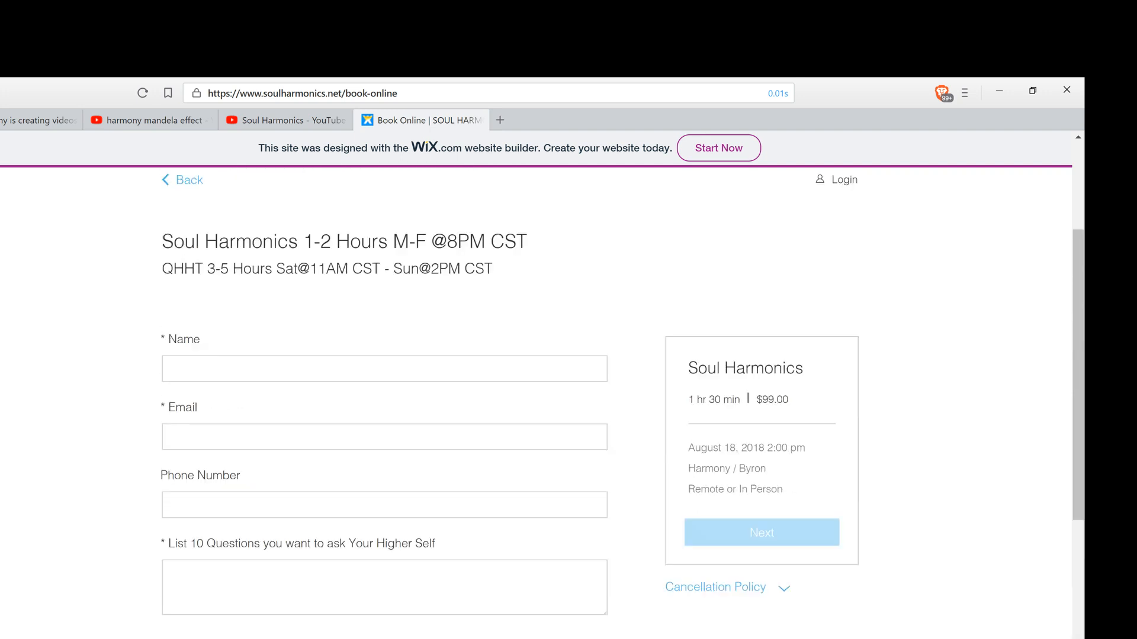
scroll("up", 3)
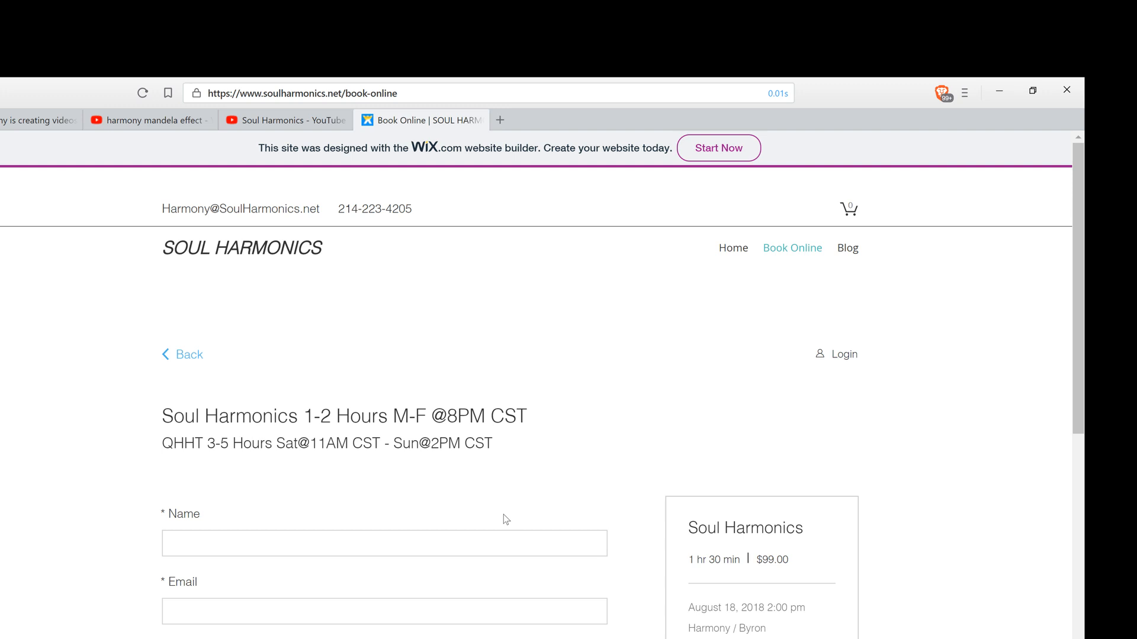
mouse_move(699, 413)
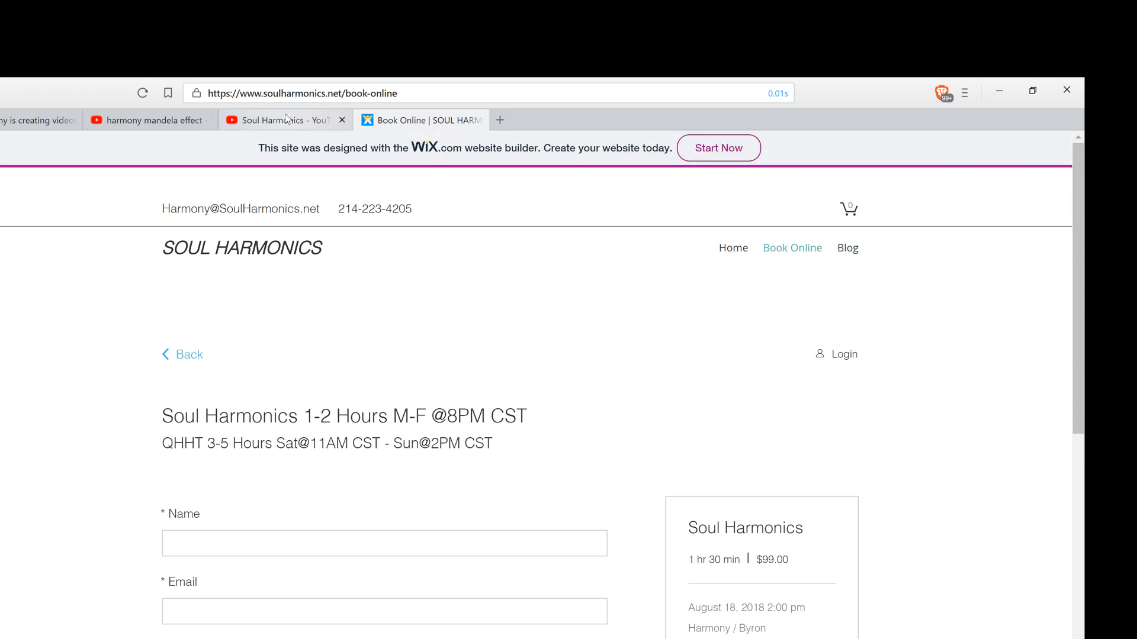
Switch to the Soul Harmonics YouTube tab showing recent uploads, including remote session instructions.
left_click(282, 120)
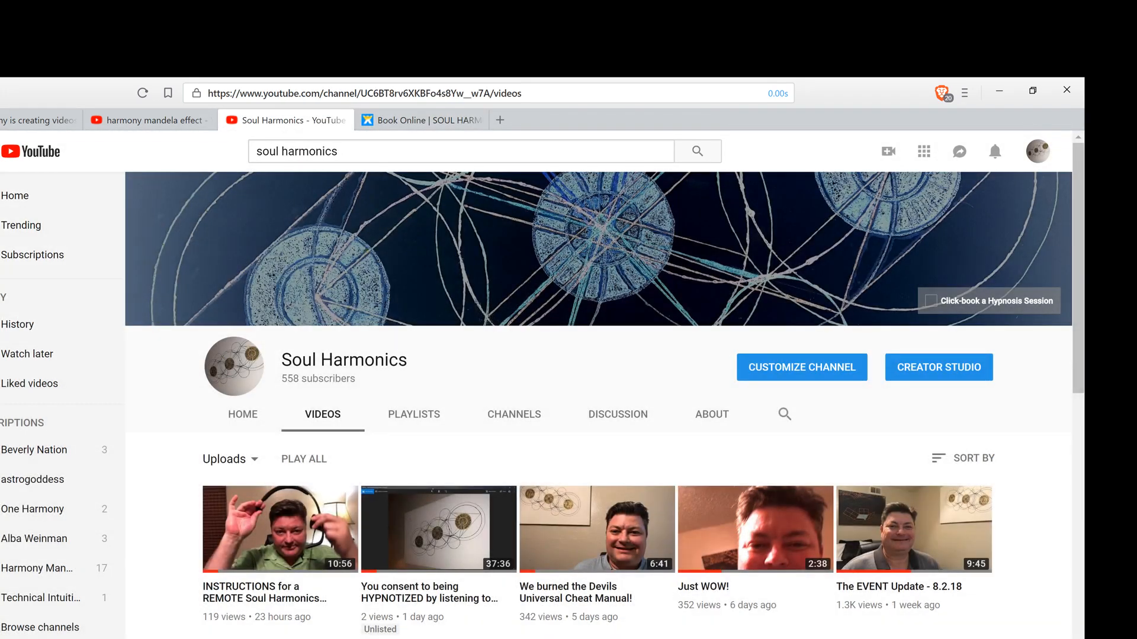
mouse_move(231, 611)
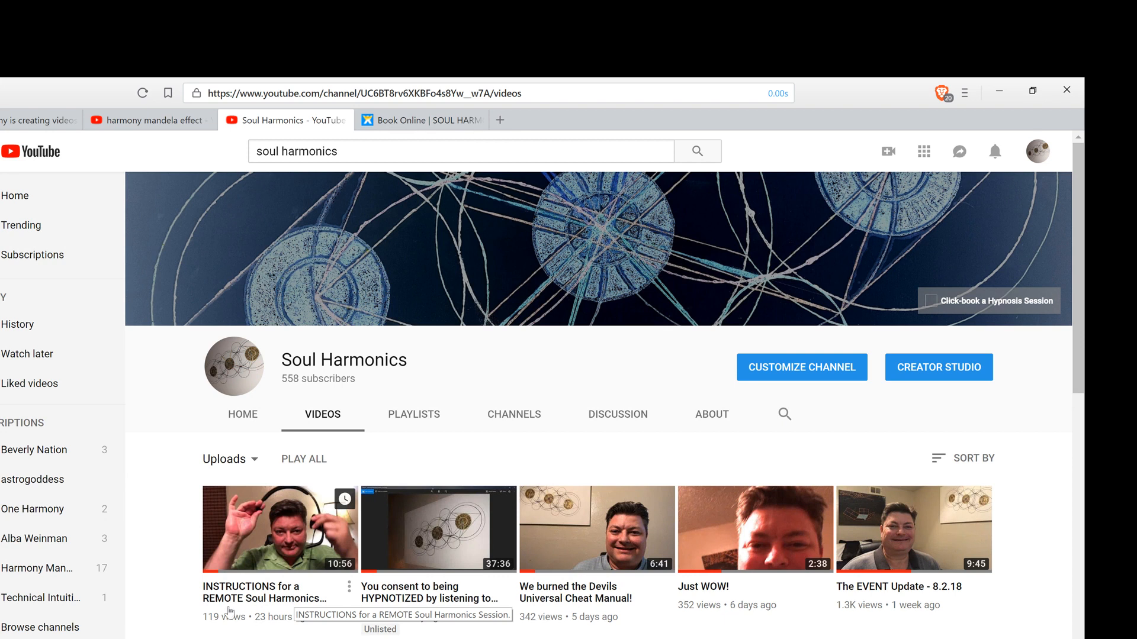
mouse_move(291, 592)
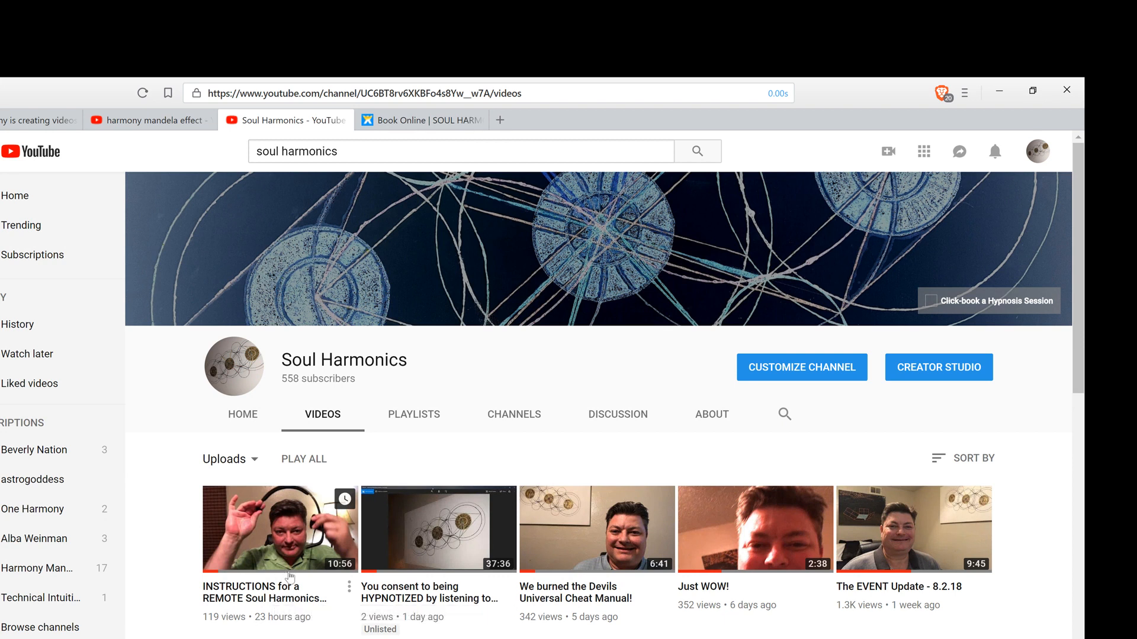
mouse_move(279, 536)
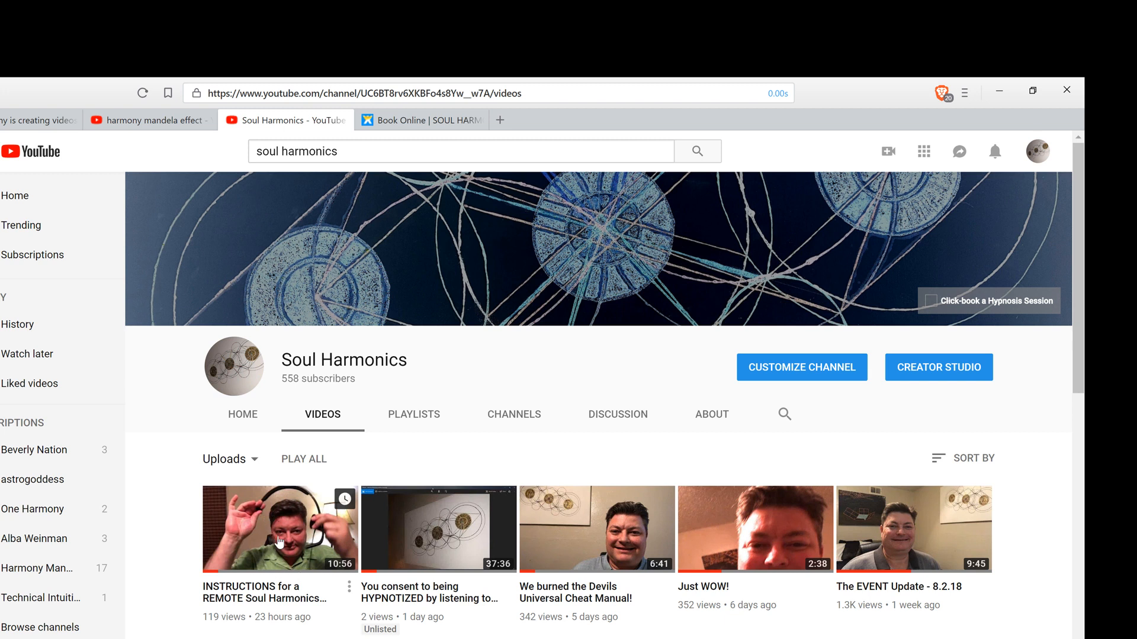
mouse_move(296, 540)
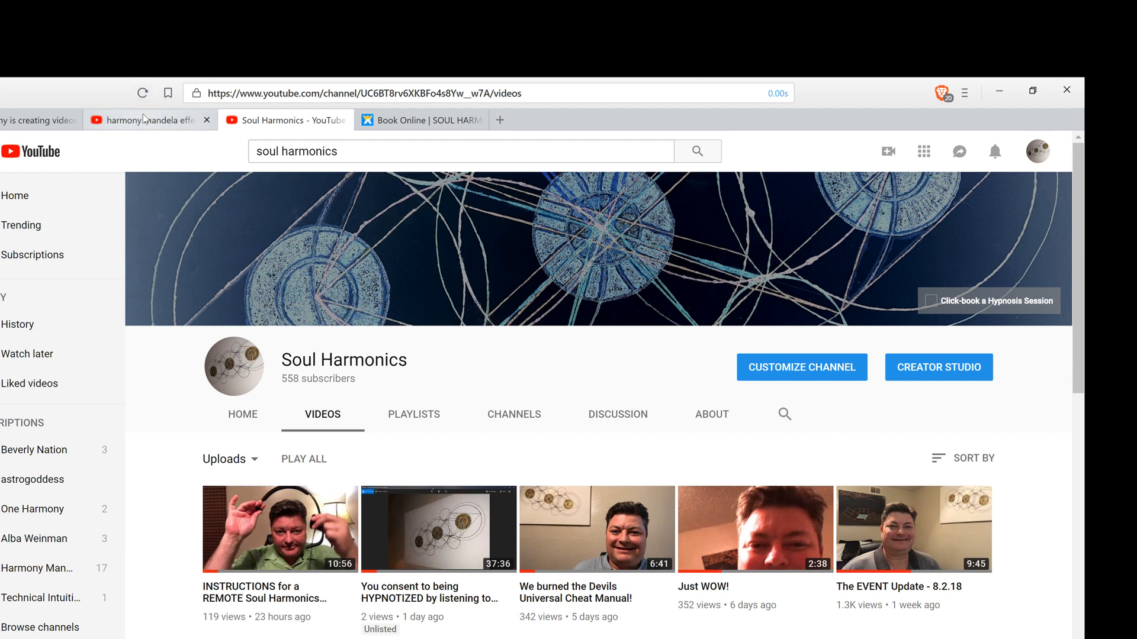
Glance at the 'harmony mandela effect' results, then return to the Soul Harmonics Videos tab.
left_click(145, 120)
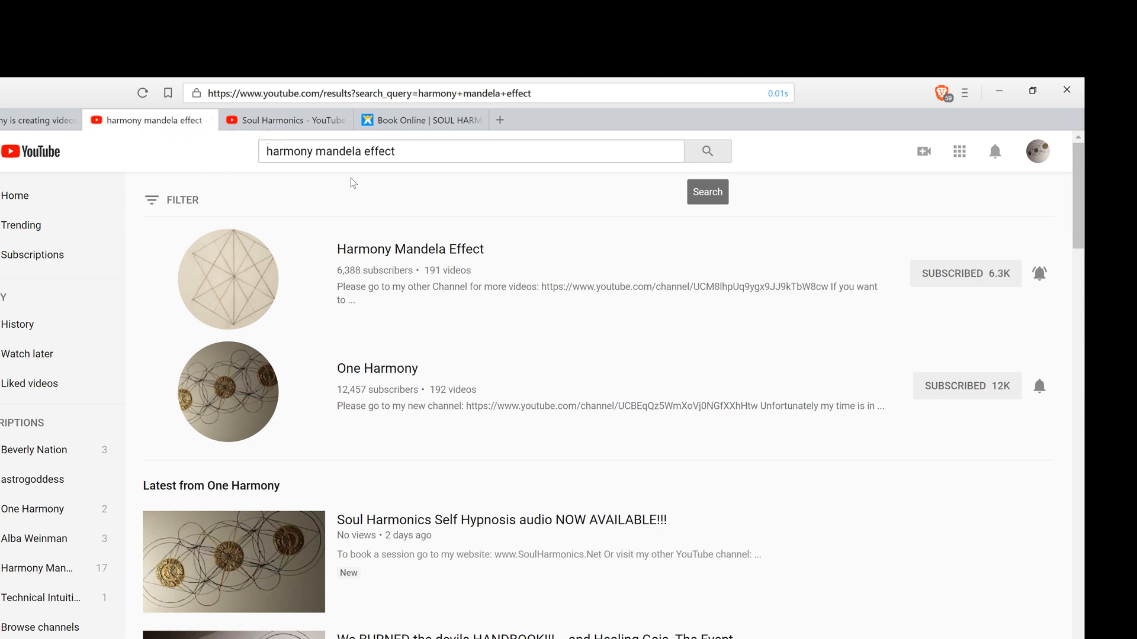
mouse_move(401, 387)
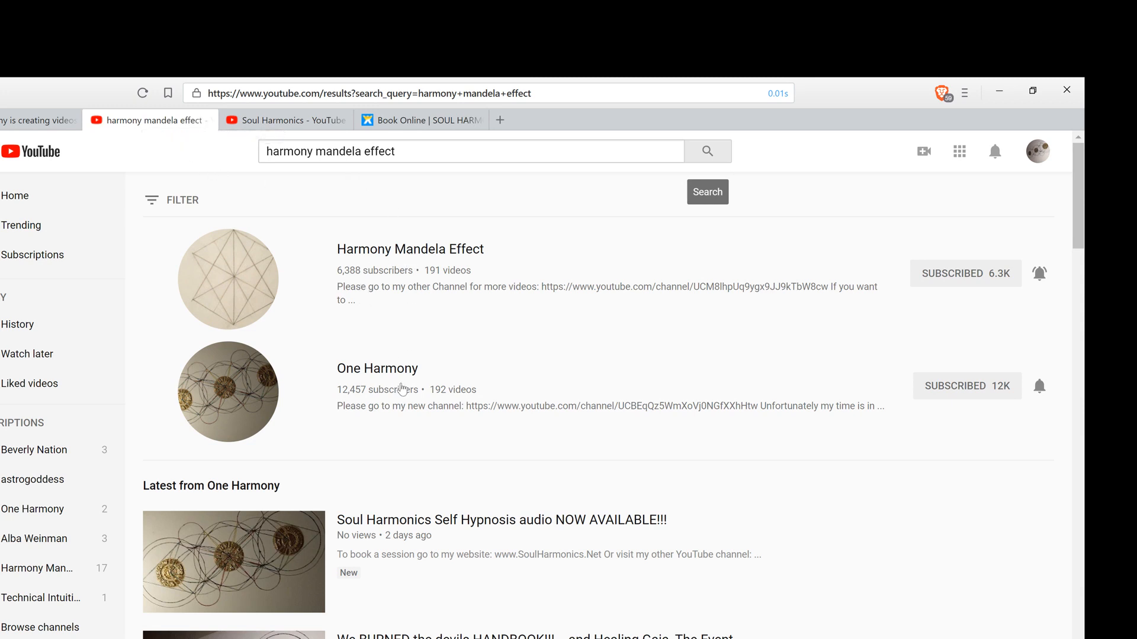
mouse_move(374, 288)
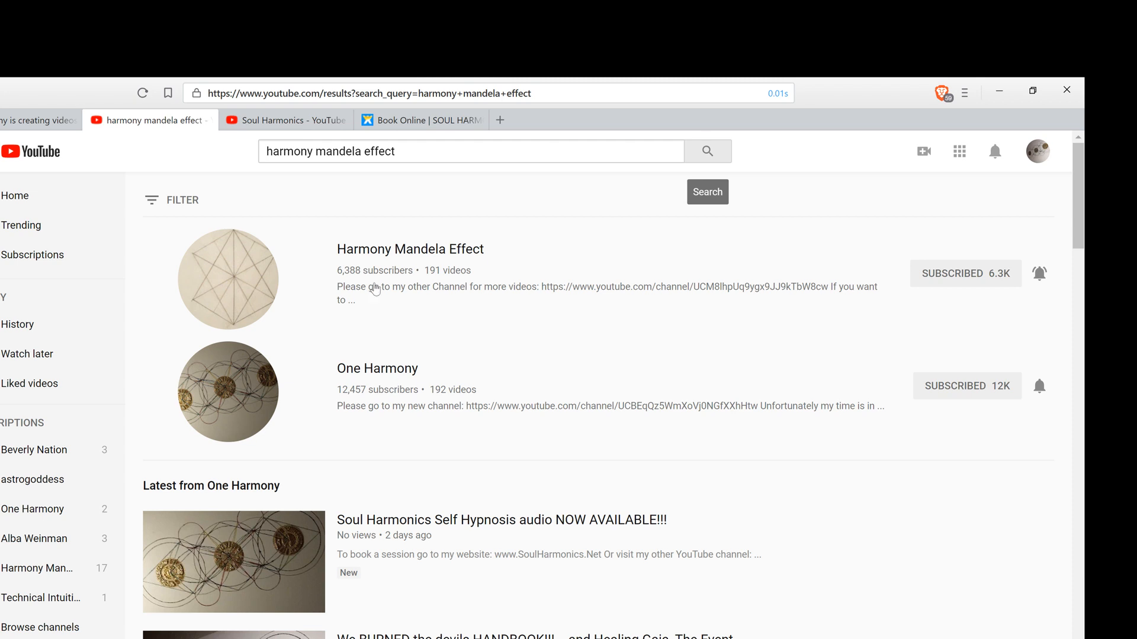
mouse_move(366, 242)
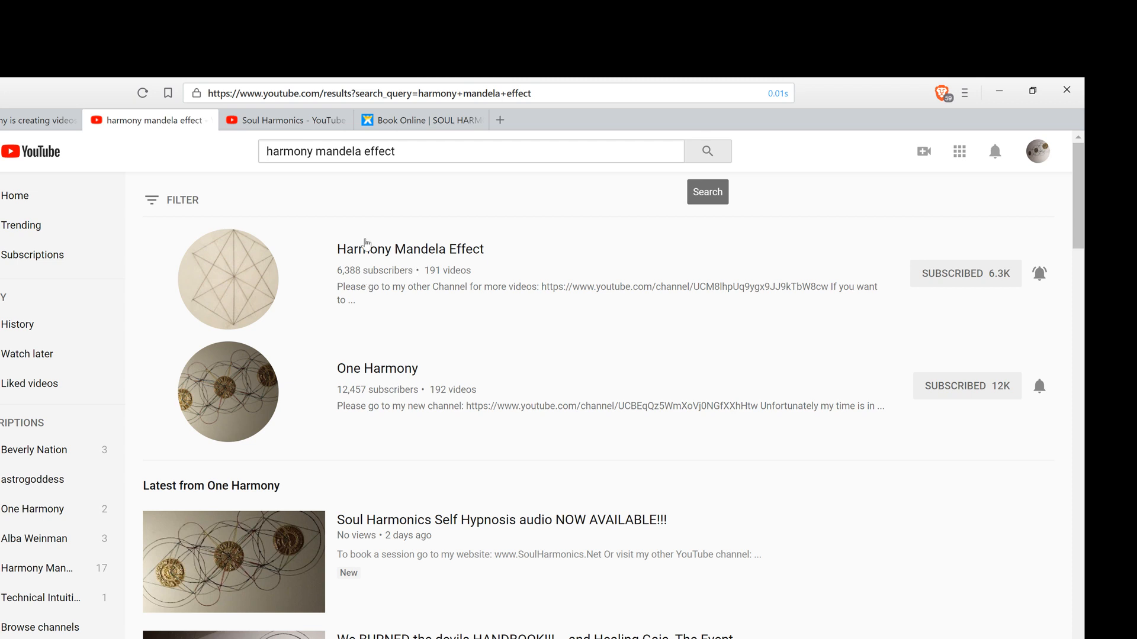
mouse_move(301, 127)
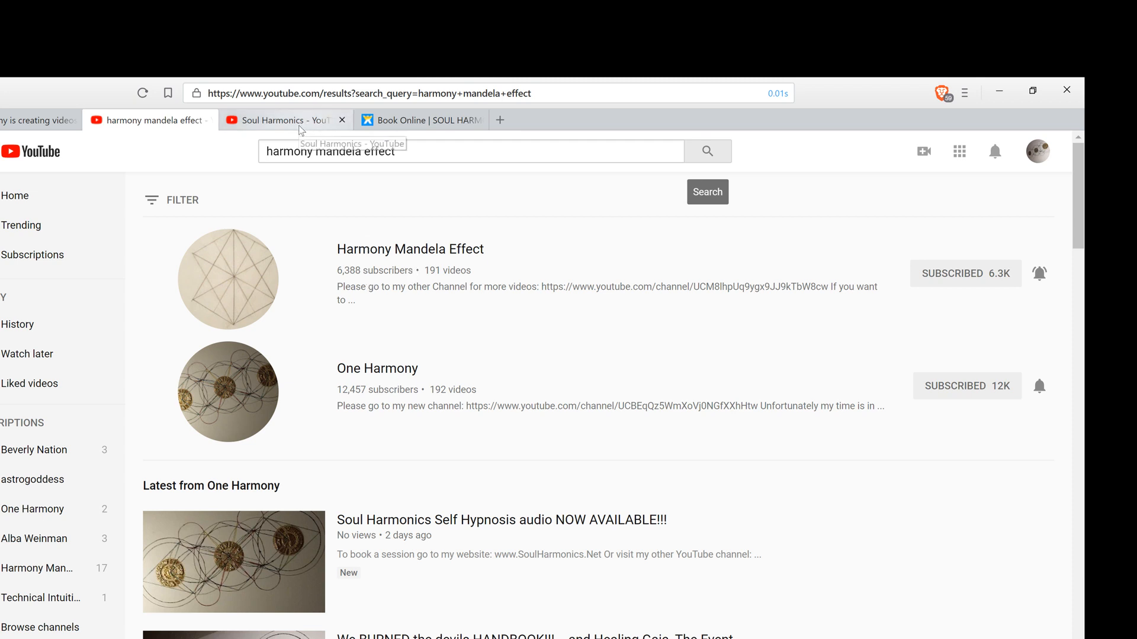
left_click(285, 120)
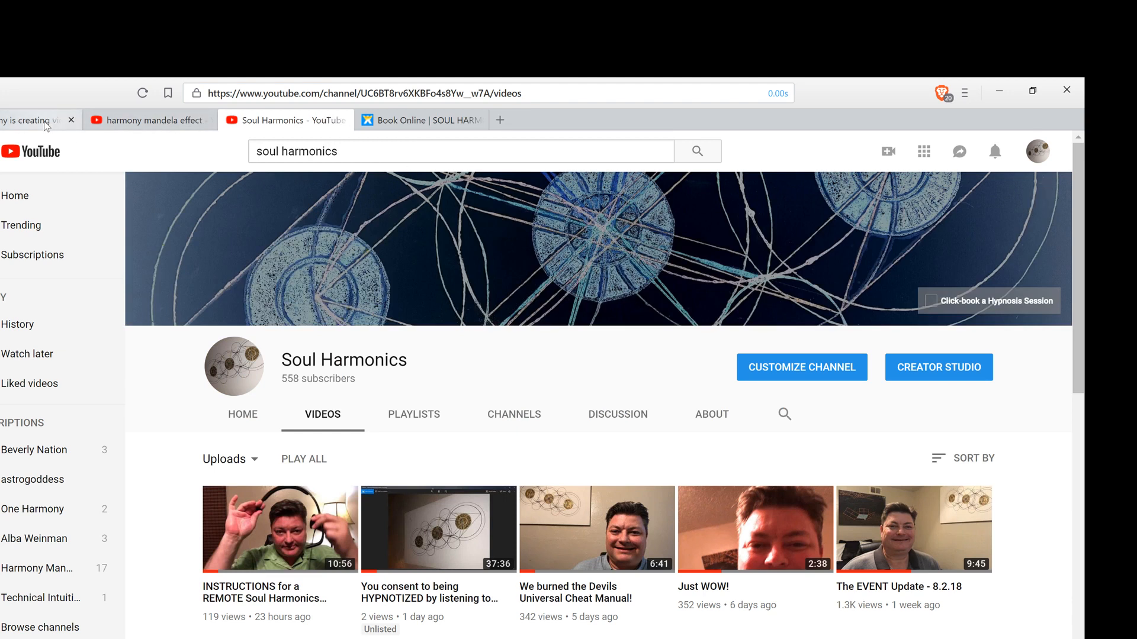
Return to Harmony's Patreon page with the Soul Harmonics - Self Hypnosis post on top.
left_click(30, 120)
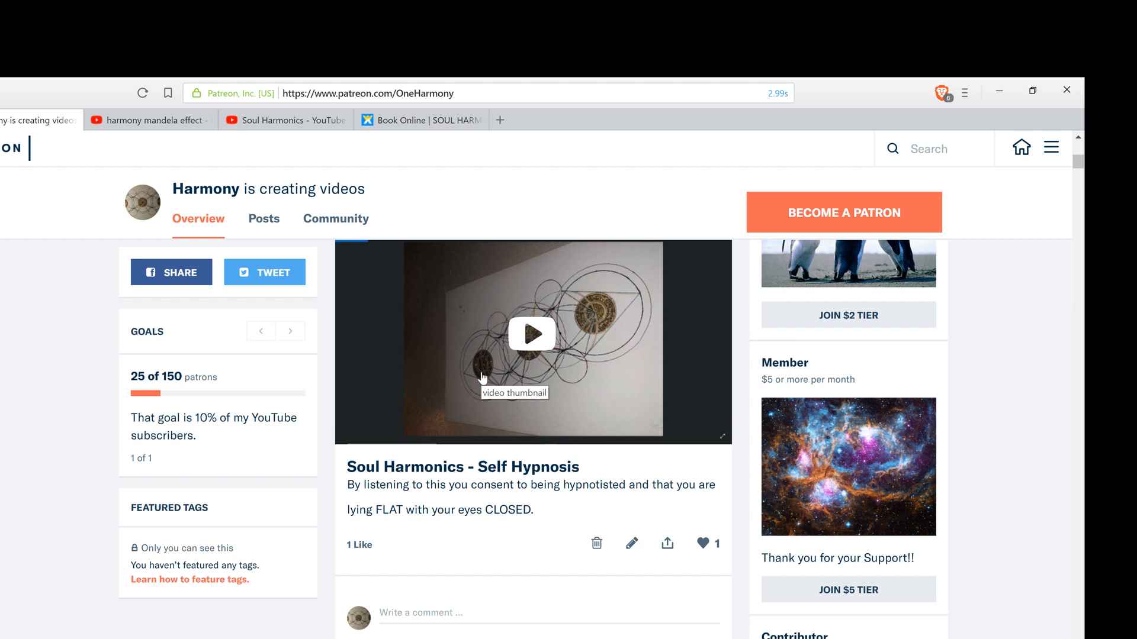
mouse_move(481, 457)
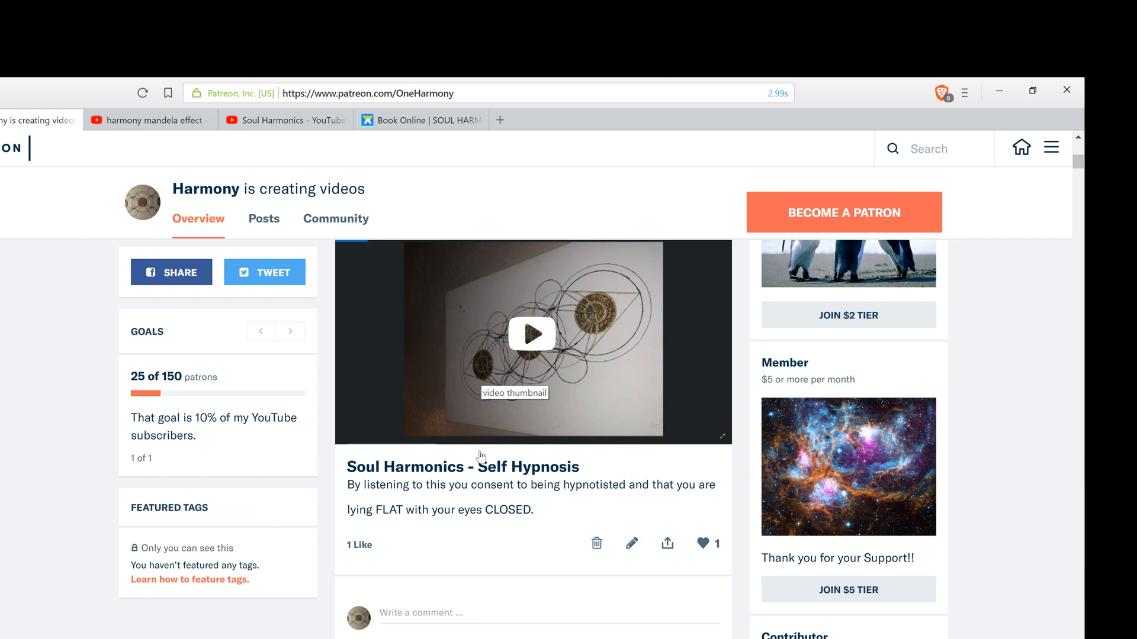
mouse_move(495, 527)
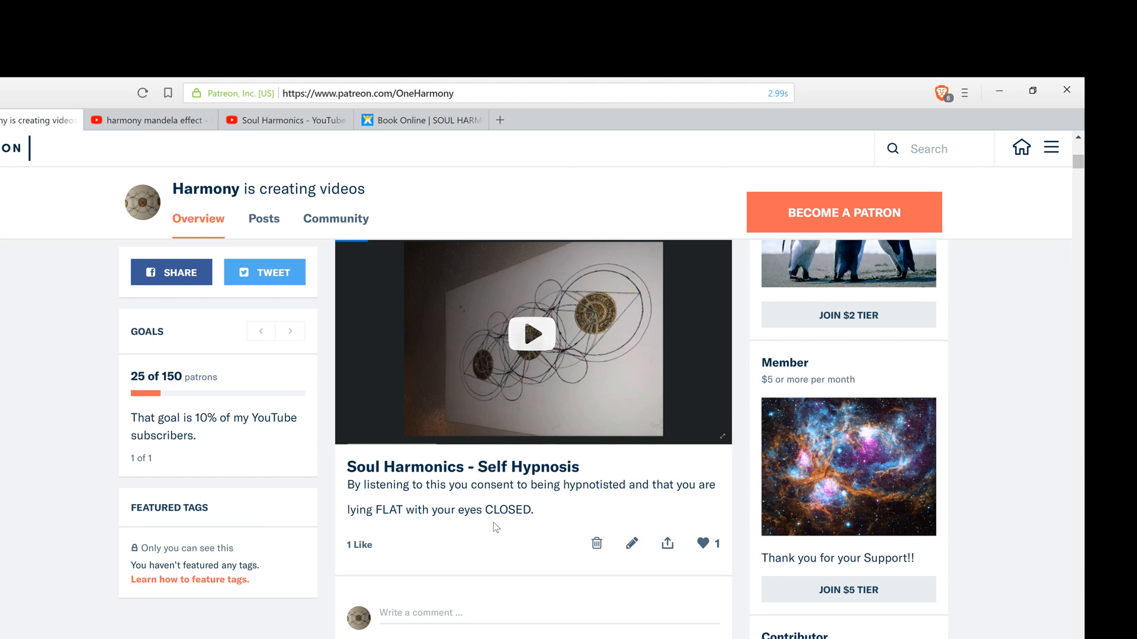
mouse_move(544, 514)
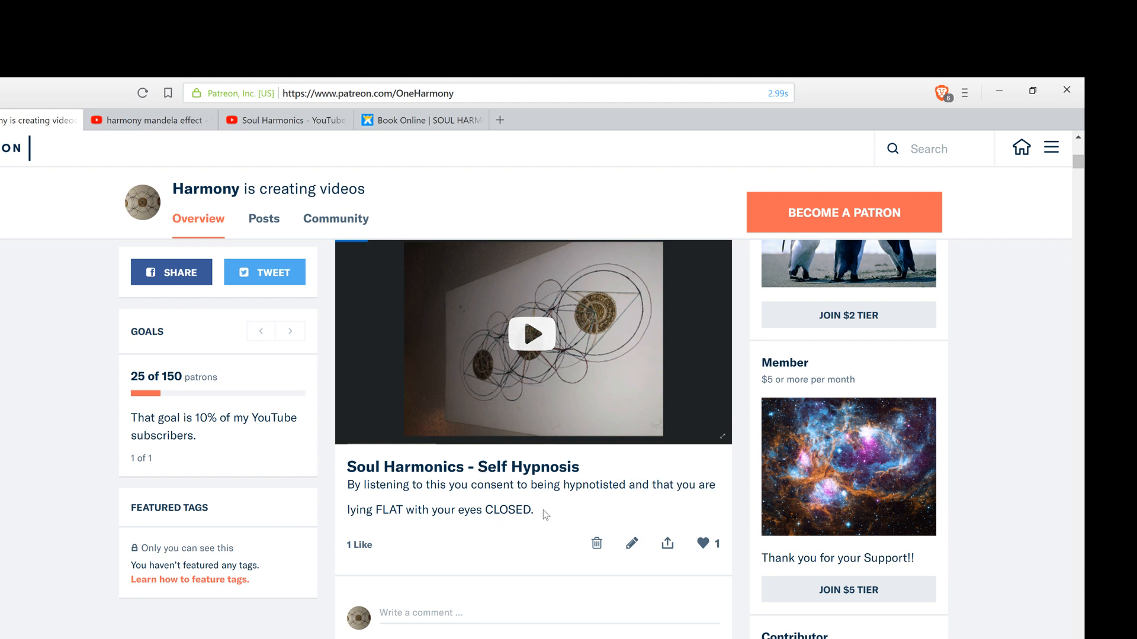
mouse_move(509, 358)
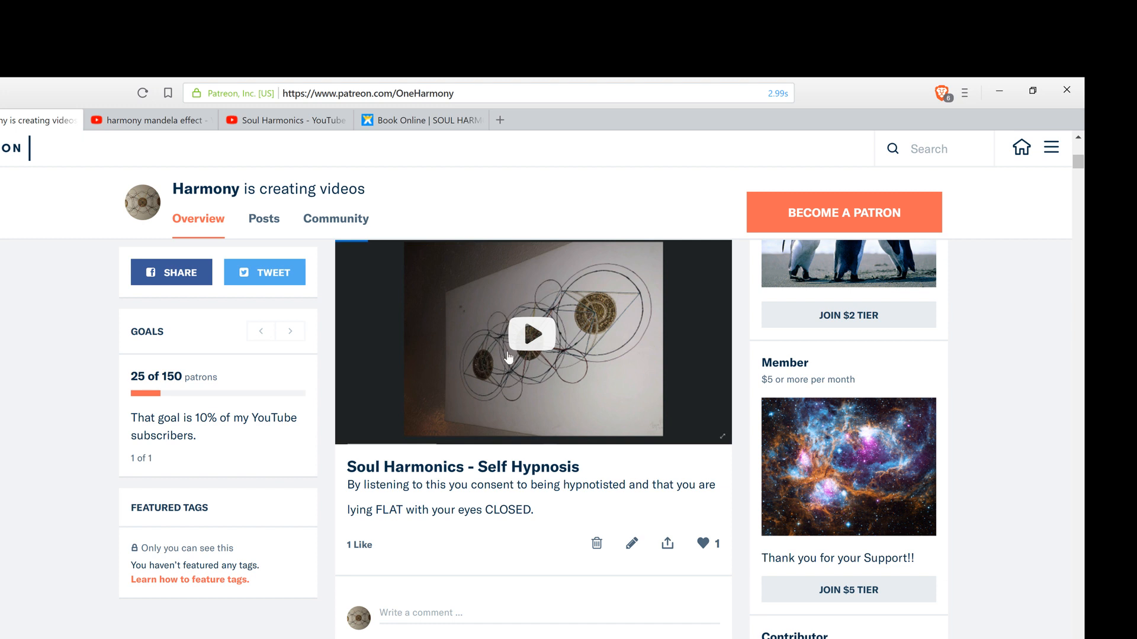
Open the Soul Harmonics home page from the booking page and scroll its 'Welcomes You' banner.
left_click(426, 120)
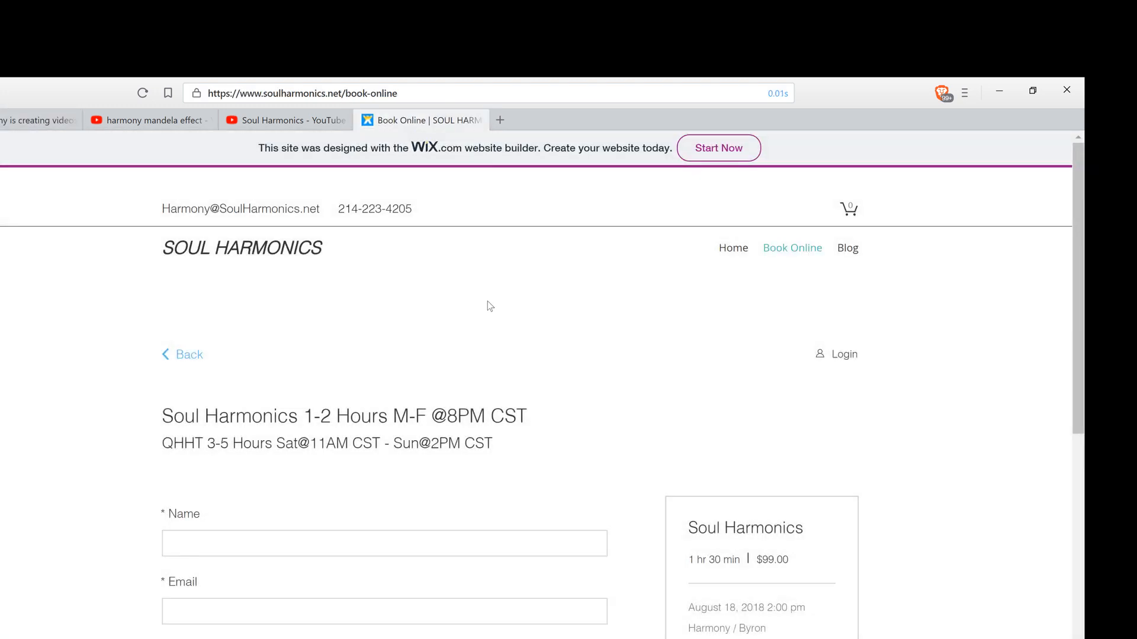
mouse_move(762, 265)
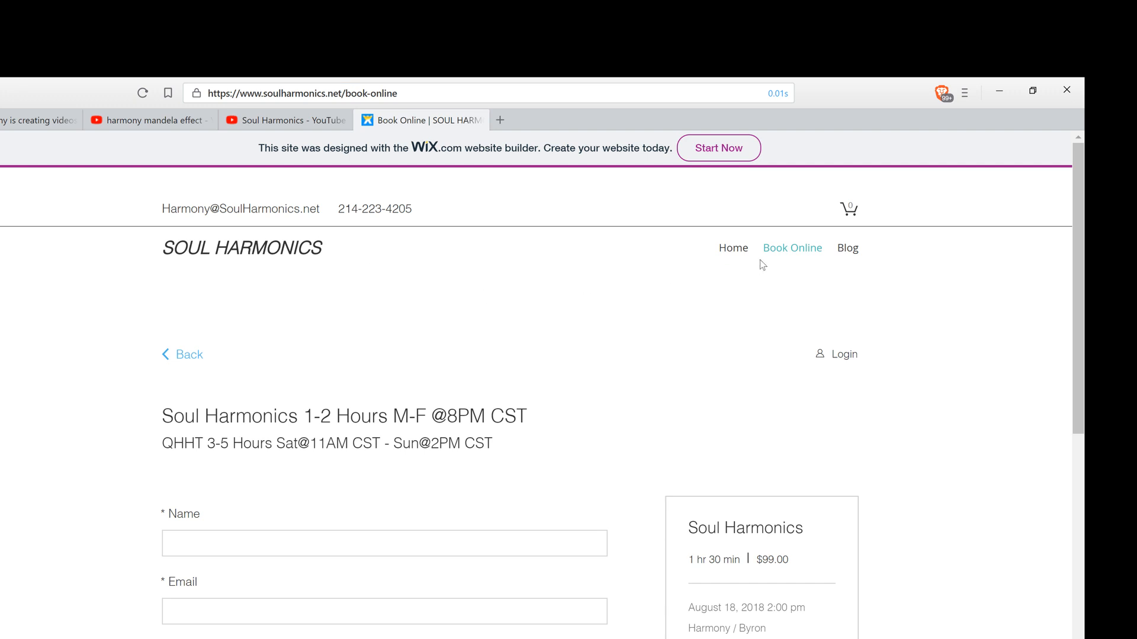
left_click(733, 248)
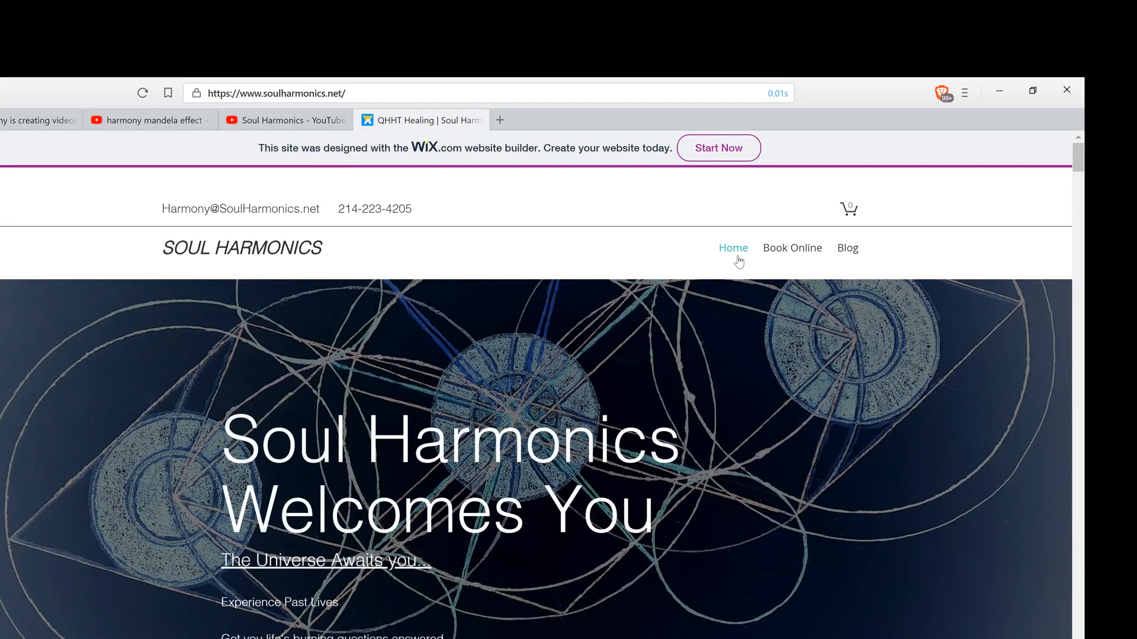
mouse_move(728, 357)
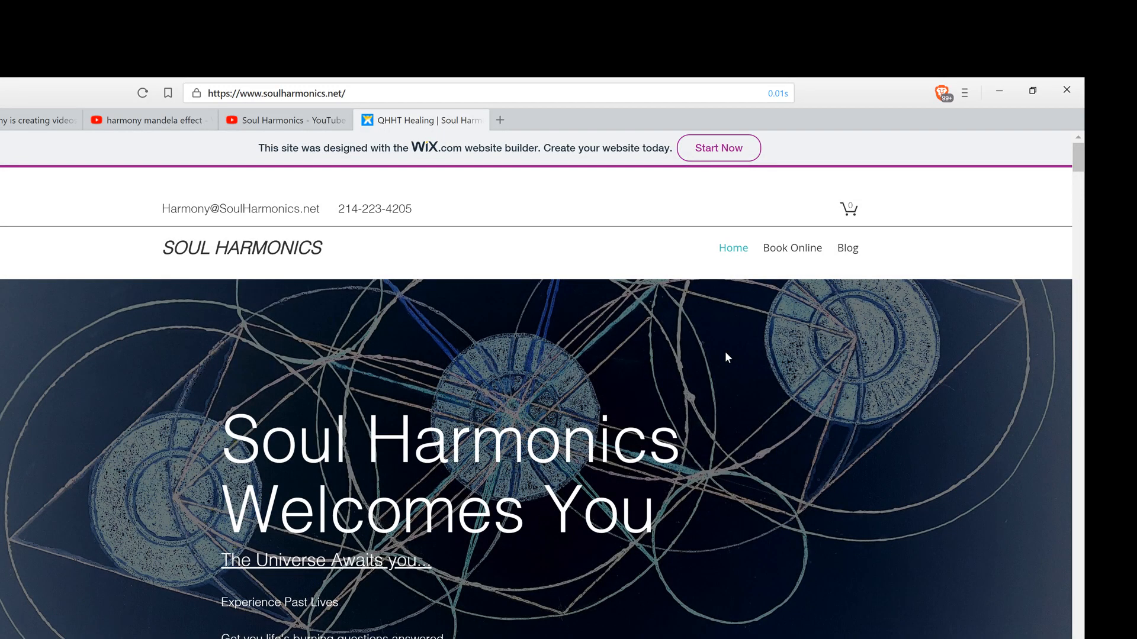
scroll("down", 3)
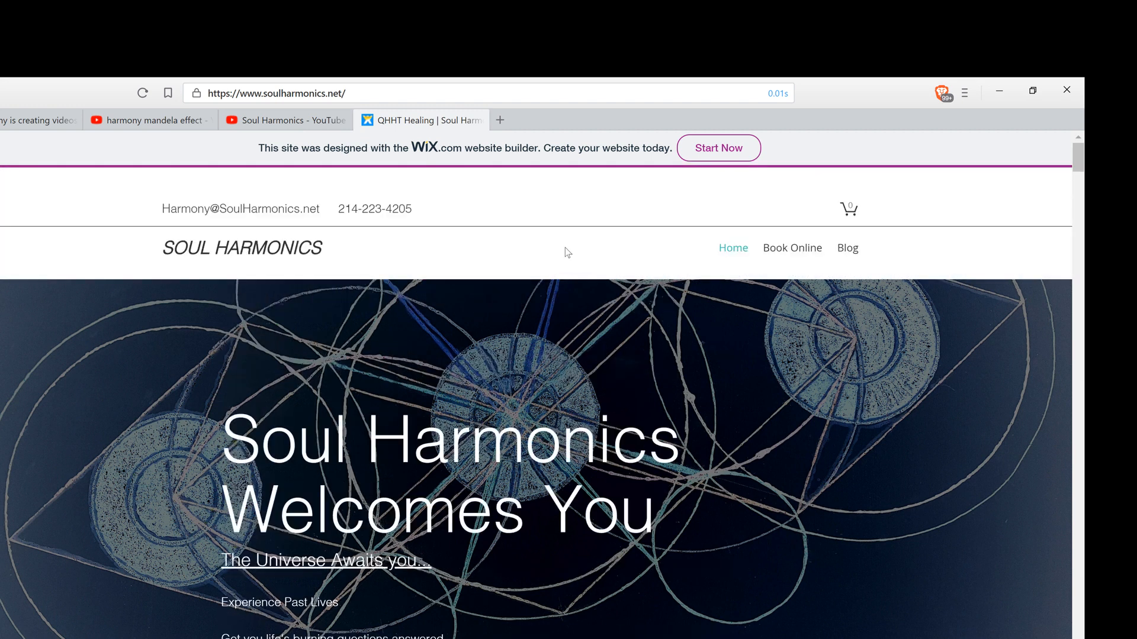
mouse_move(360, 223)
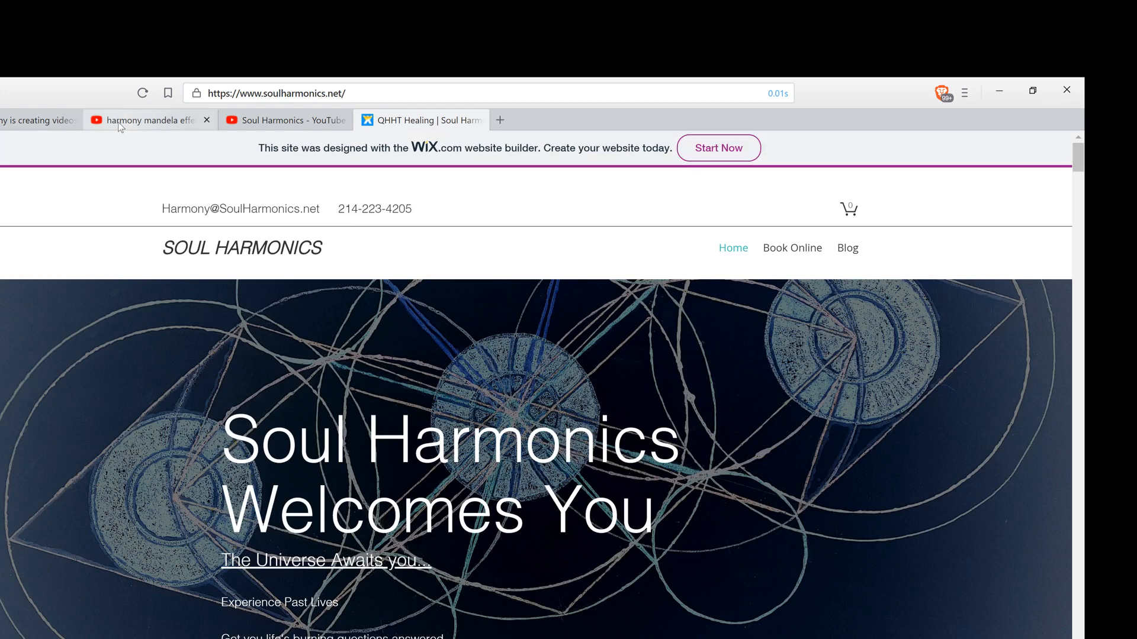
Review Harmony's Patreon page: cover banner, 25 patrons and $235 per month.
left_click(29, 120)
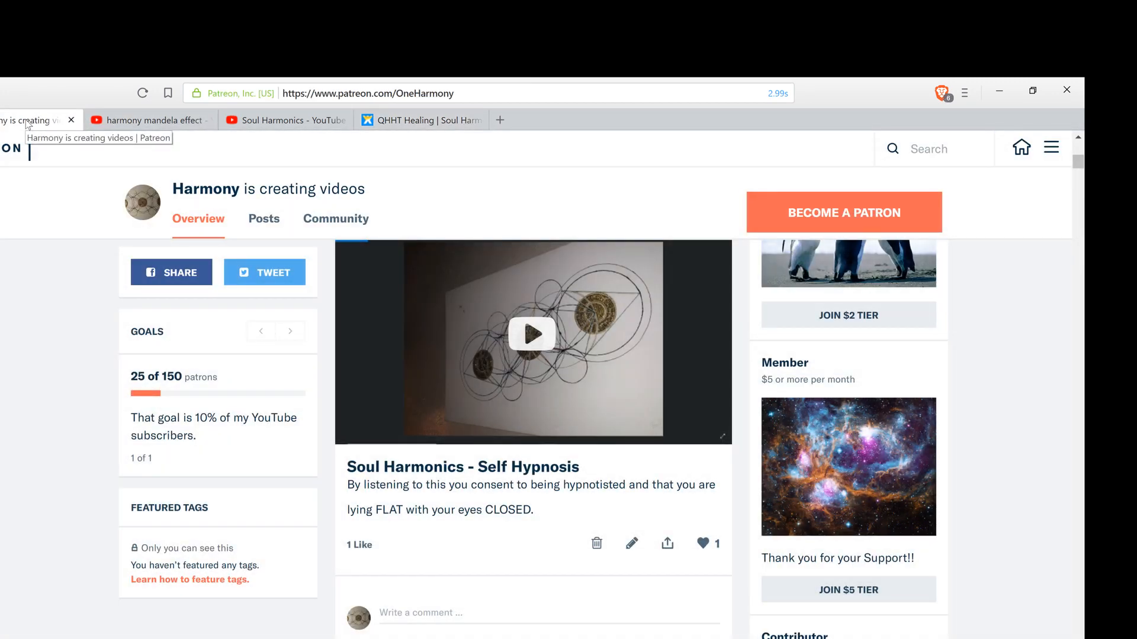
mouse_move(70, 248)
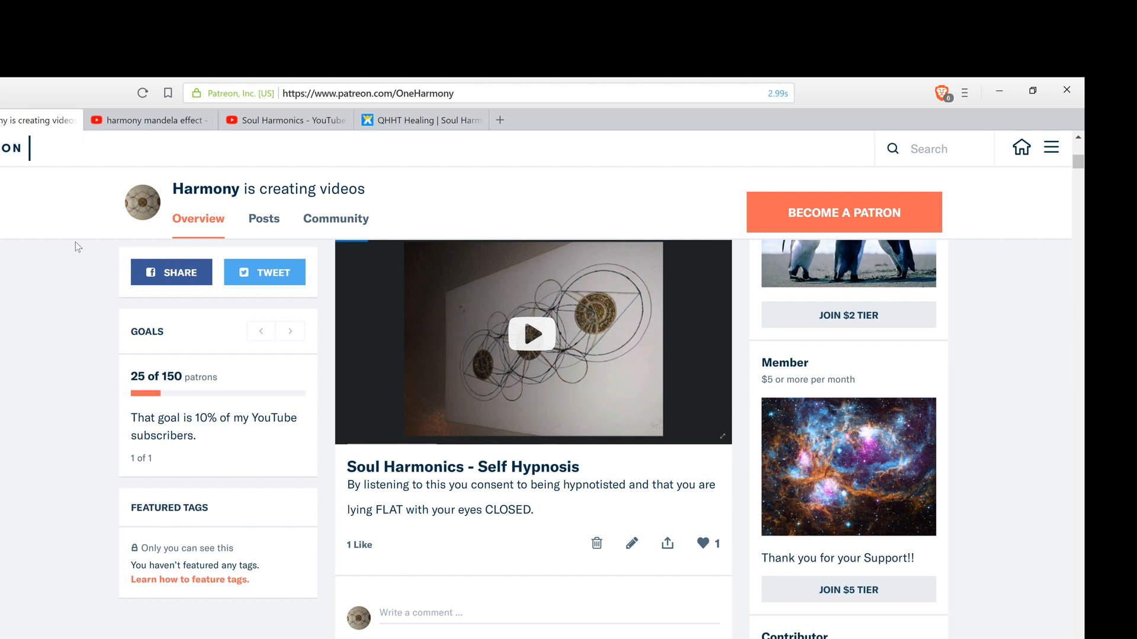
mouse_move(106, 341)
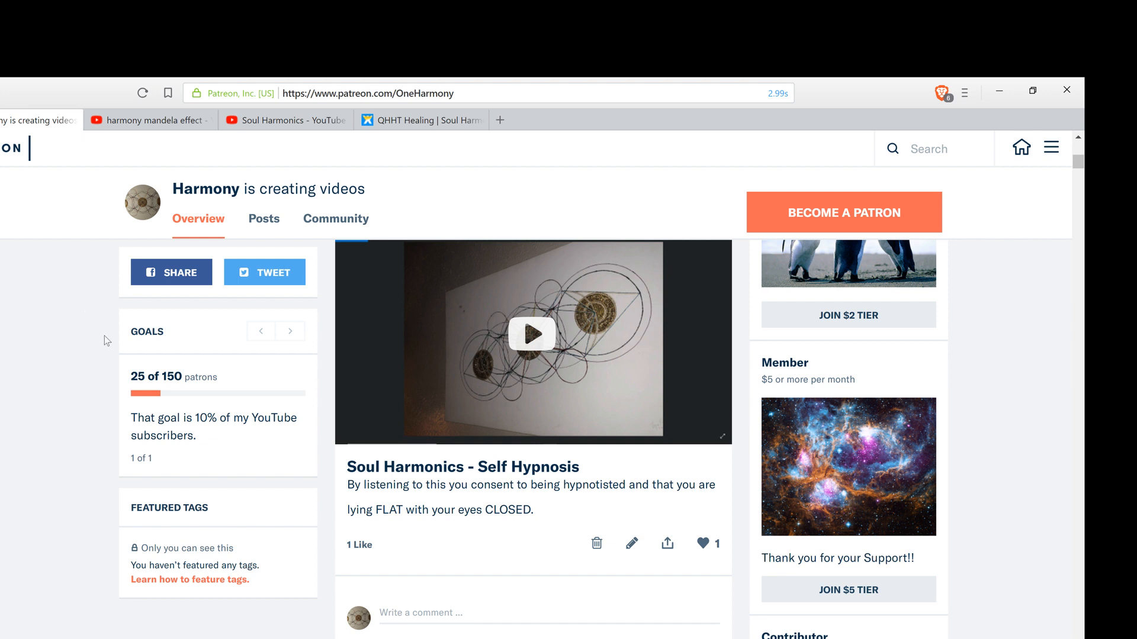
mouse_move(83, 338)
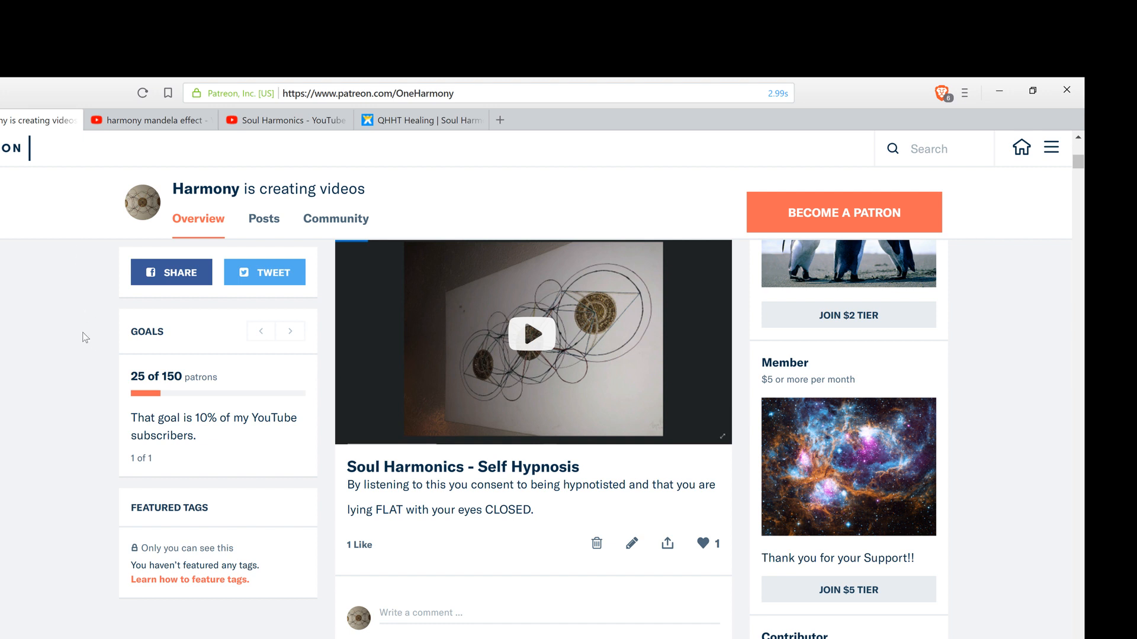
mouse_move(124, 181)
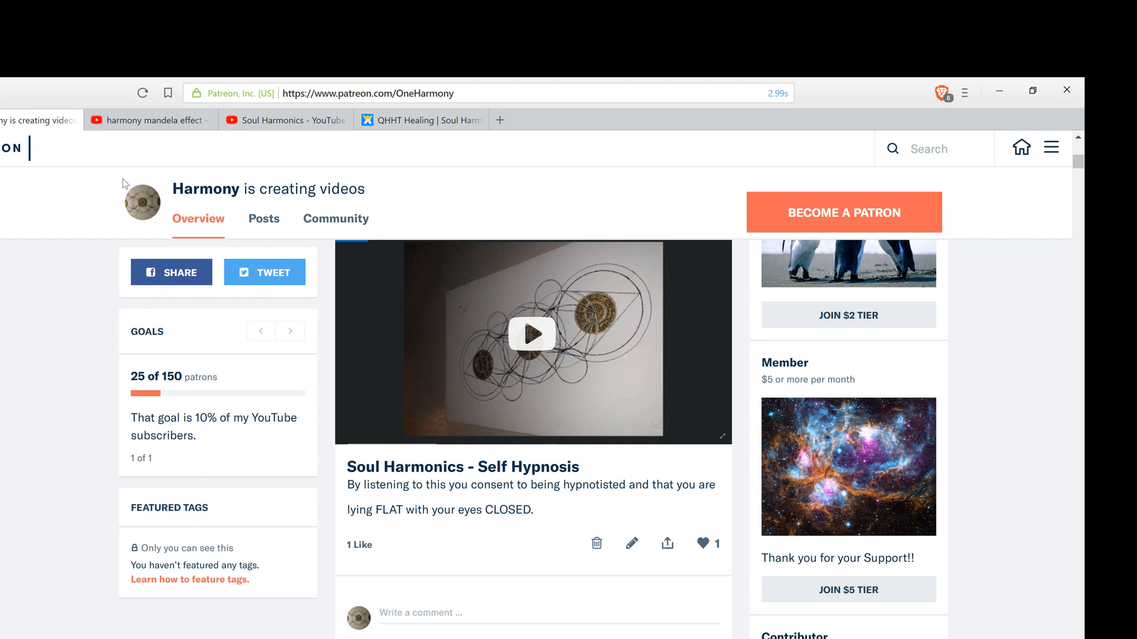
mouse_move(375, 568)
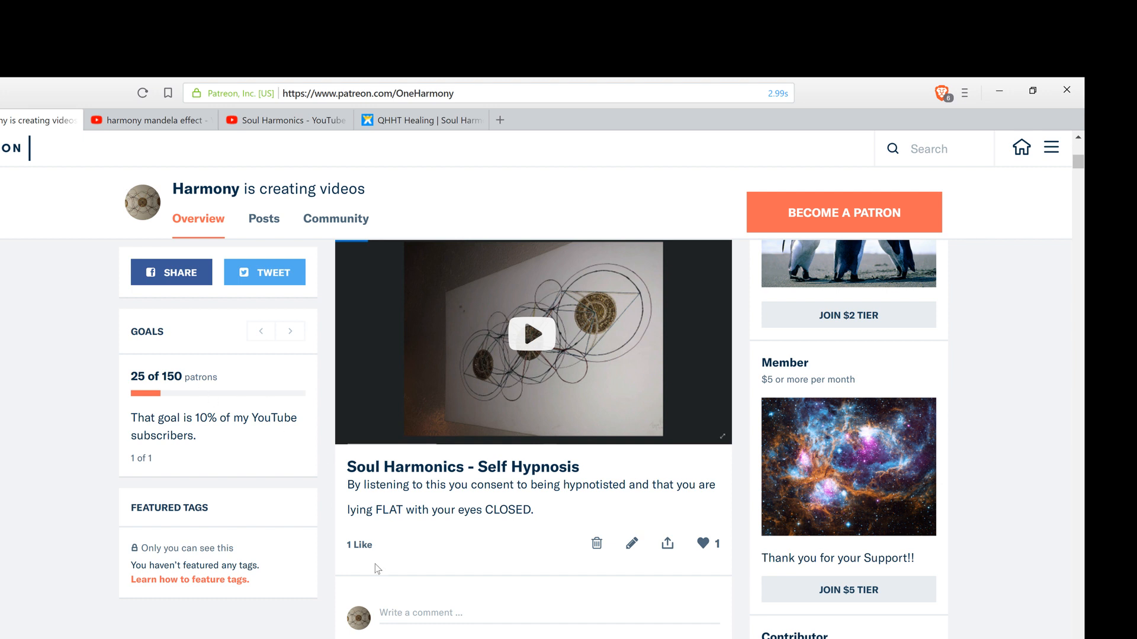
mouse_move(630, 531)
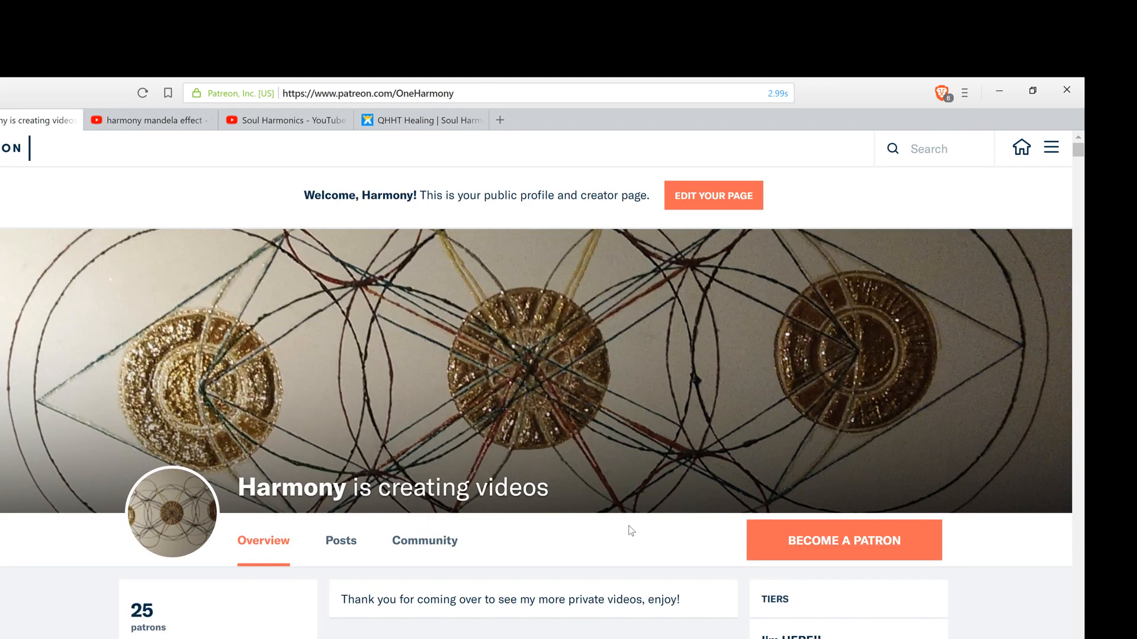
scroll("down", 3)
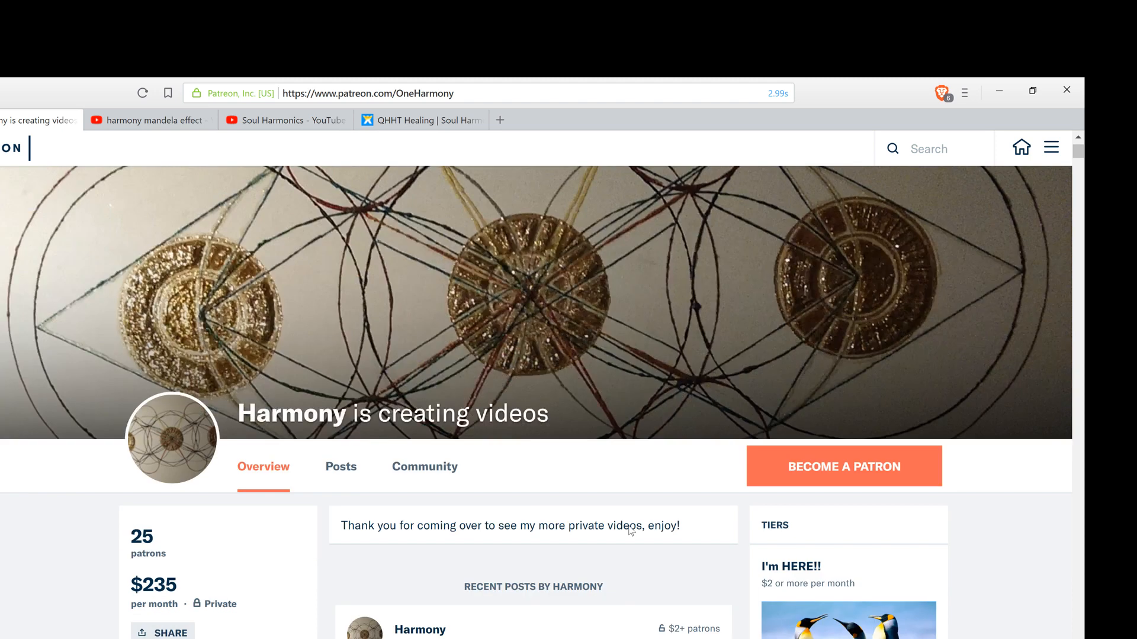
scroll("down", 3)
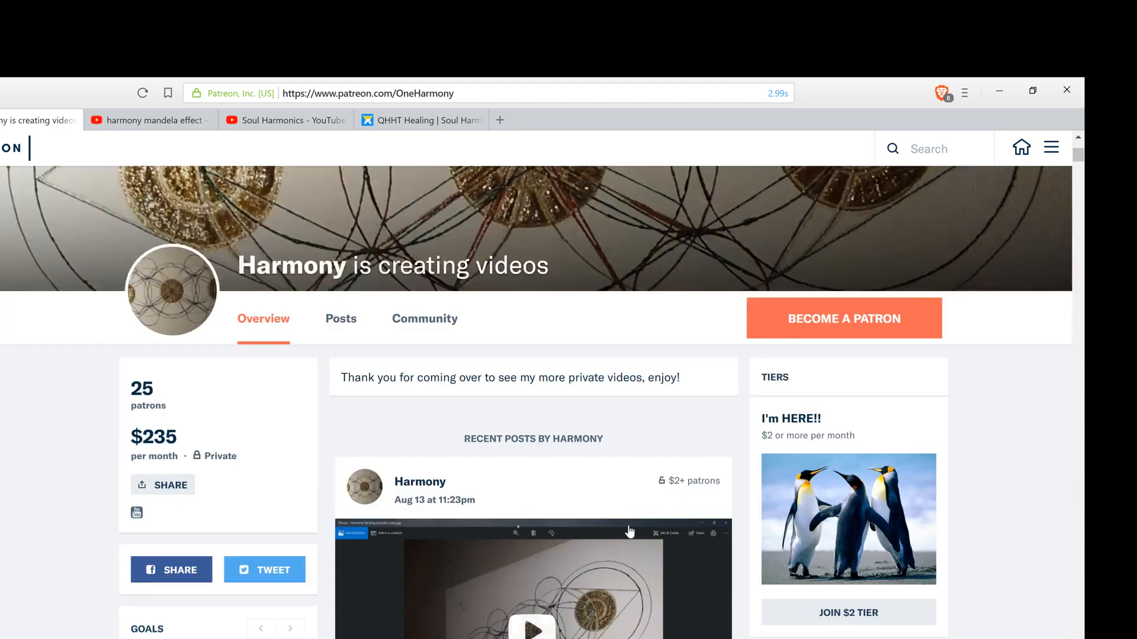
scroll("down", 3)
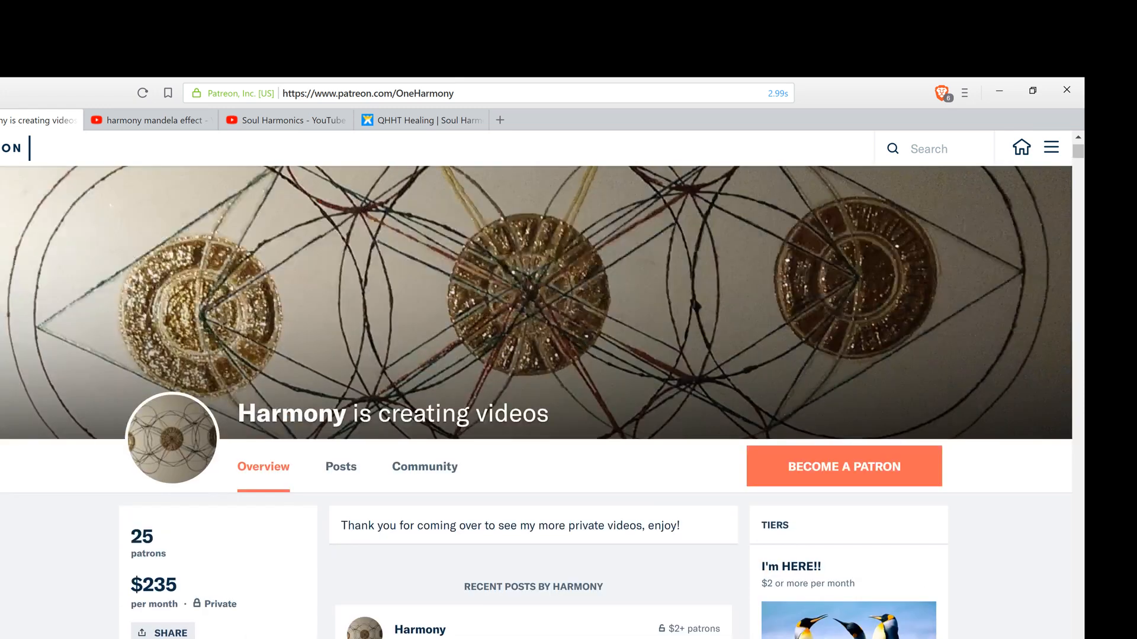
mouse_move(614, 361)
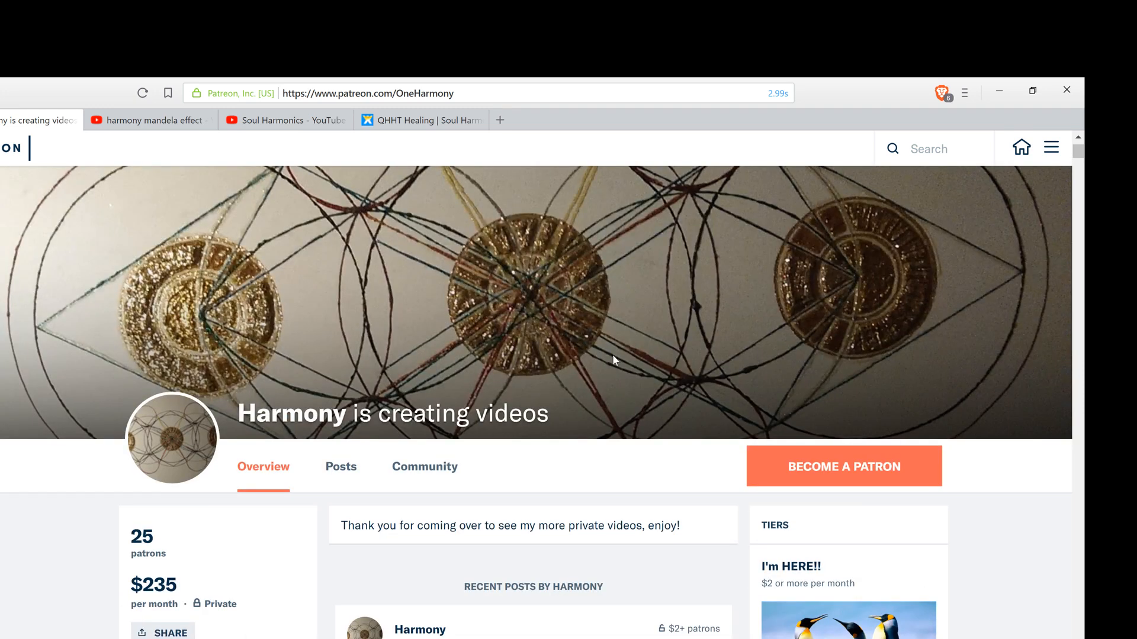